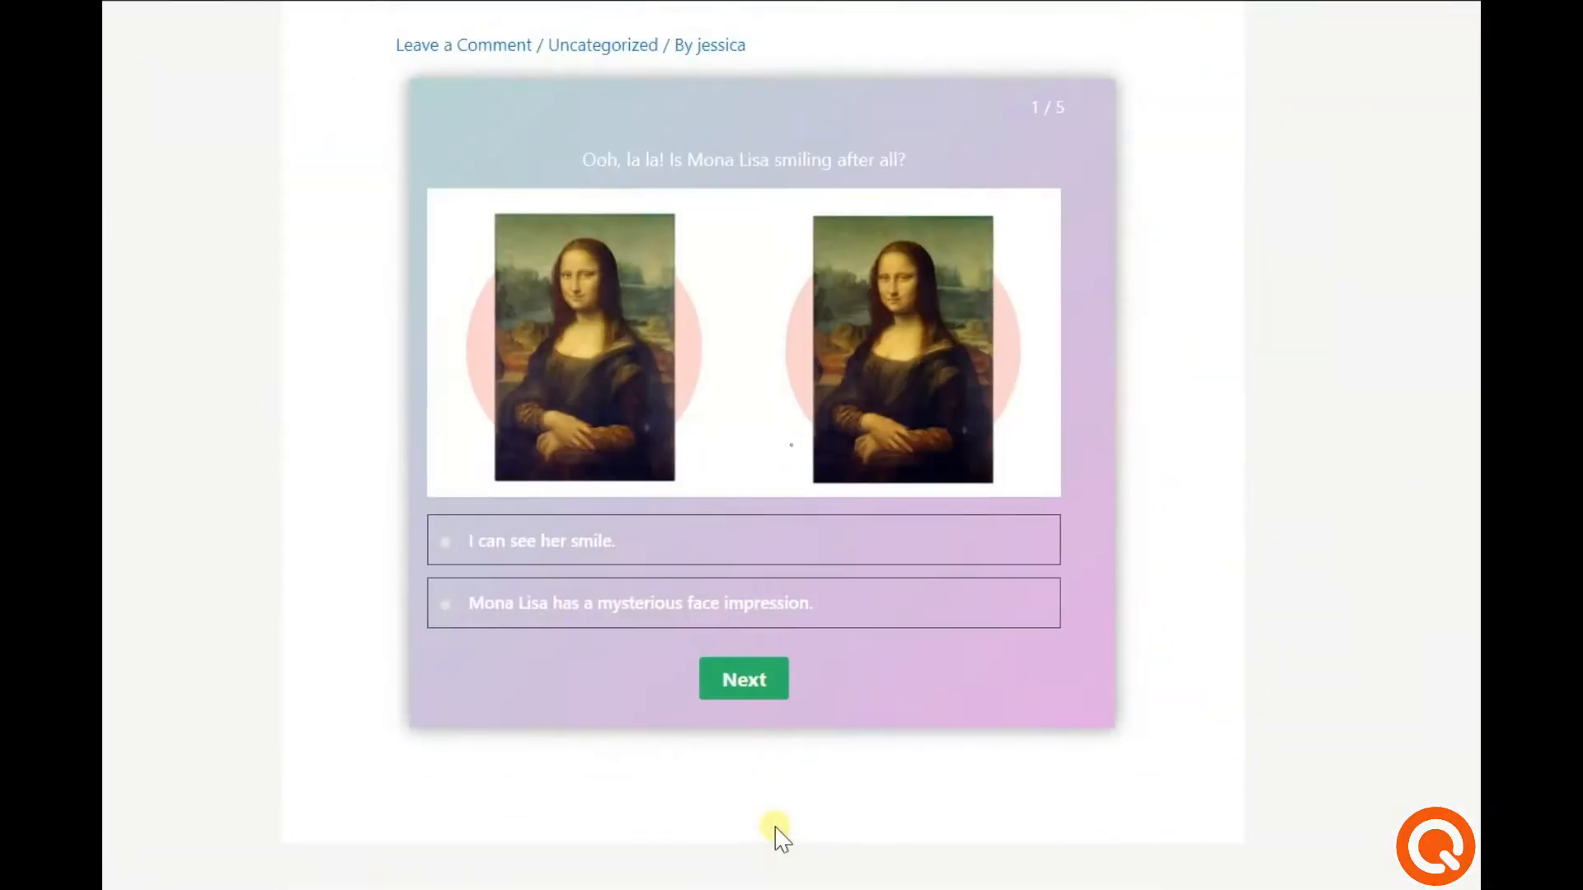
- Answer the Mona Lisa question with 'I can see her smile', advance through Pikachu, and pick Without a "T" for the brand
click(541, 540)
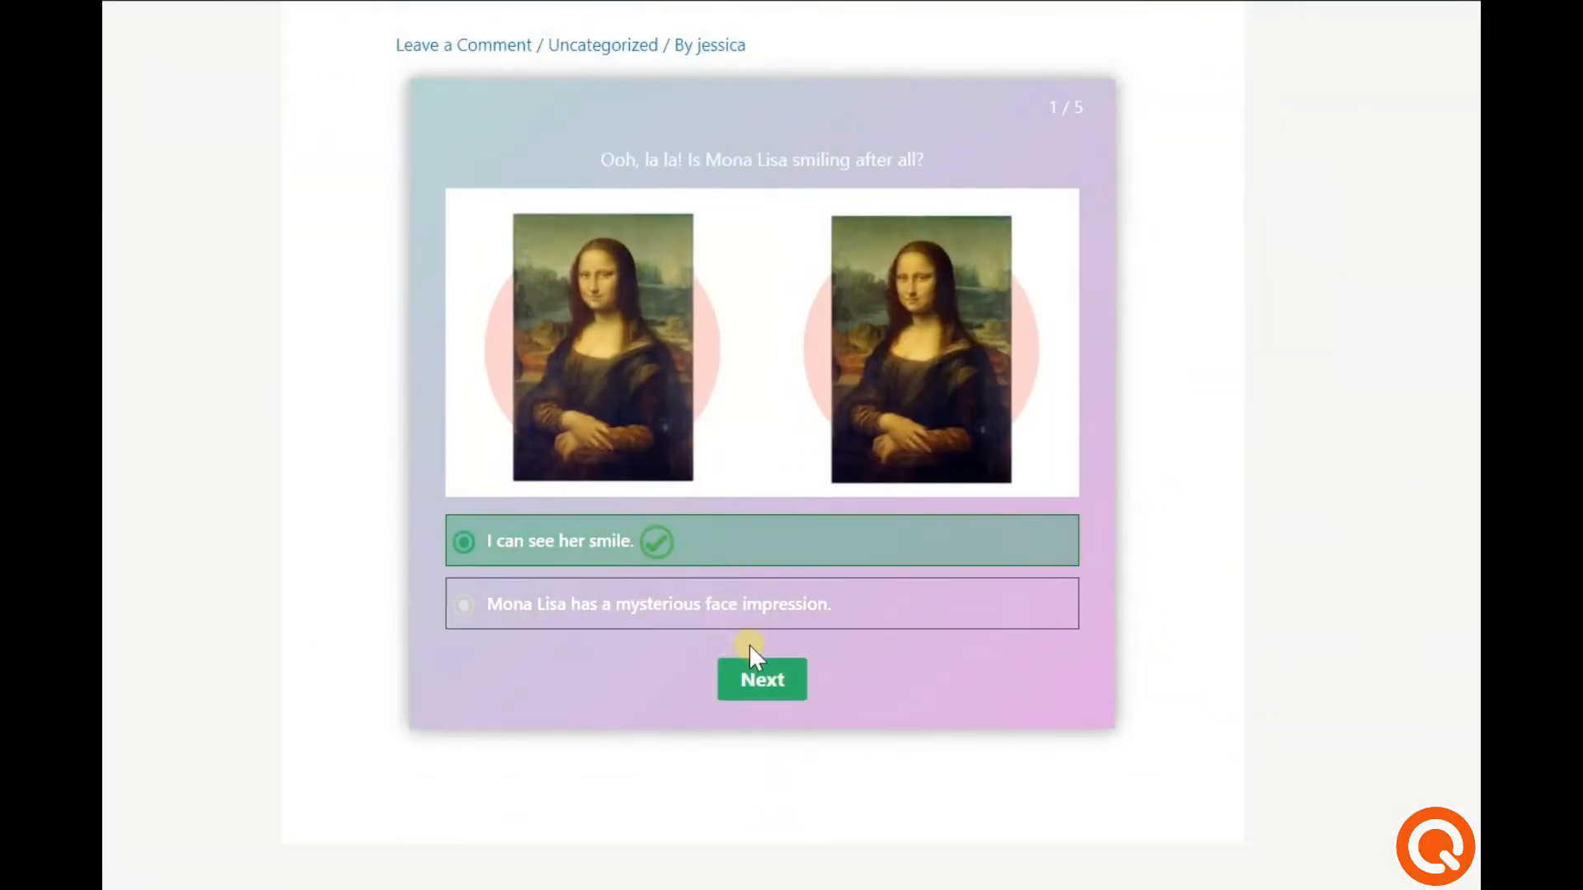
click(762, 679)
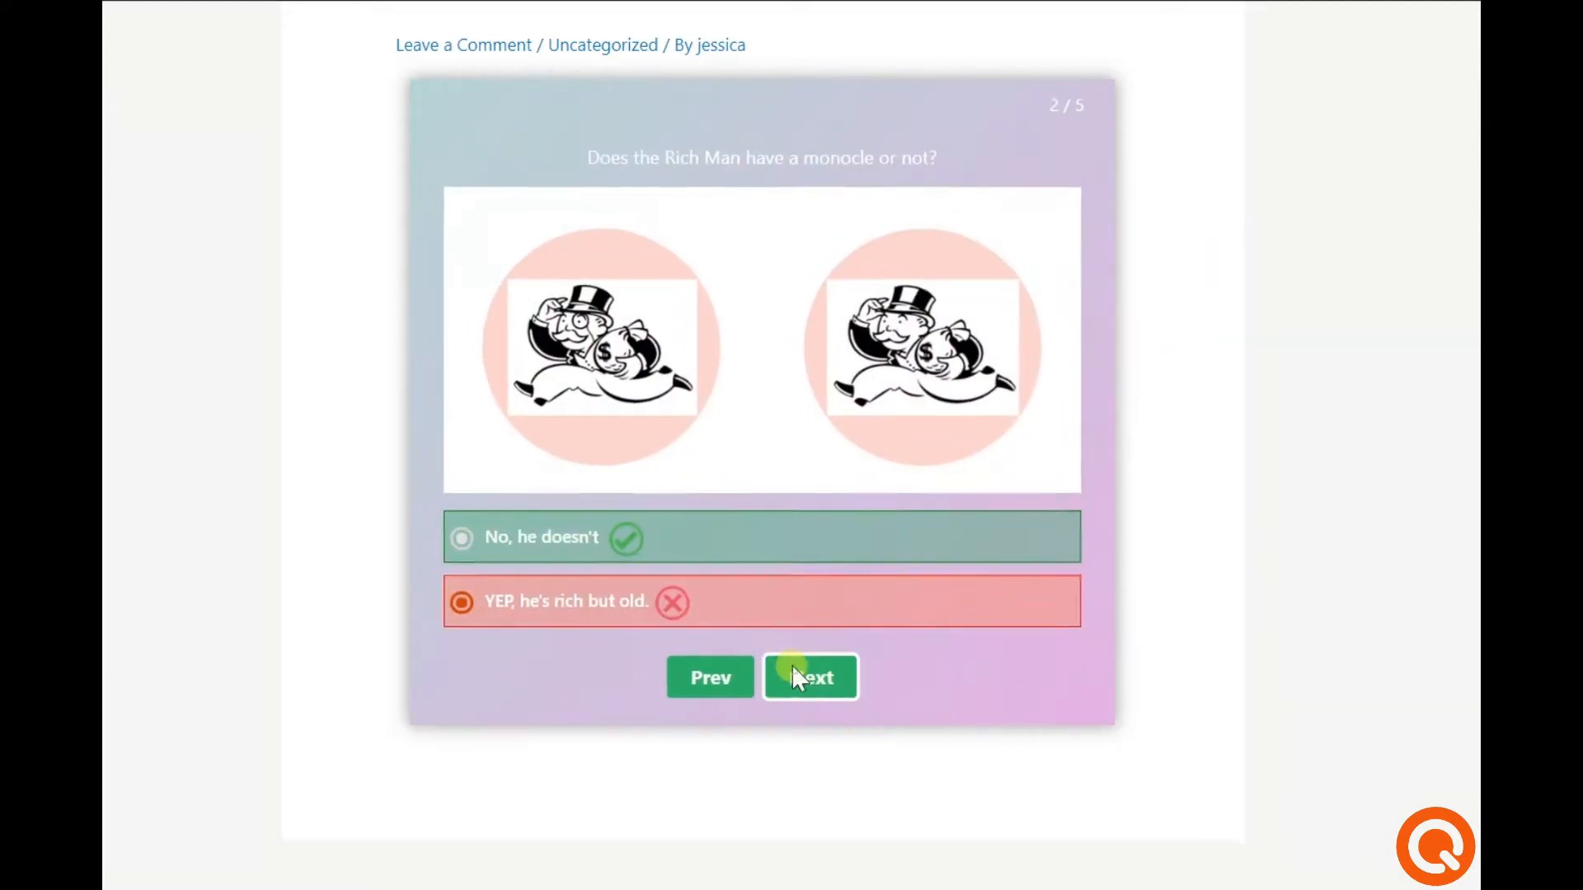
click(811, 677)
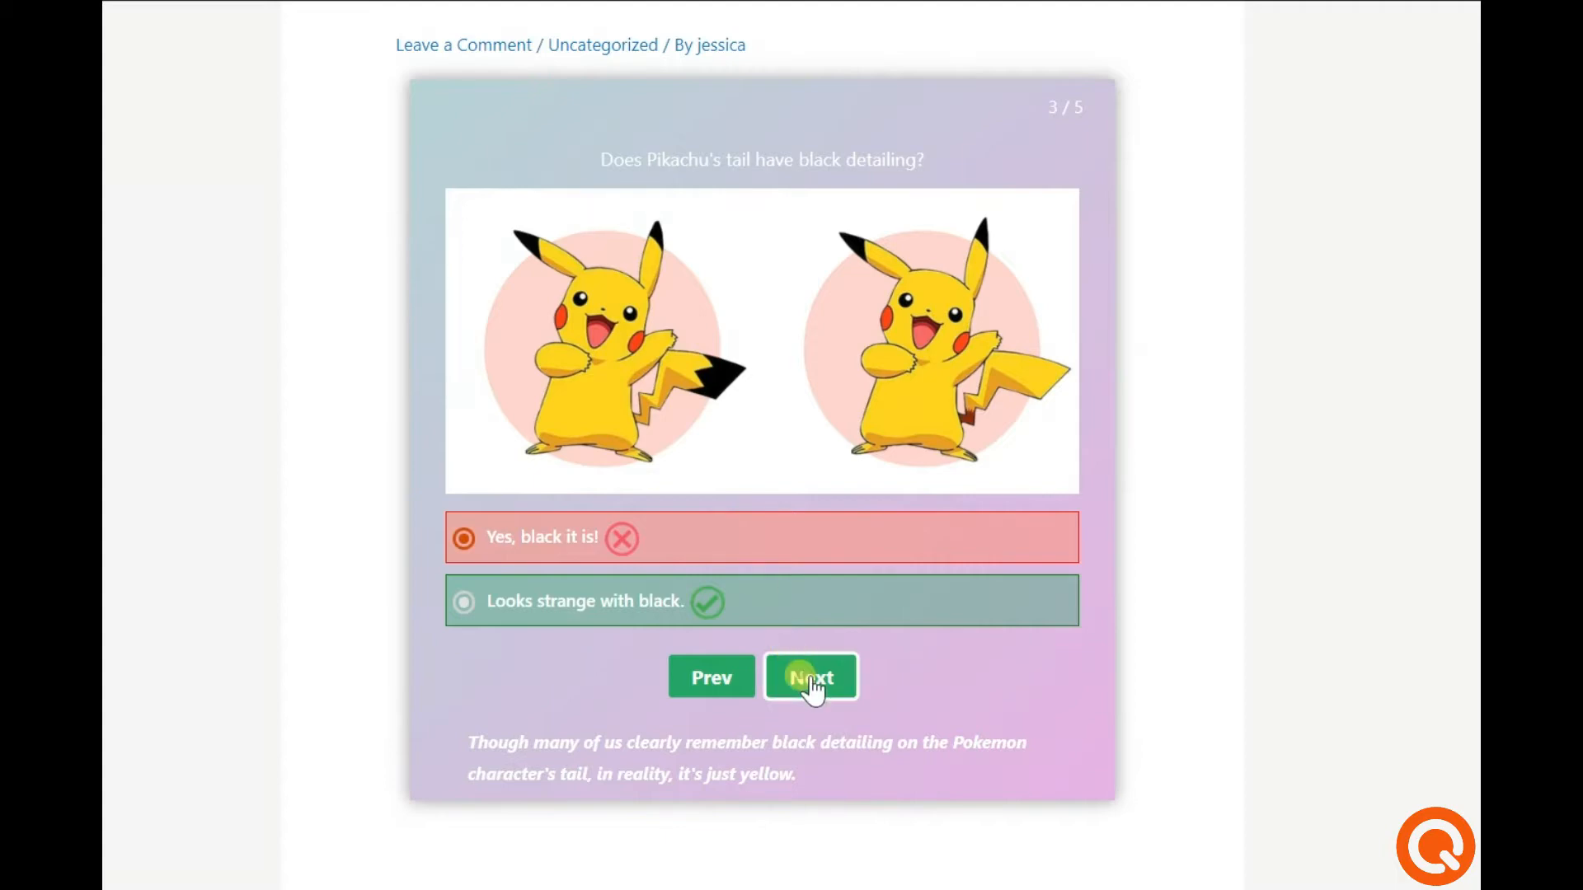
click(810, 677)
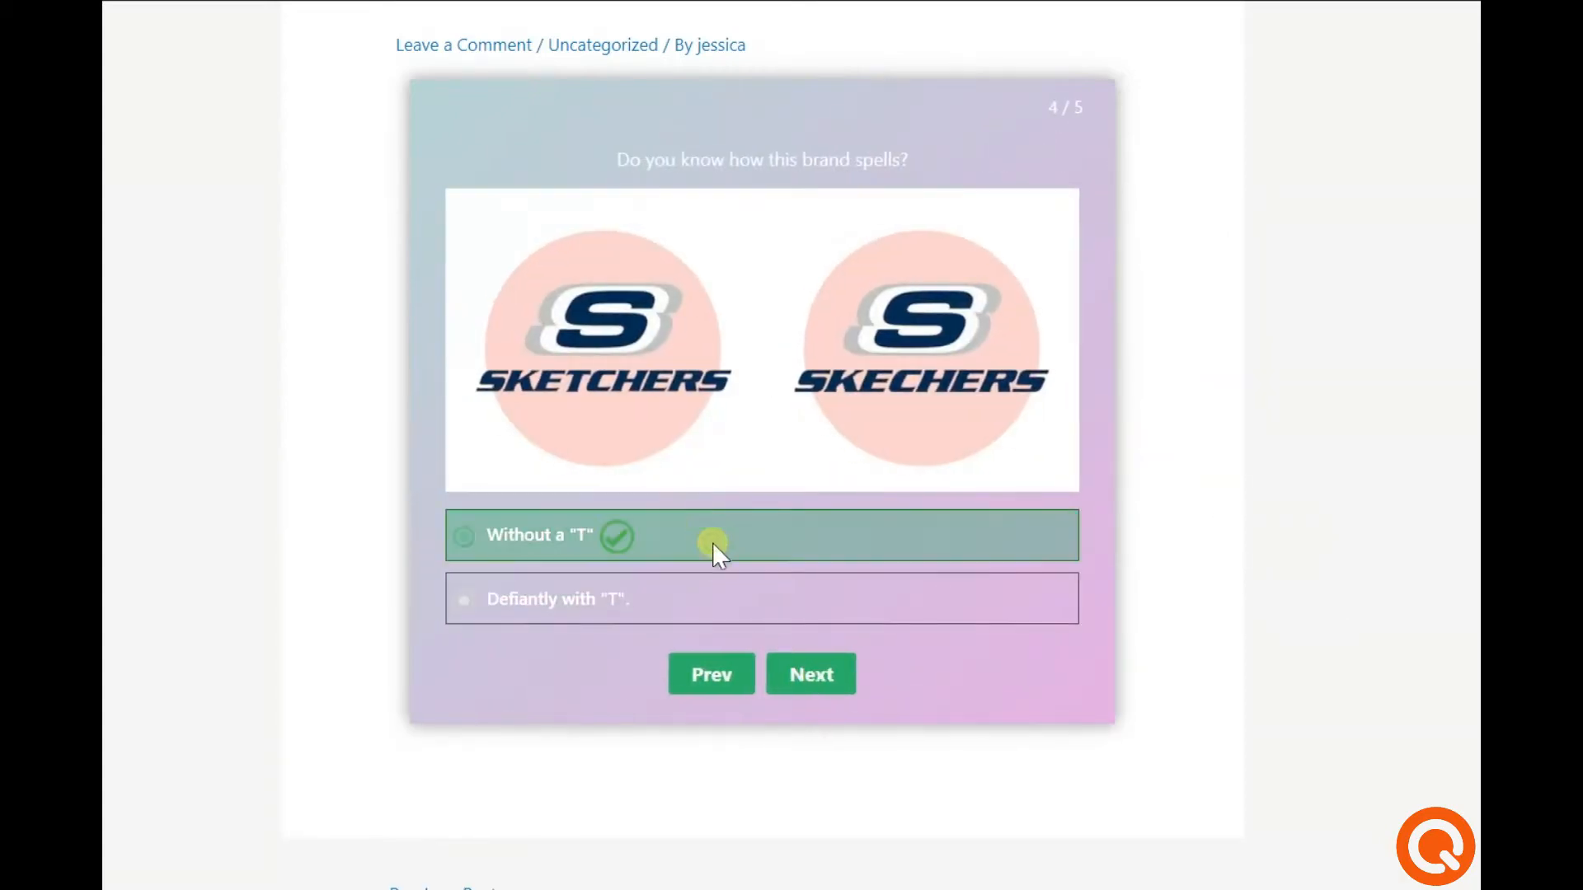
click(811, 674)
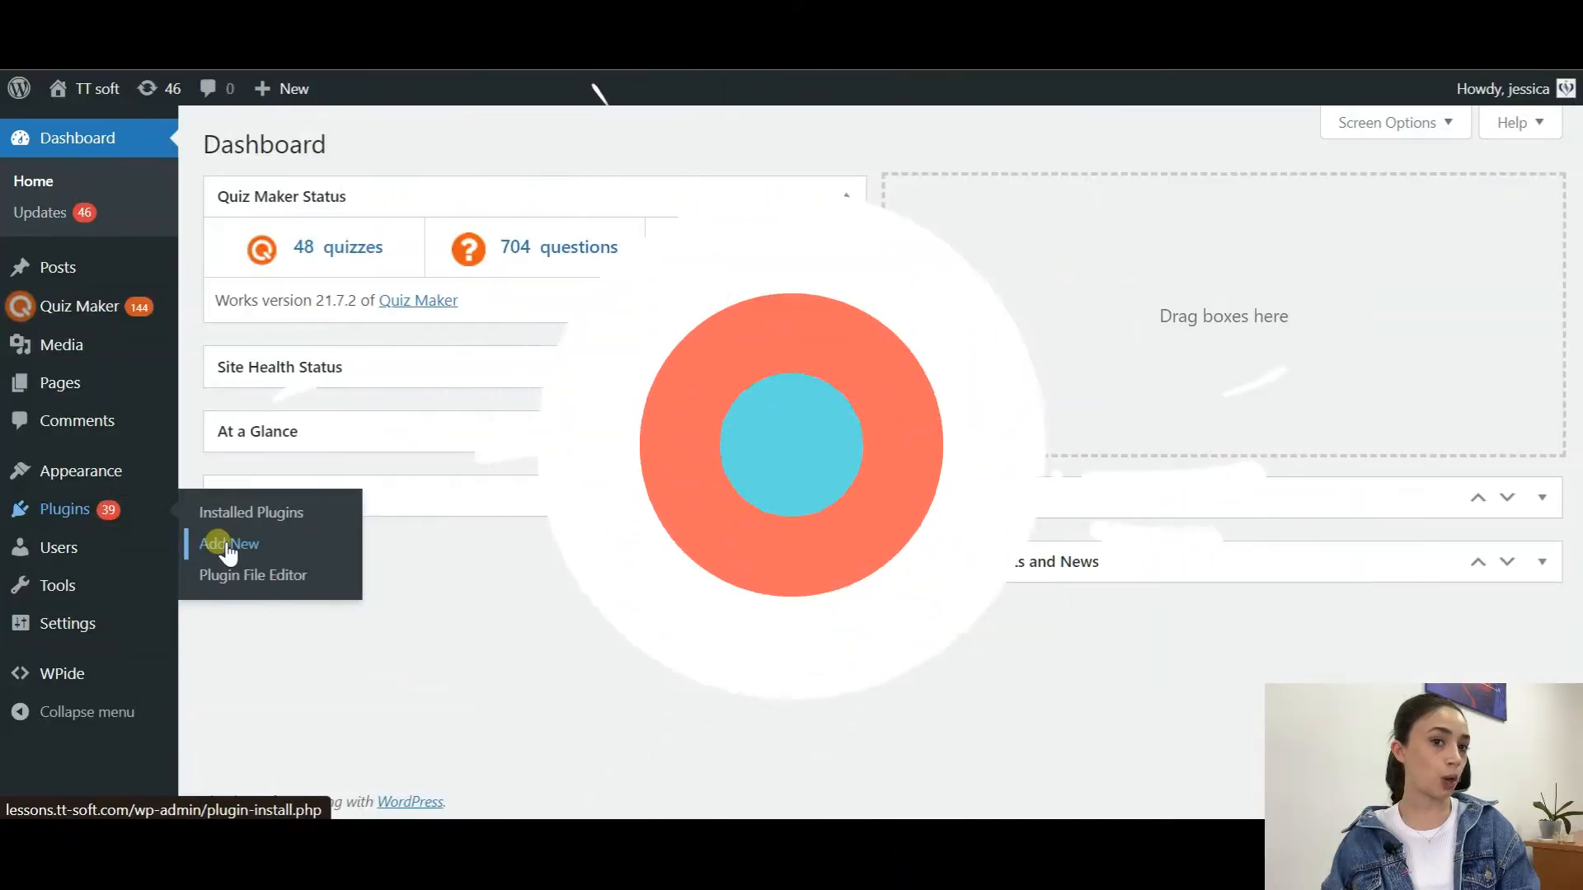
- Search the Add New plugins page for 'Quiz Maker'
click(229, 544)
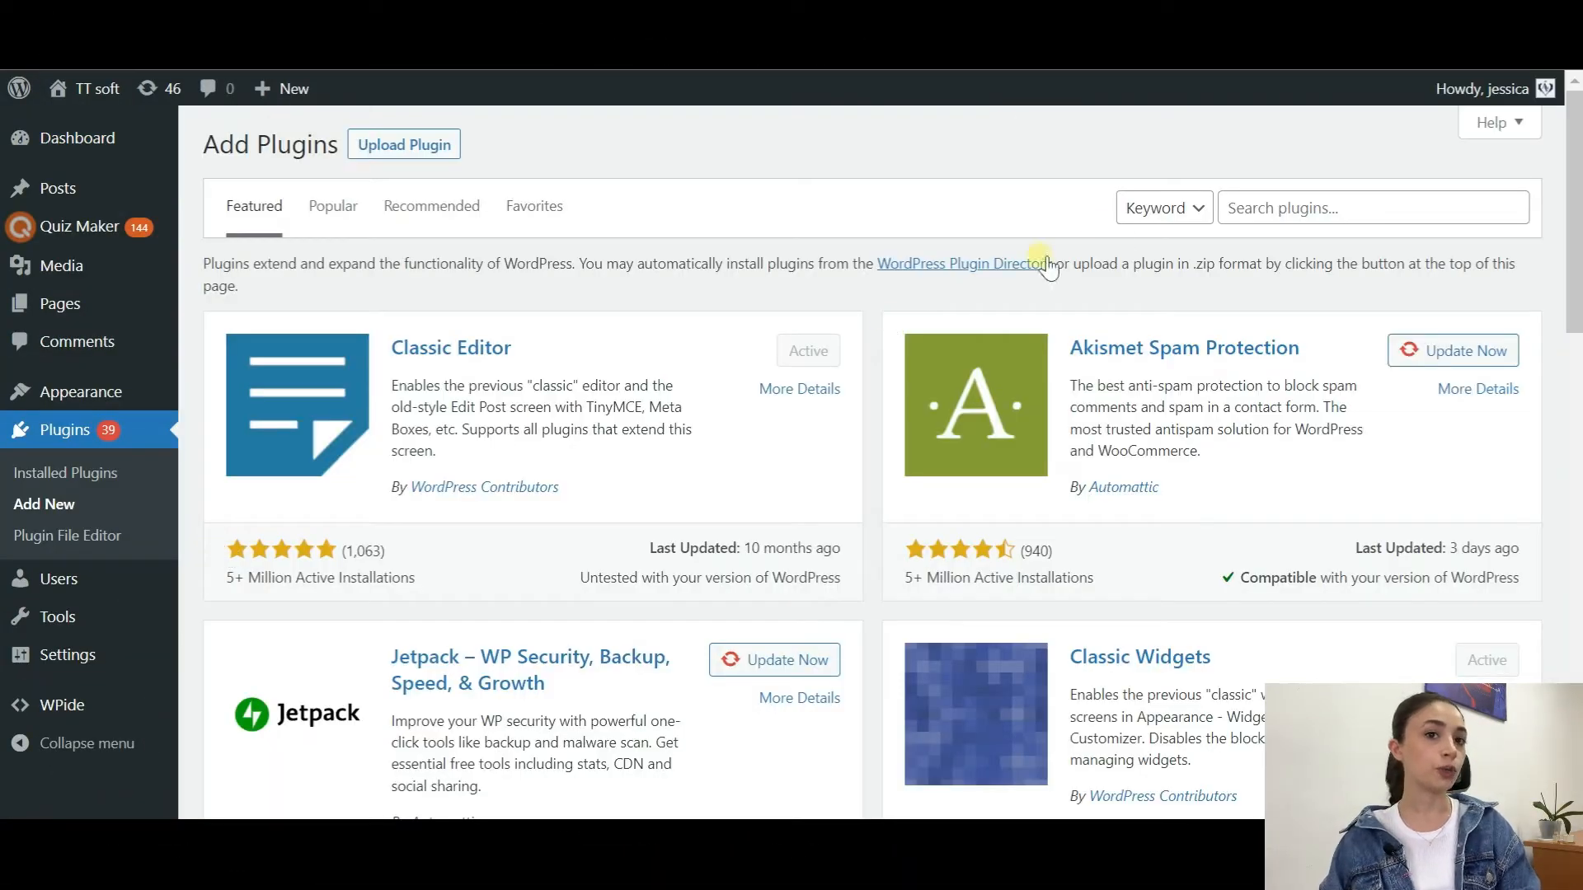
text(Qu)
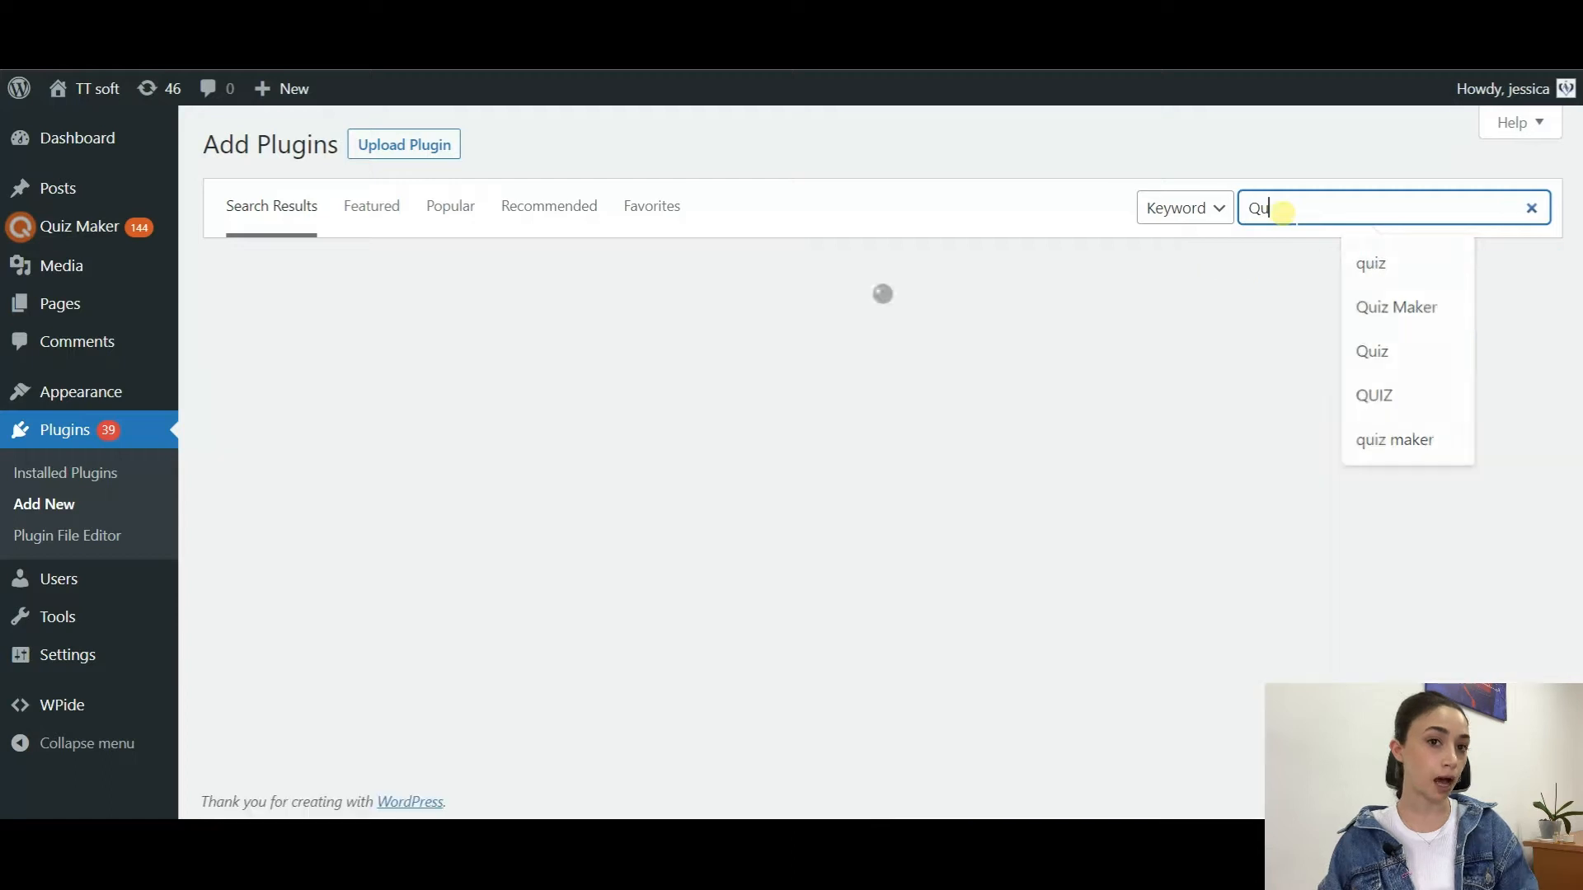
text(Quiz Maker)
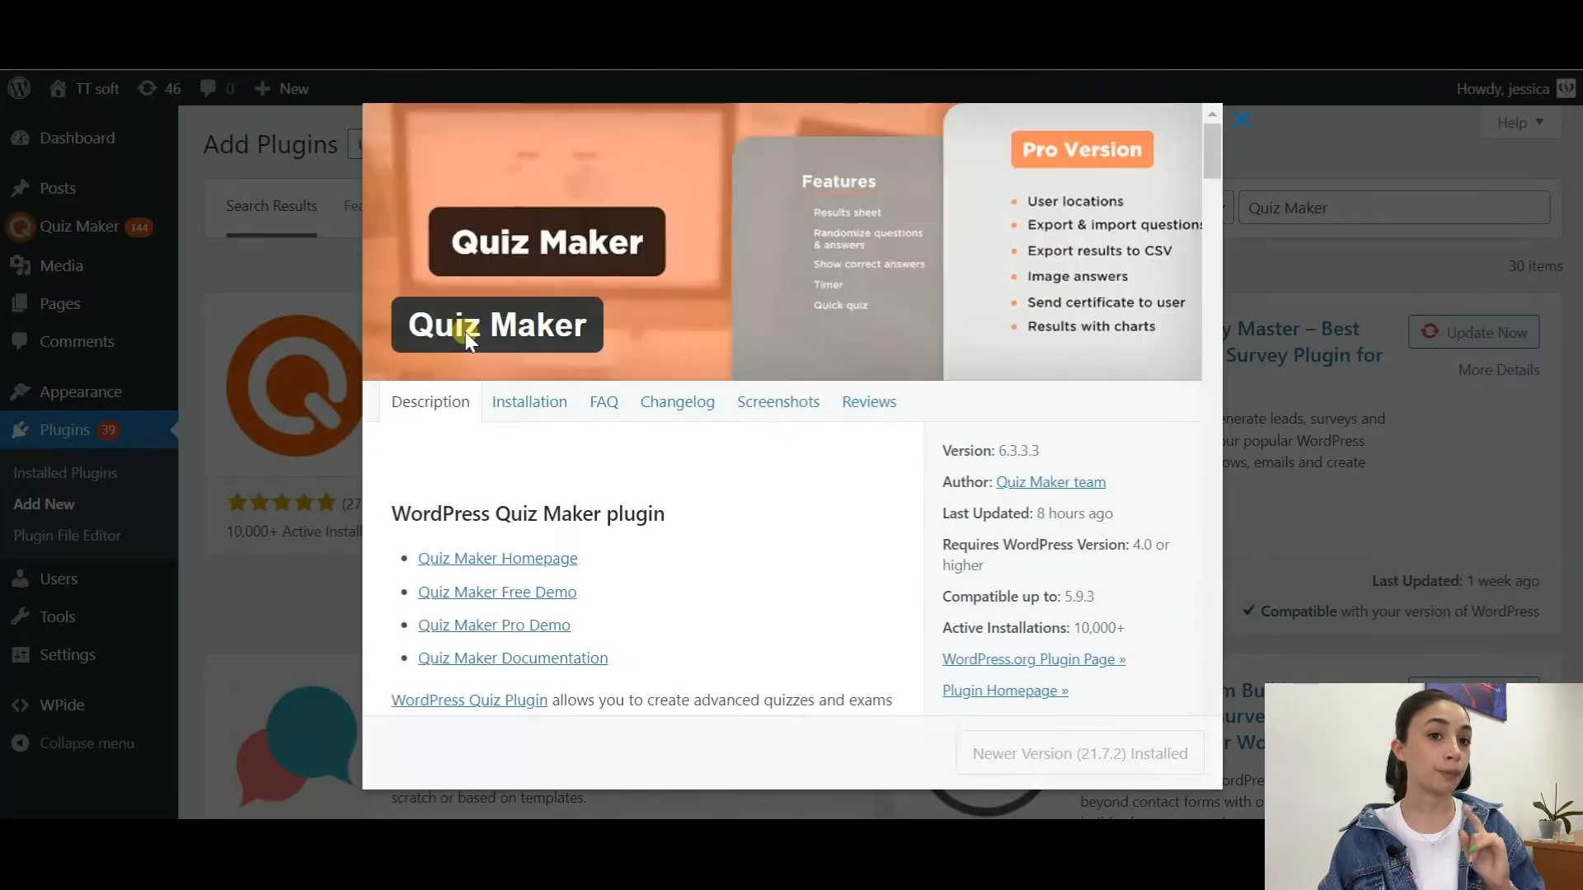
- Review the Quiz Maker plugin's Installation and Description details, then dismiss them
click(529, 401)
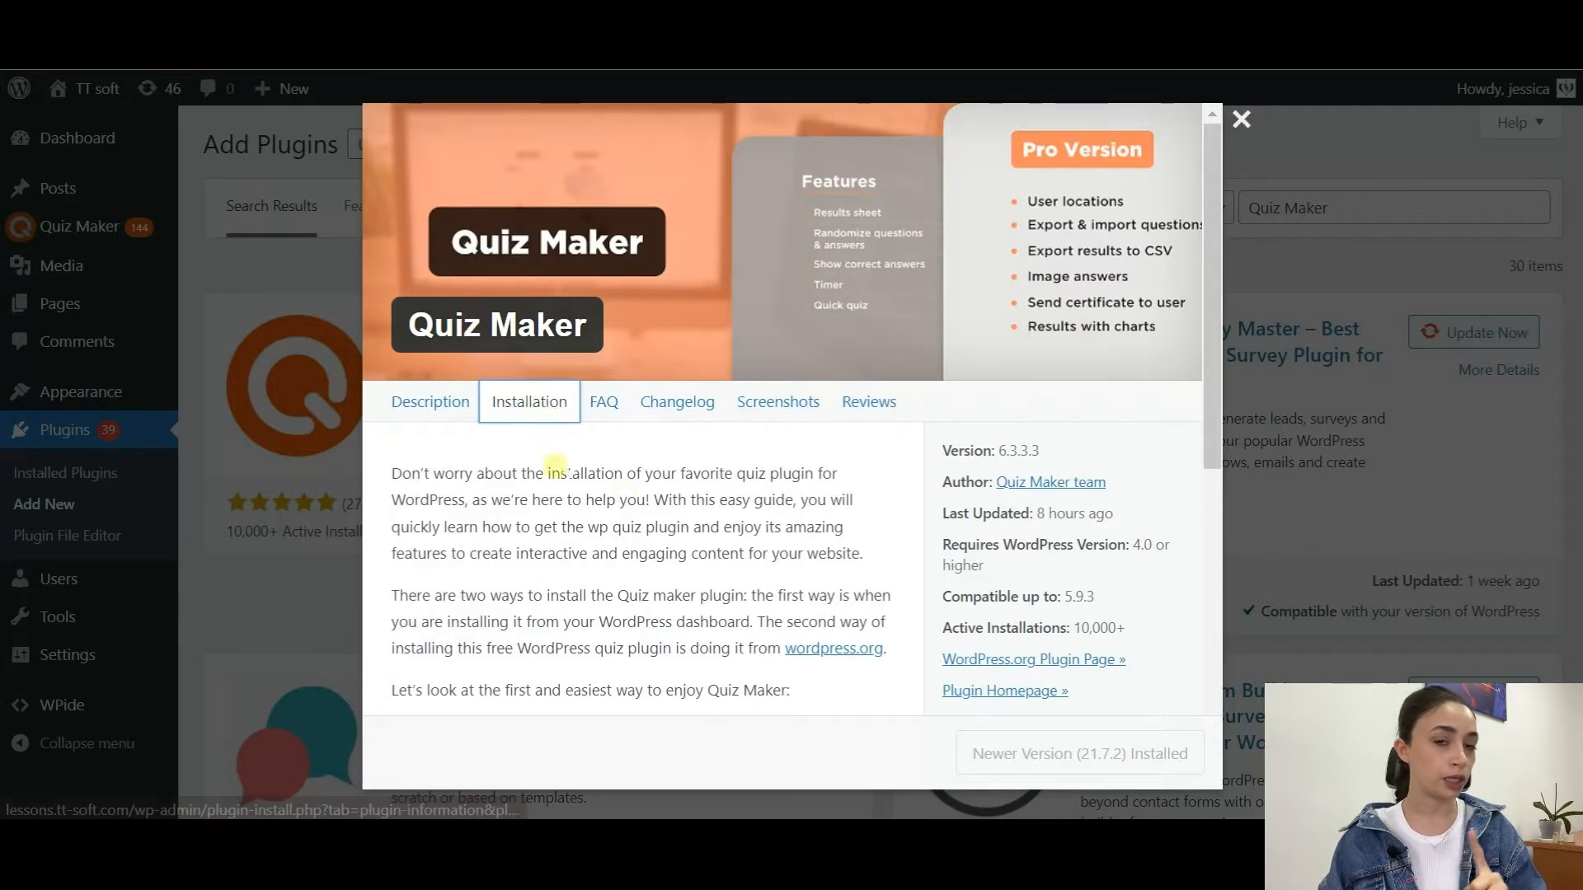
click(430, 401)
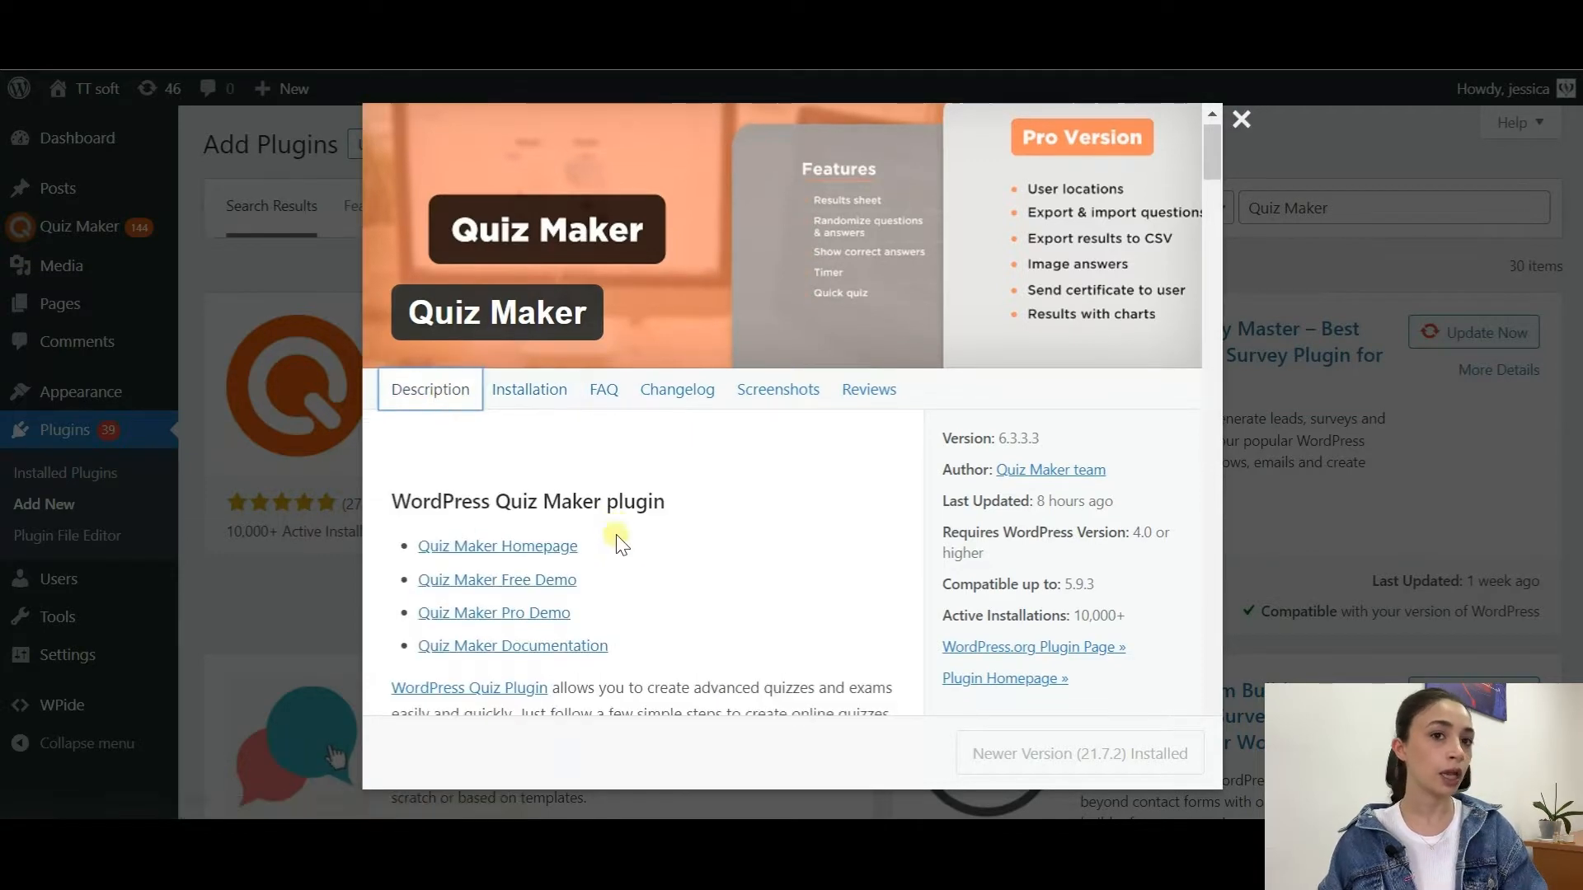
scroll(down, 3)
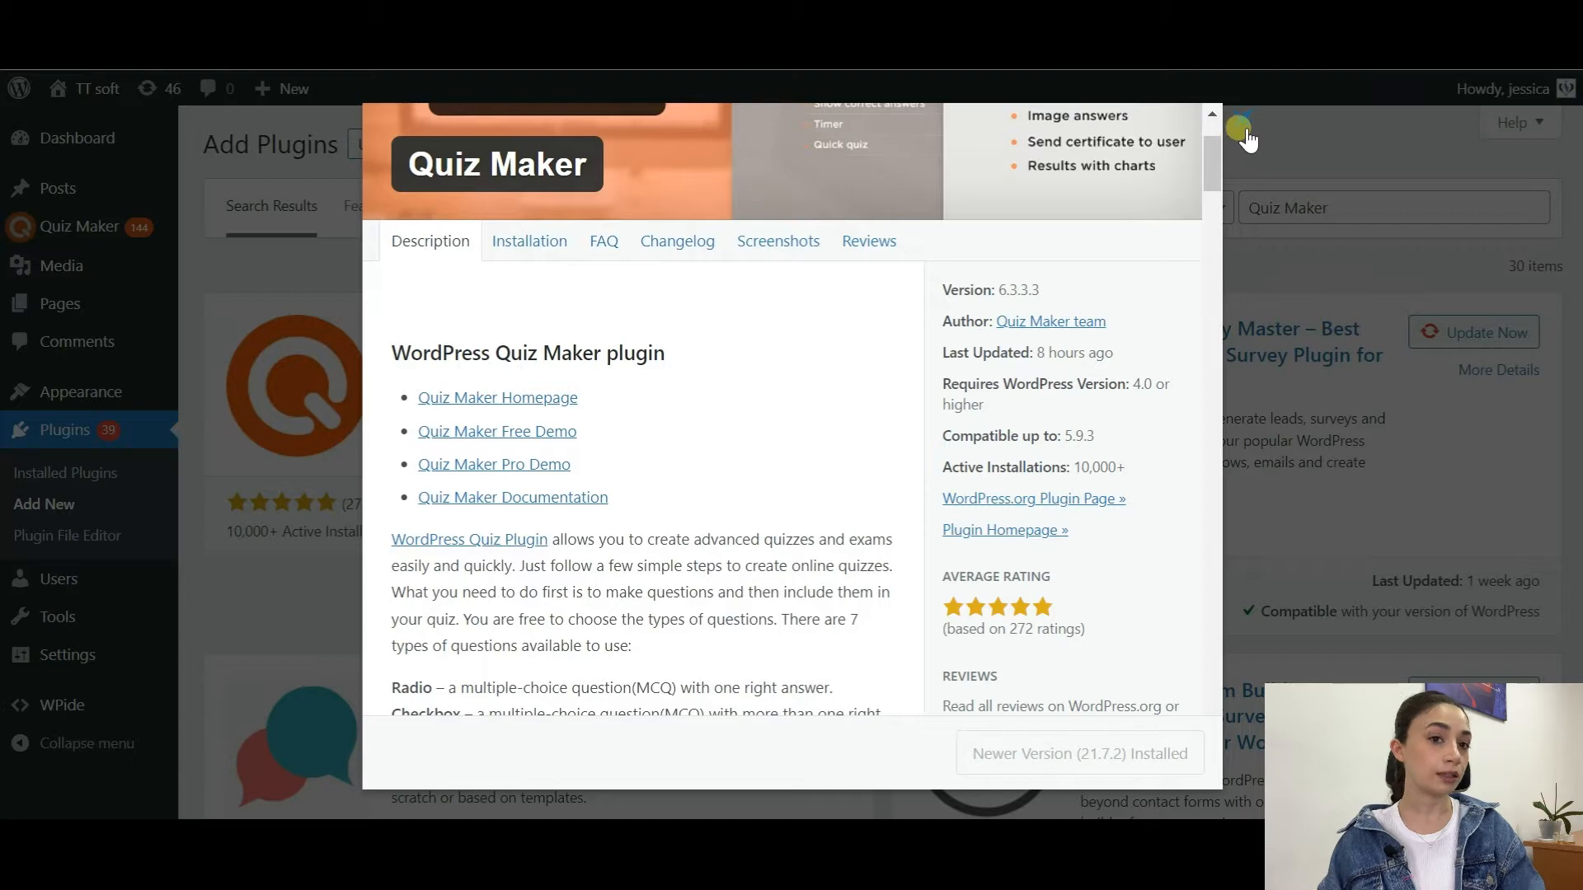
click(1243, 131)
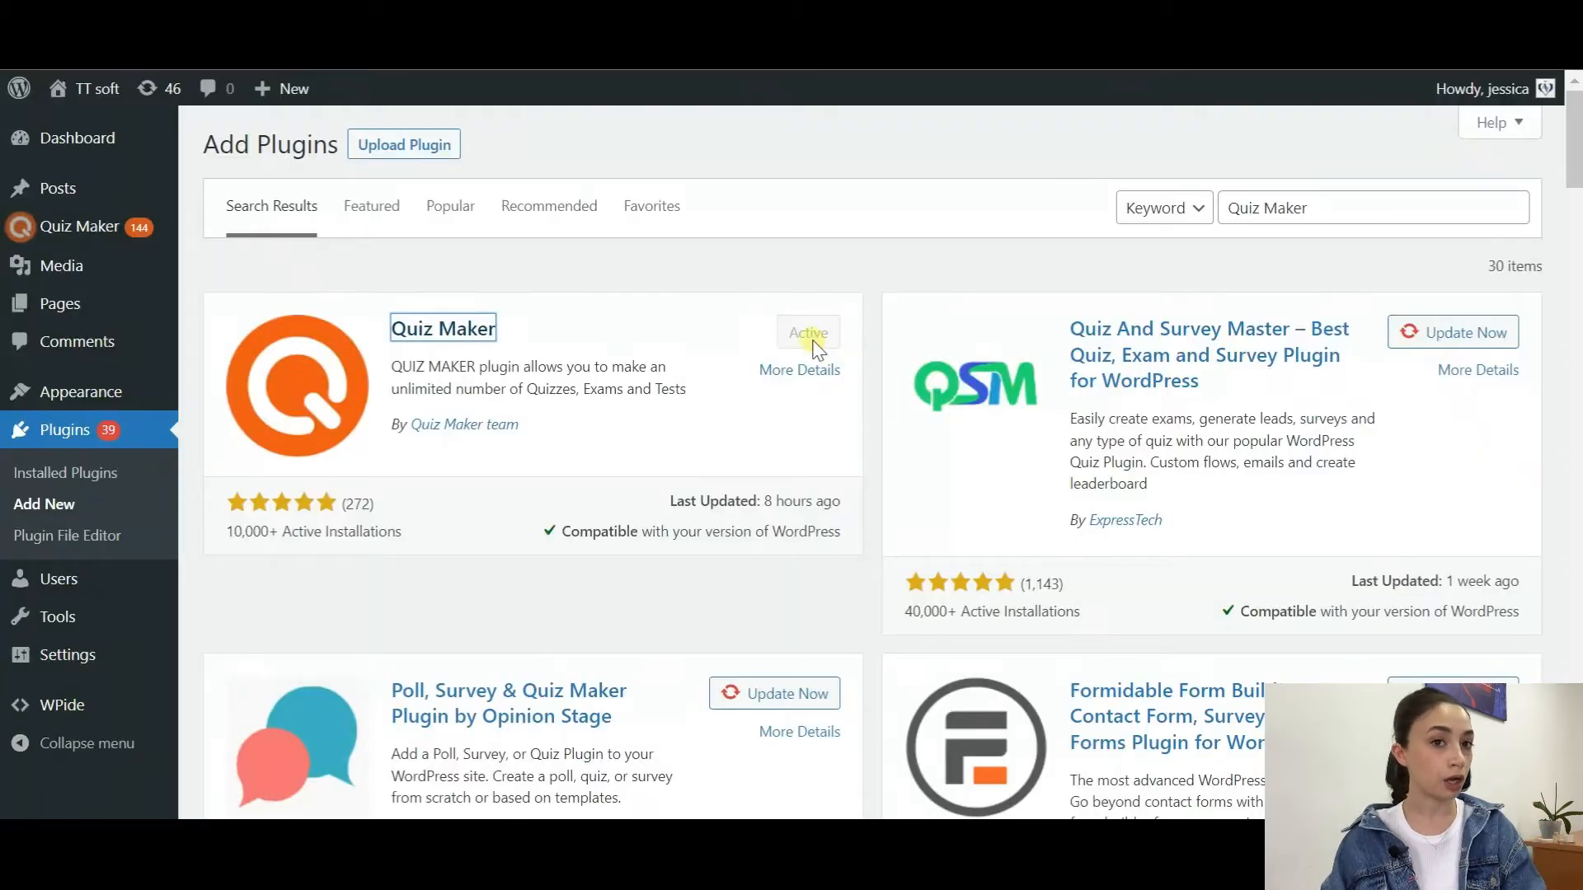
mouse_move(187, 246)
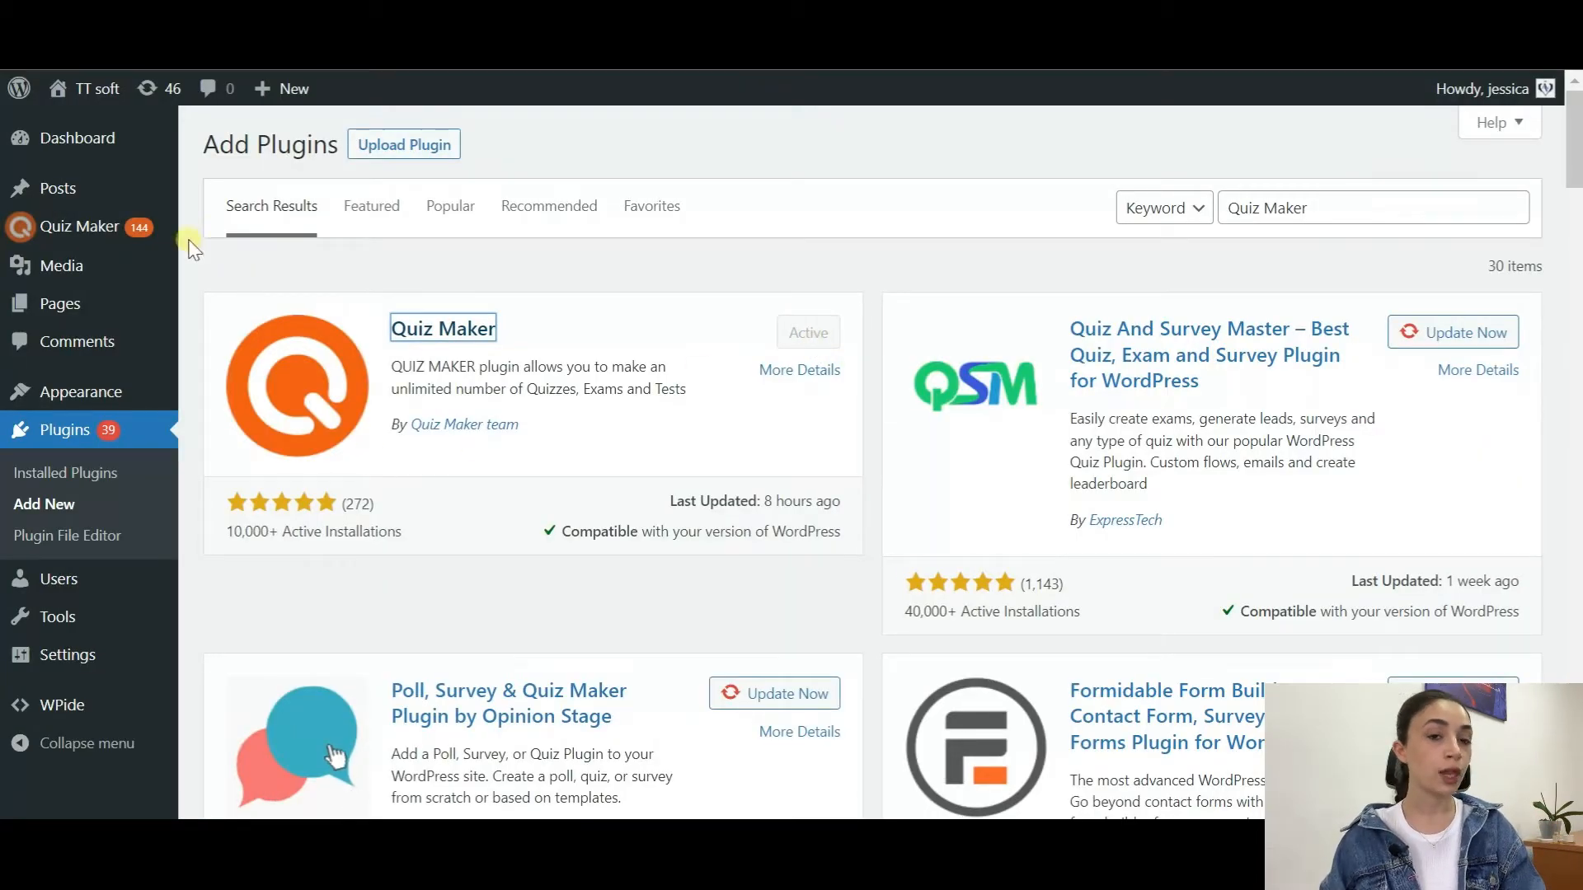
mouse_move(80, 226)
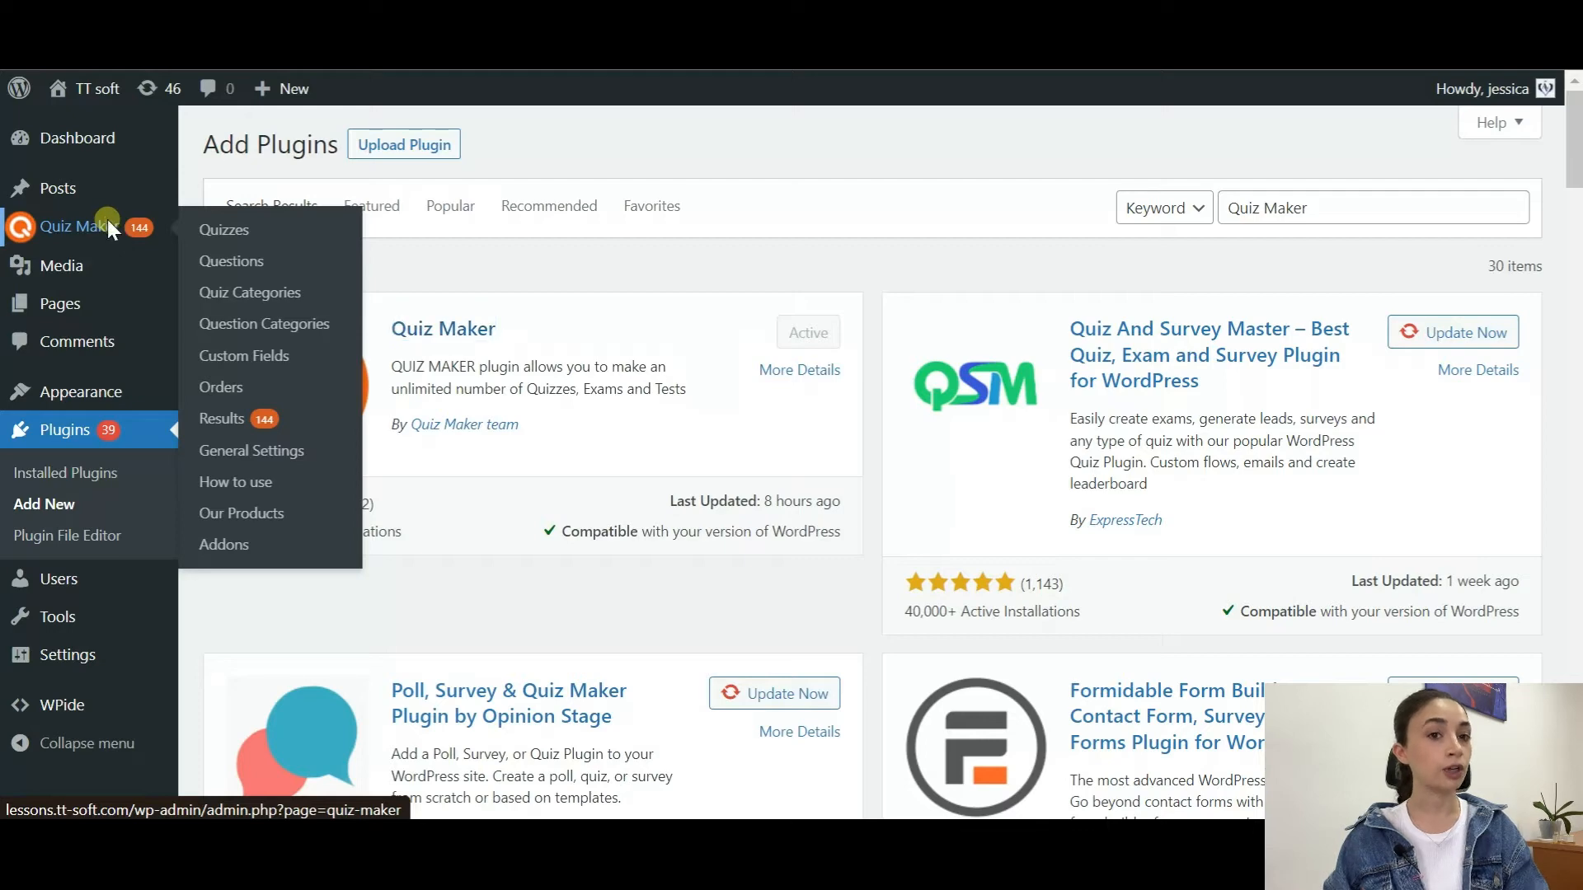
- Open the Quiz Maker quizzes list and scroll to the brand-spelling question
click(224, 230)
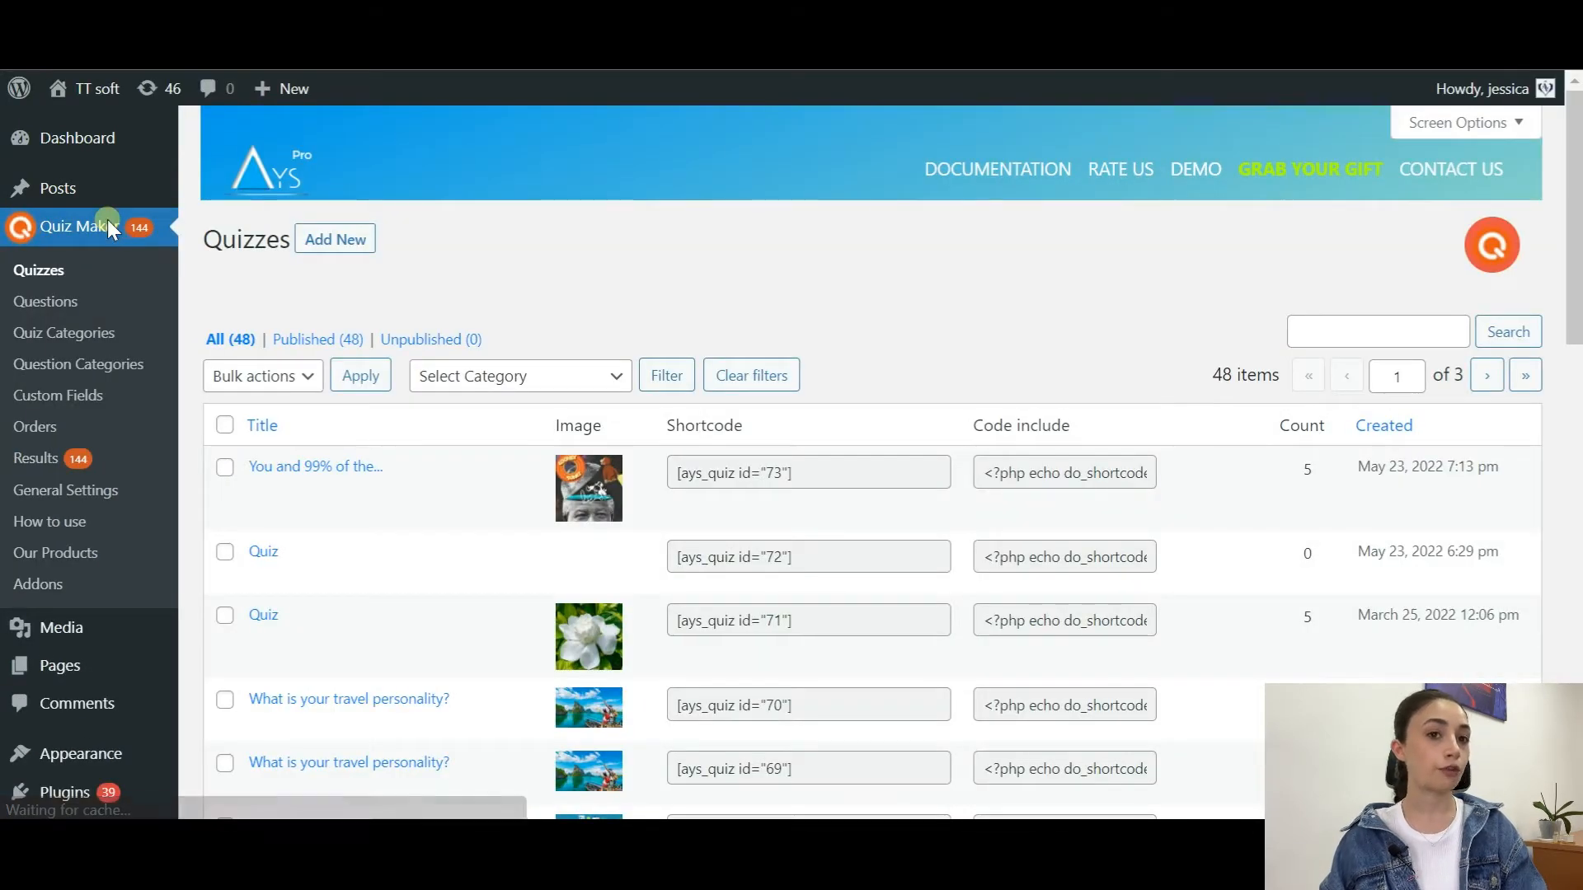
mouse_move(57, 302)
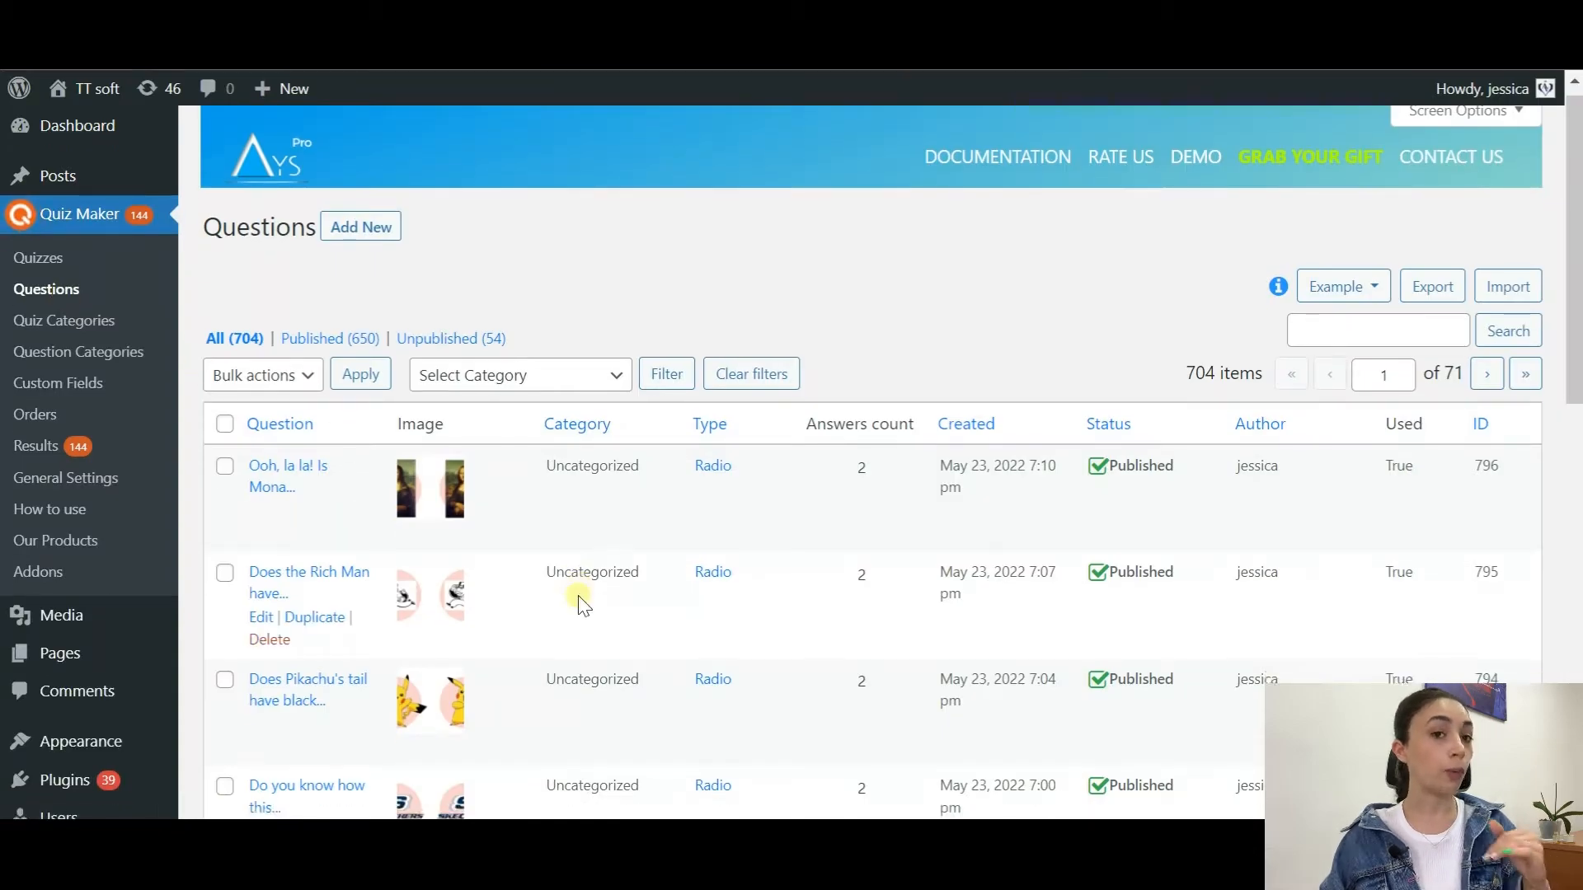
scroll(down, 3)
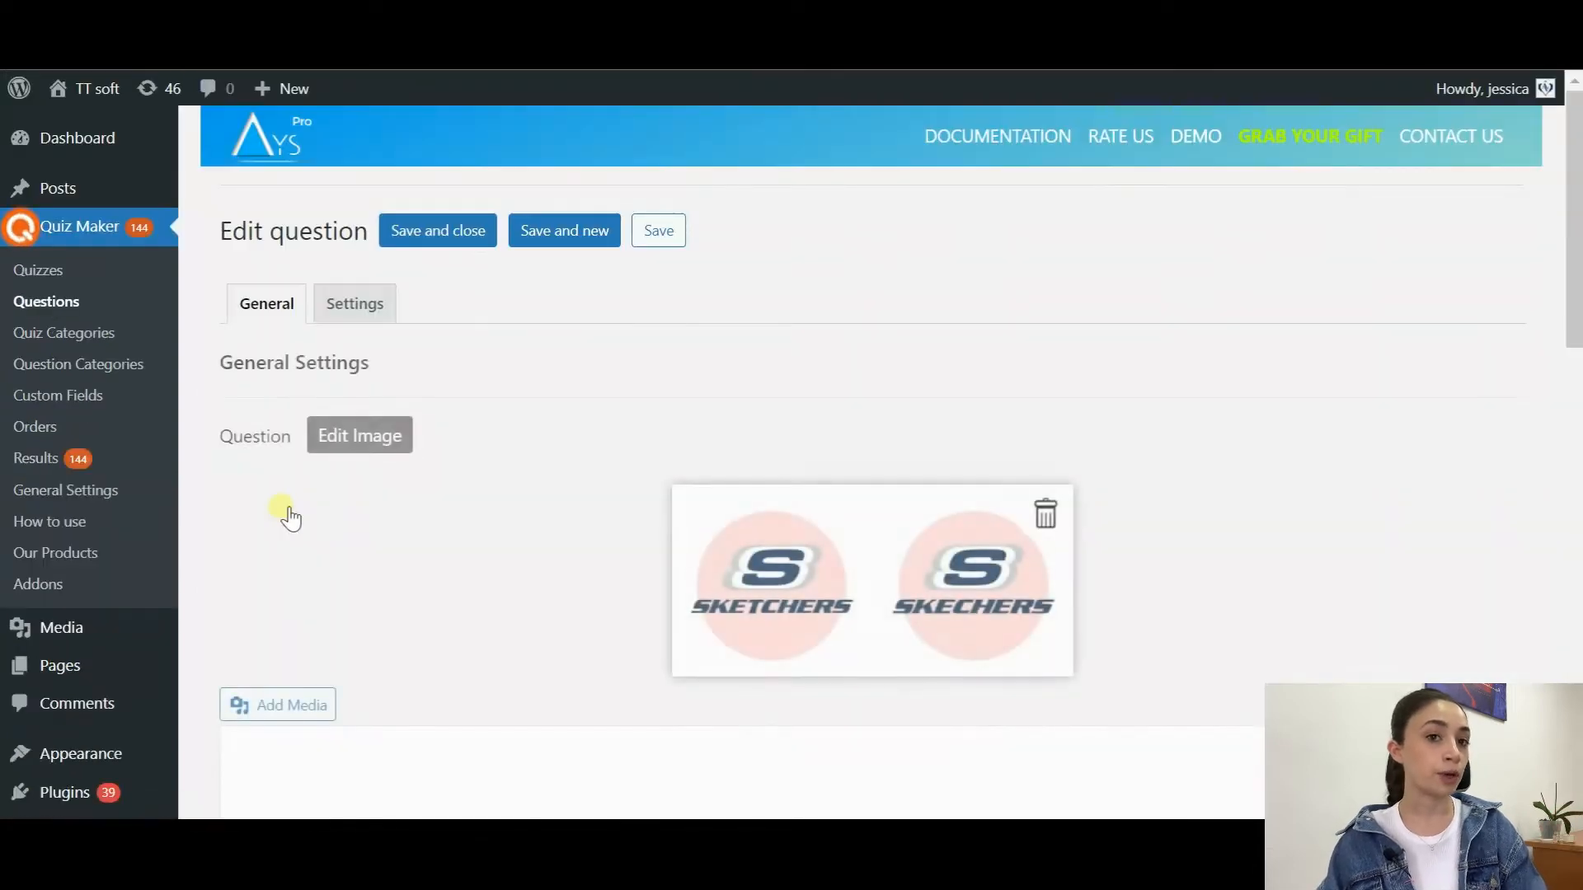
- Check the question's two-logo image in the Media Library without changing it
scroll(down, 3)
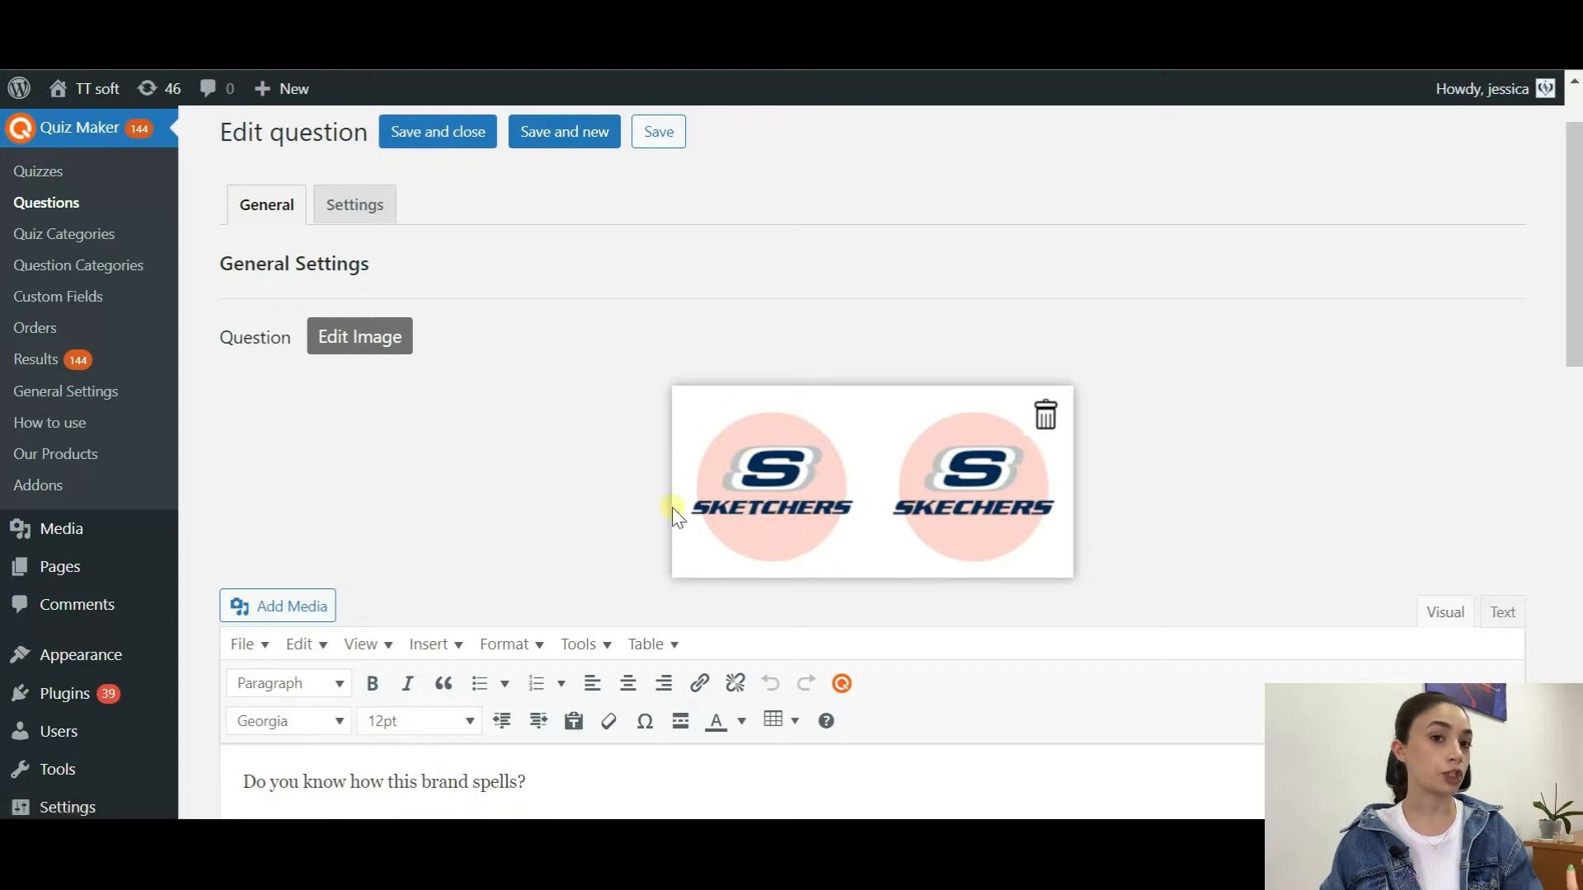
click(359, 336)
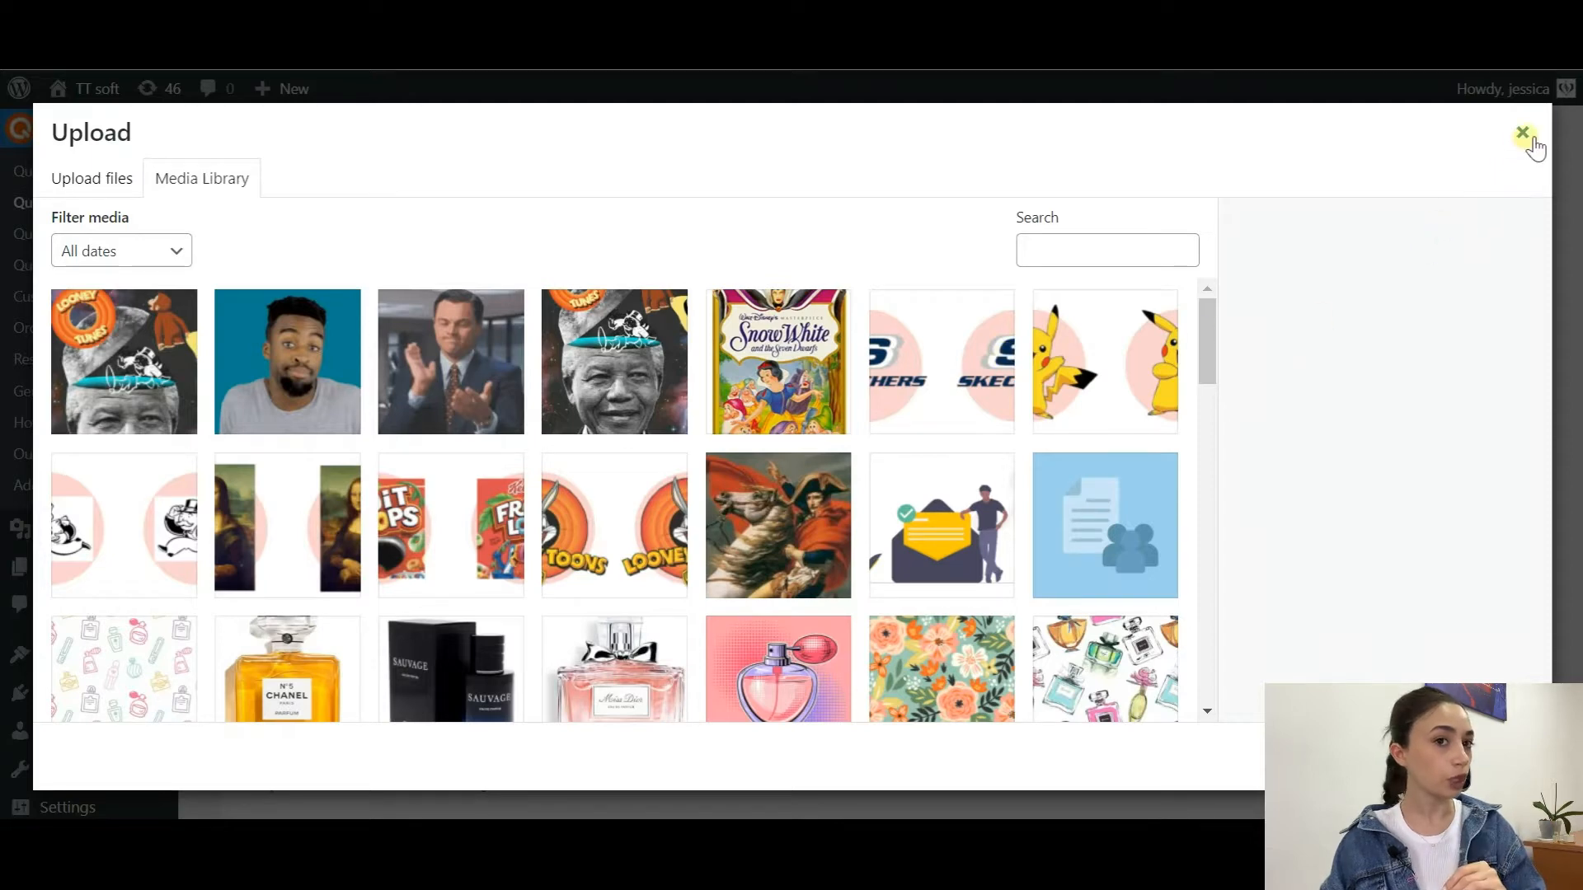
click(1520, 133)
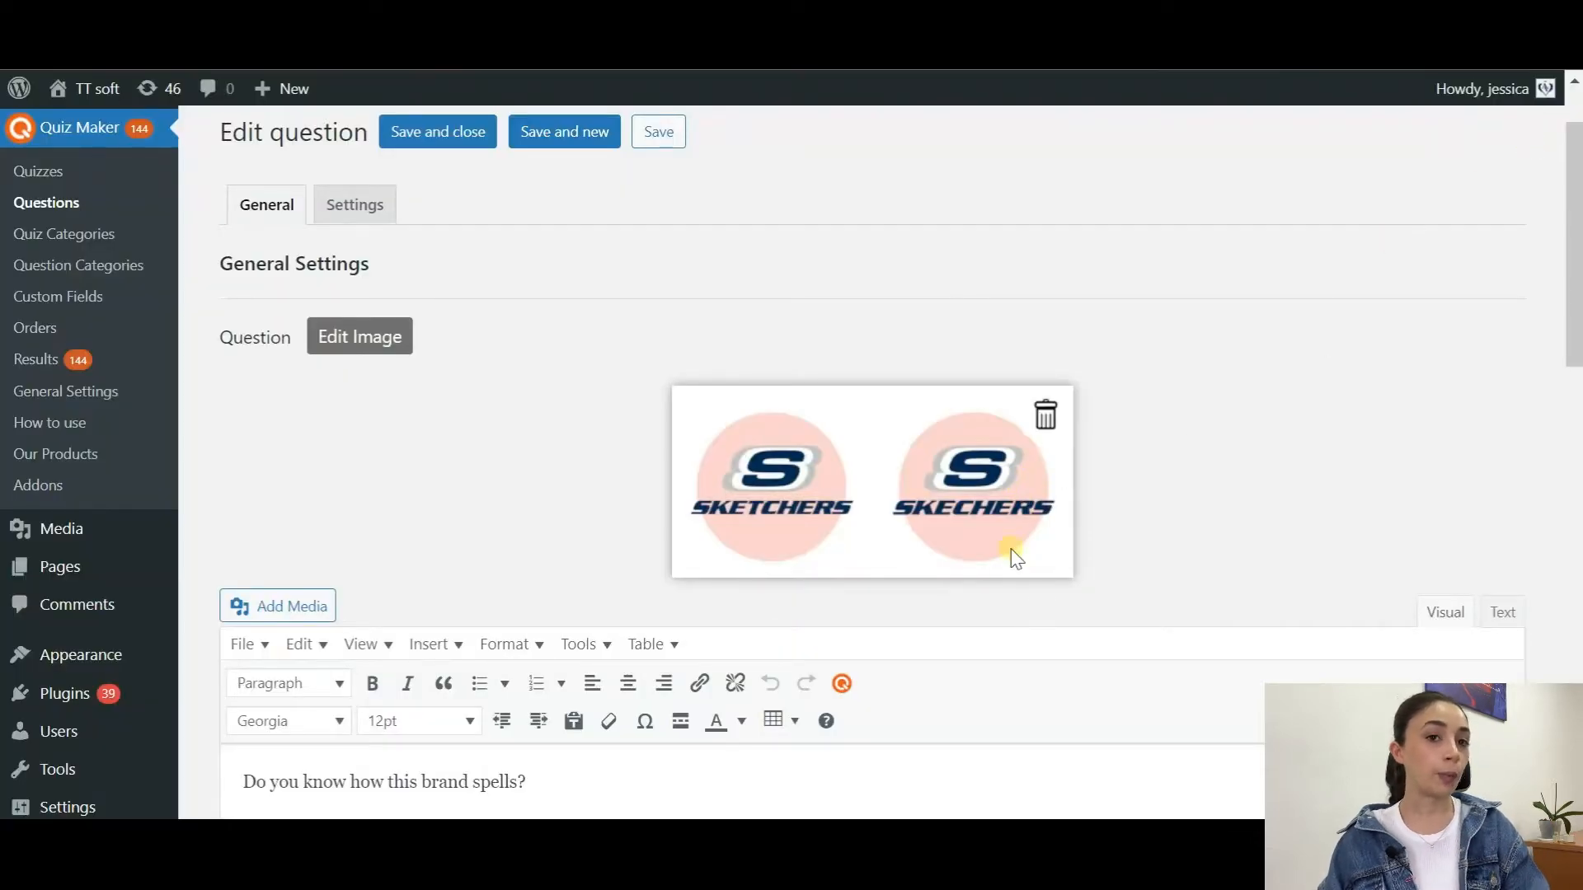
- Make the question text 'Do you know how this brand spells?' bold
scroll(down, 3)
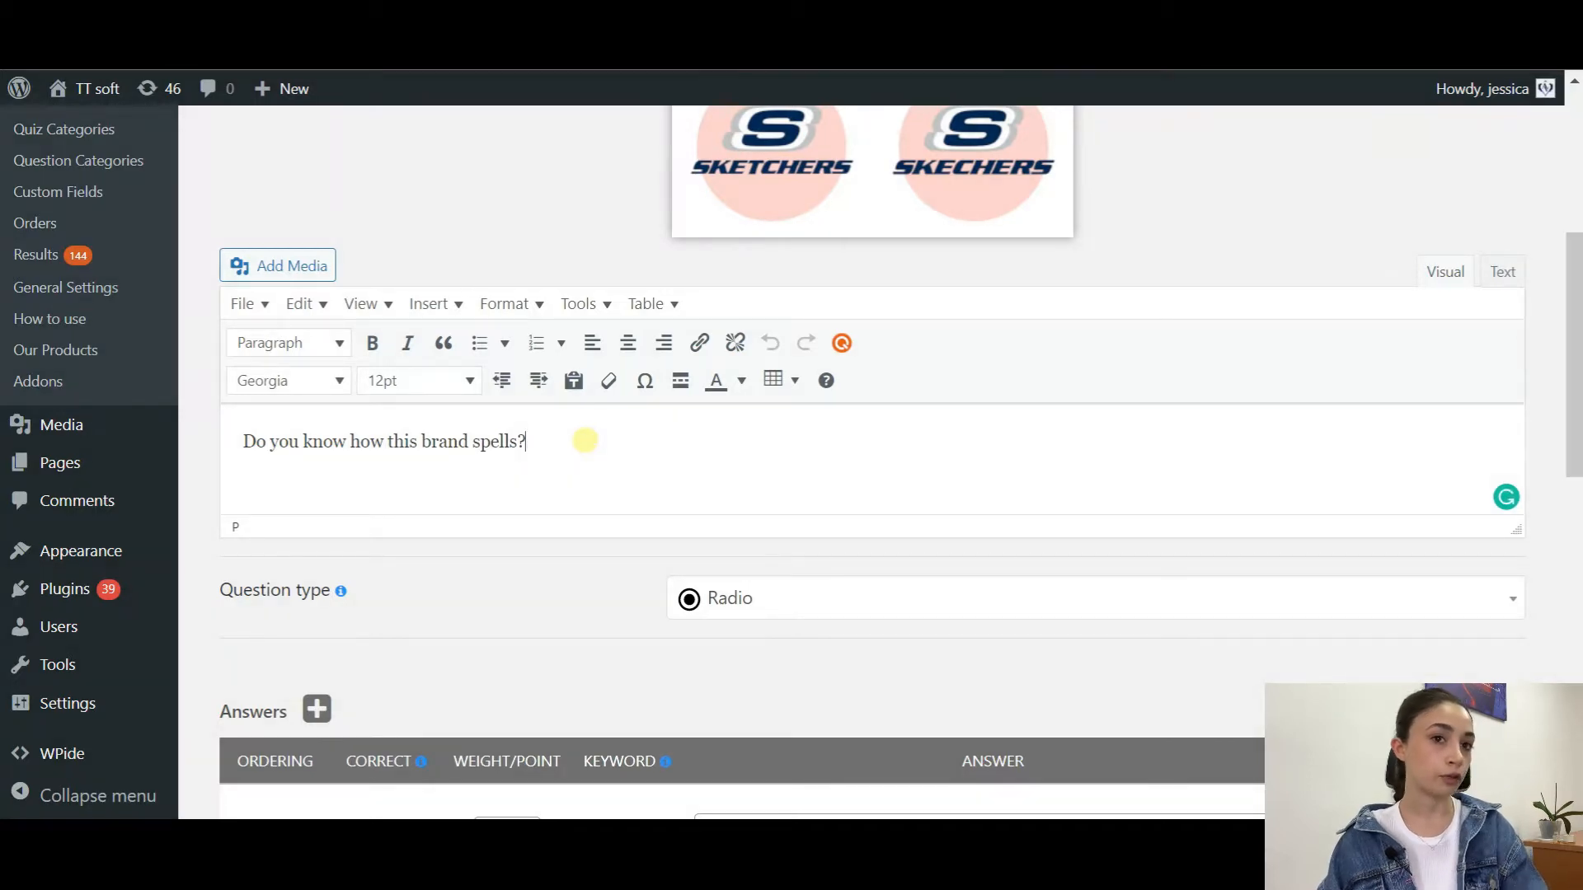
triple_click(383, 442)
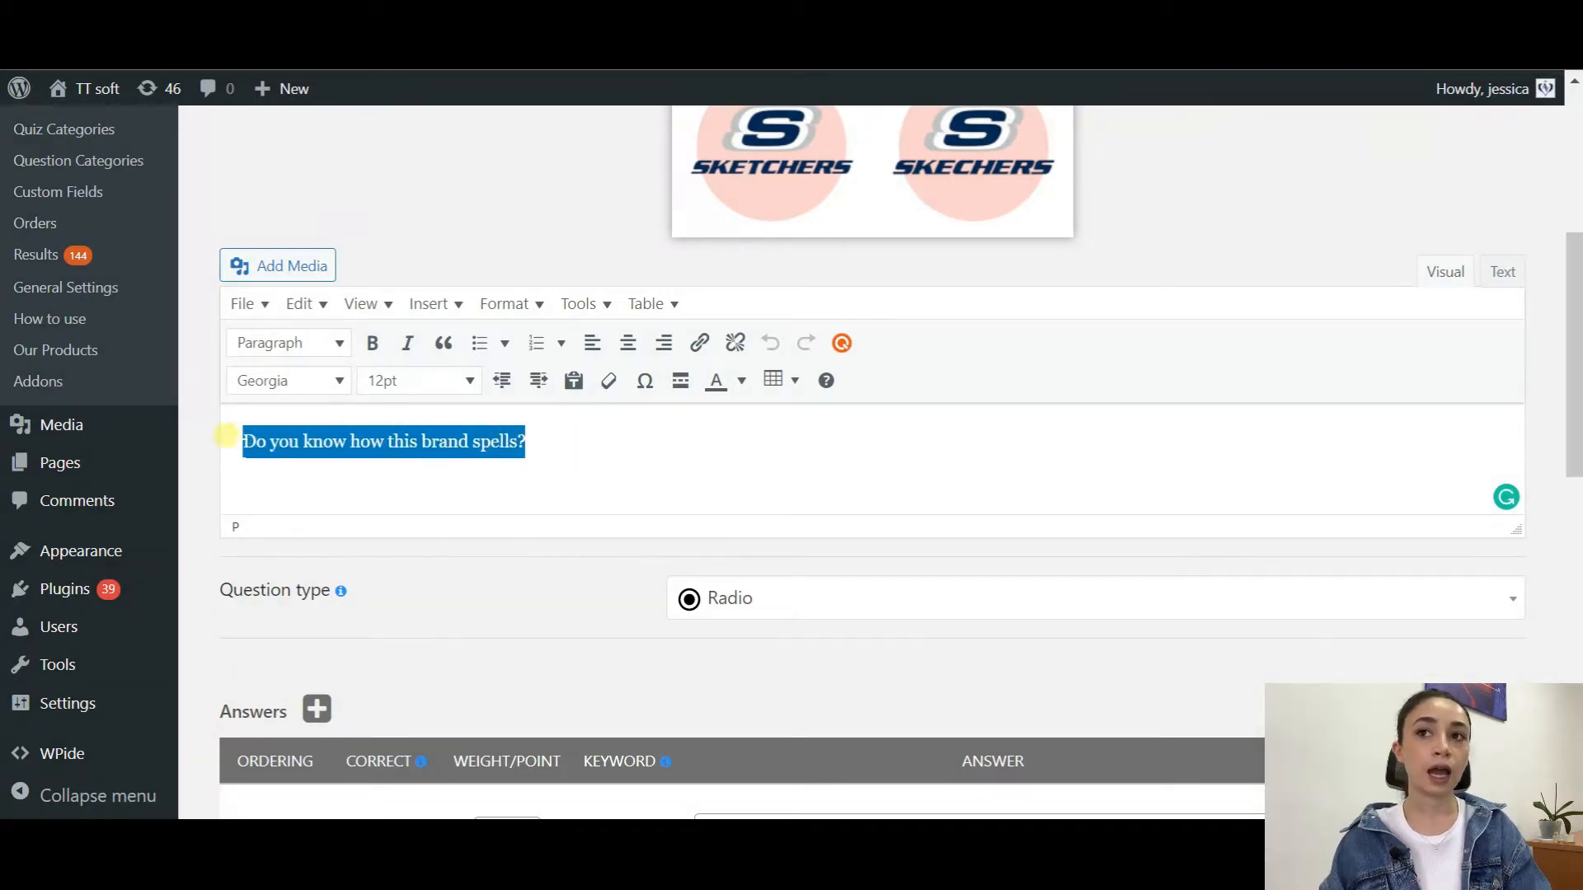
click(372, 342)
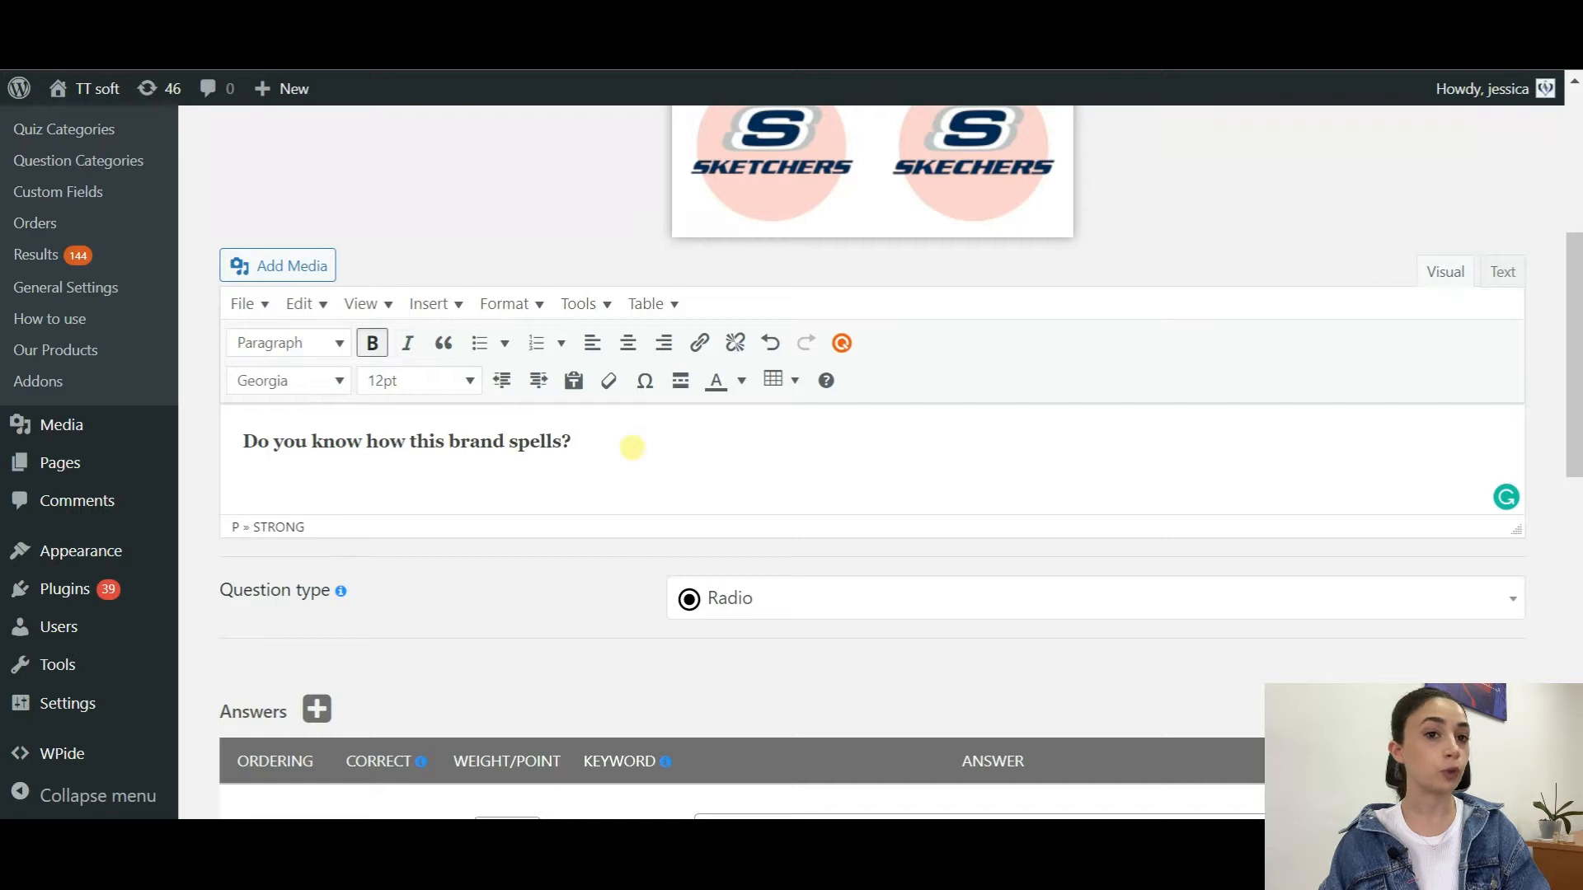
scroll(down, 3)
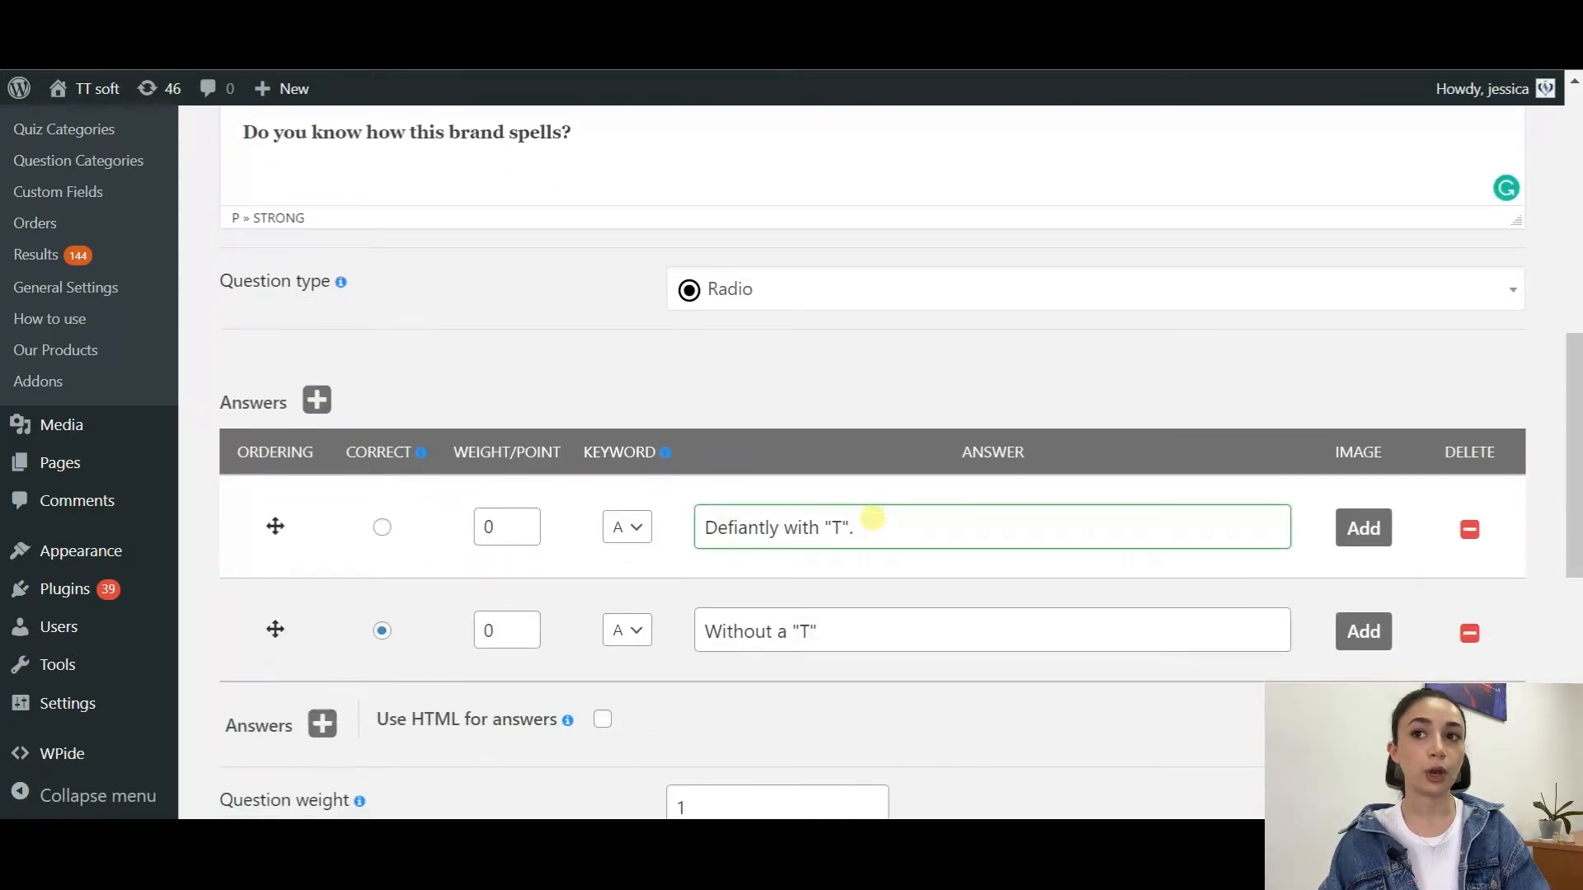
scroll(down, 3)
text(.)
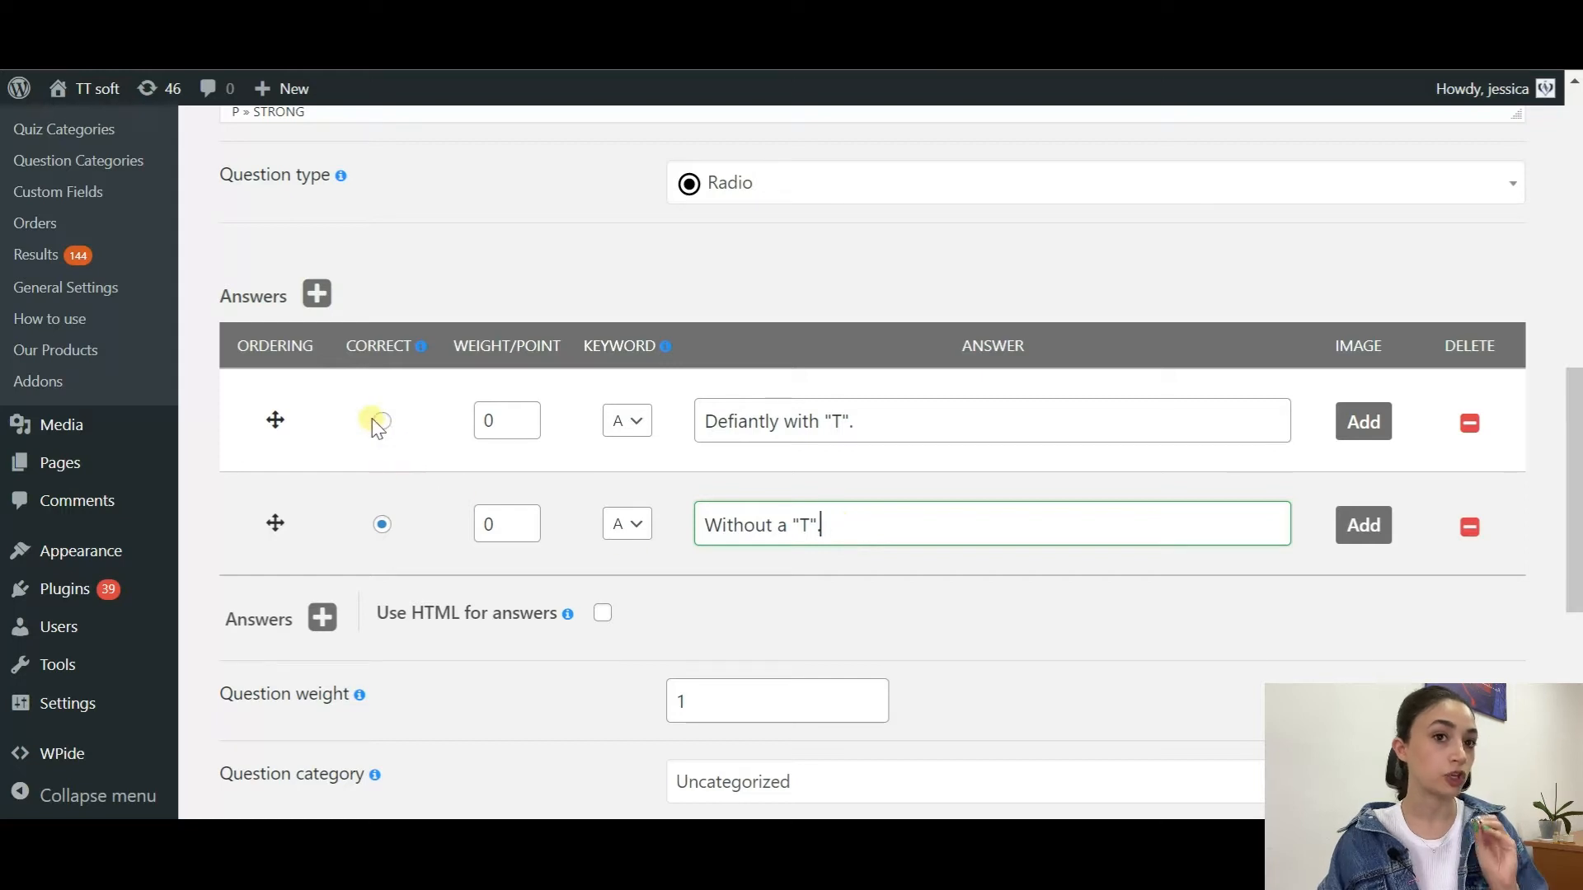
click(382, 421)
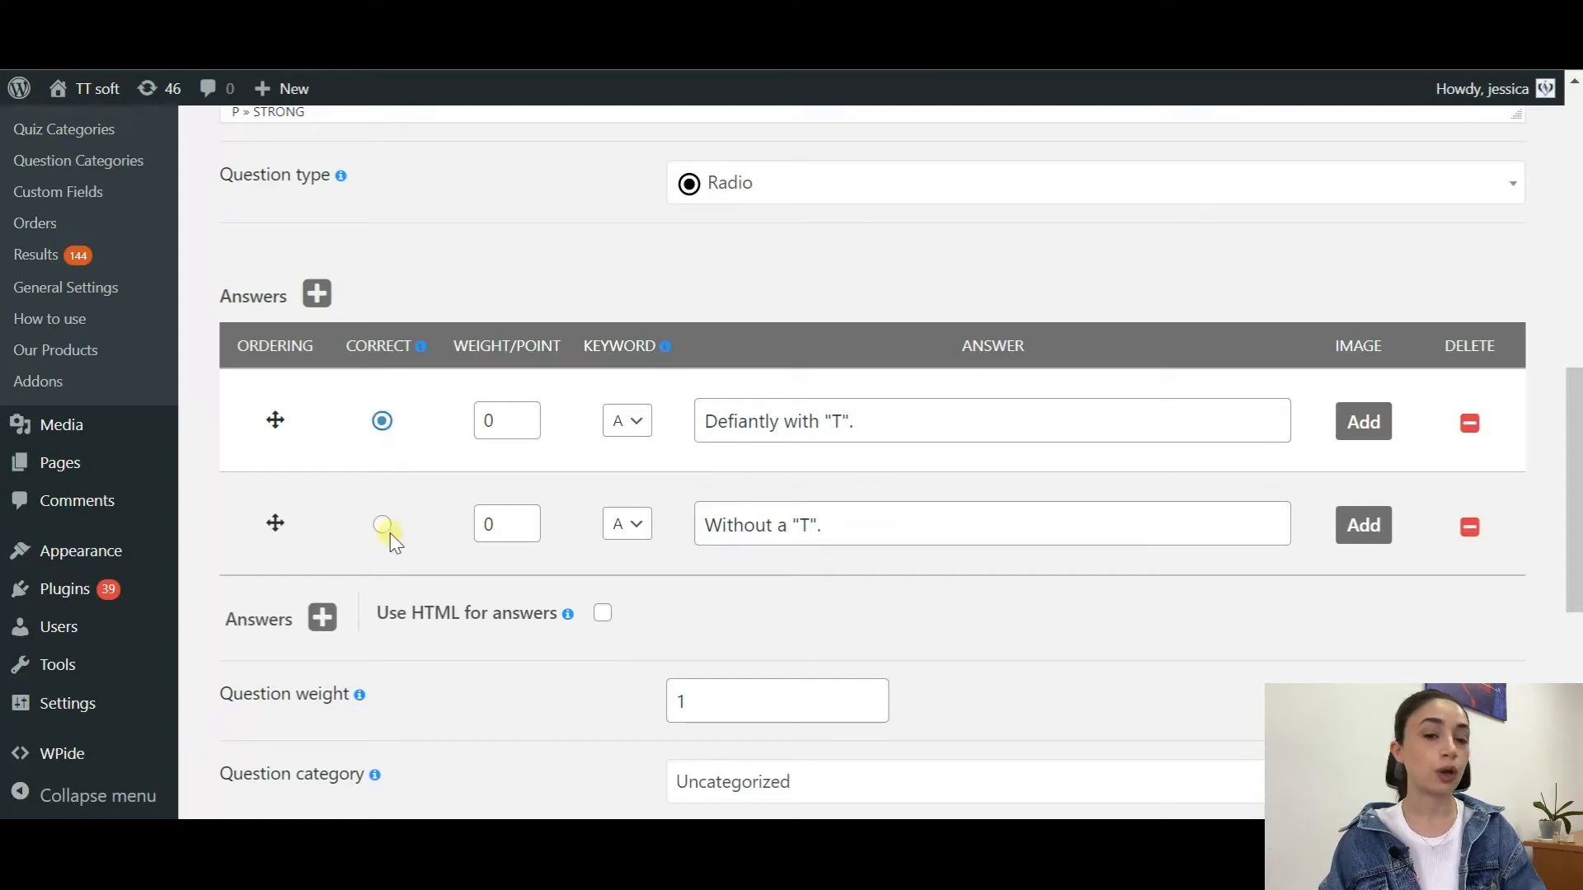
click(382, 524)
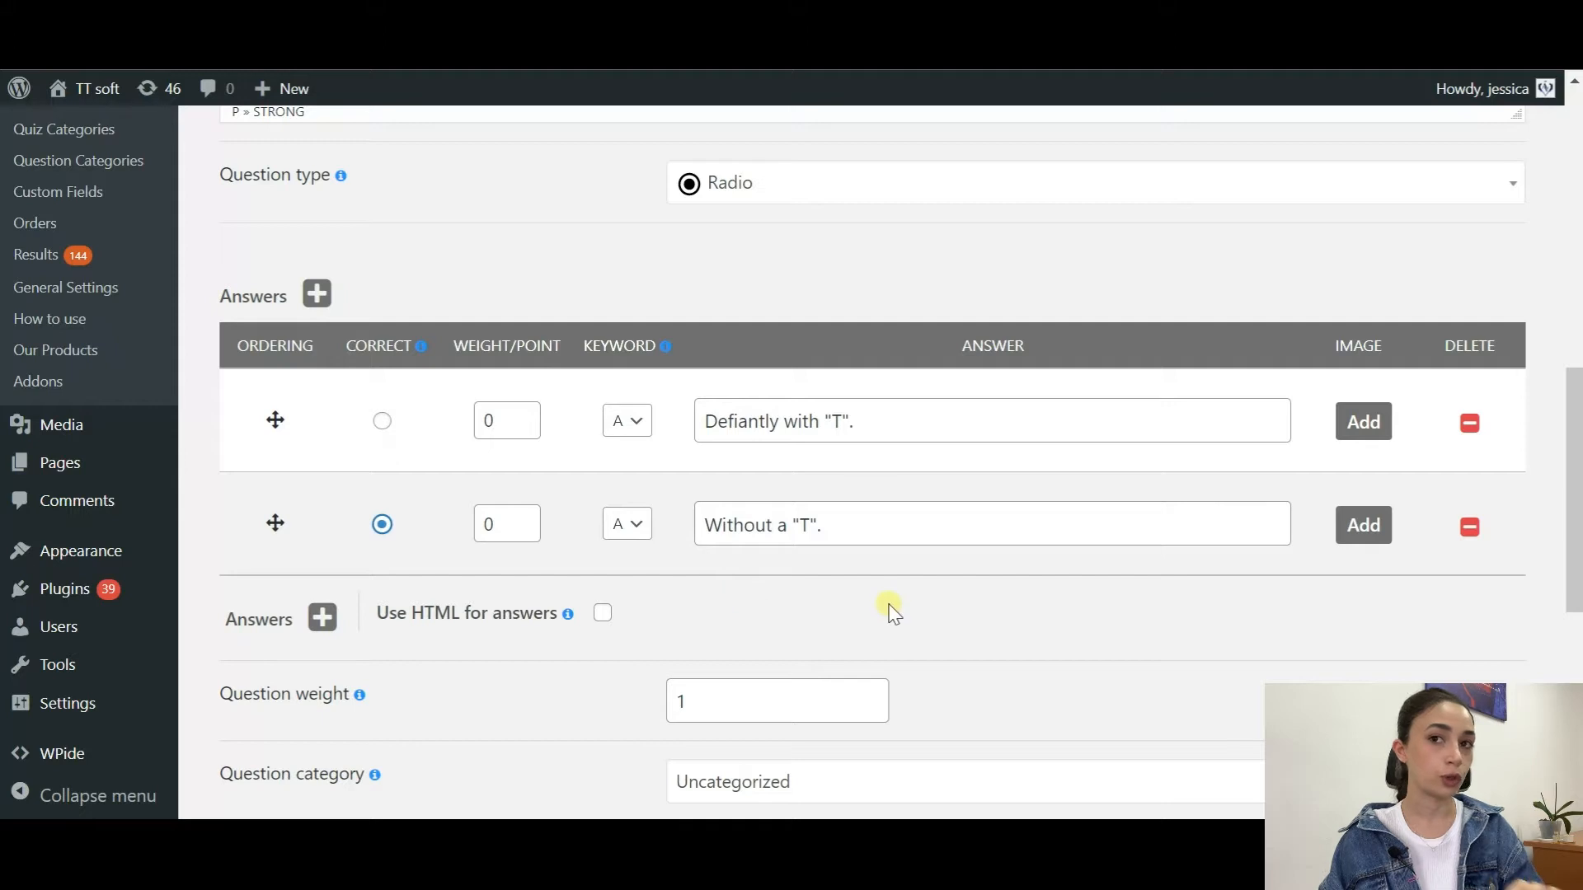
scroll(down, 3)
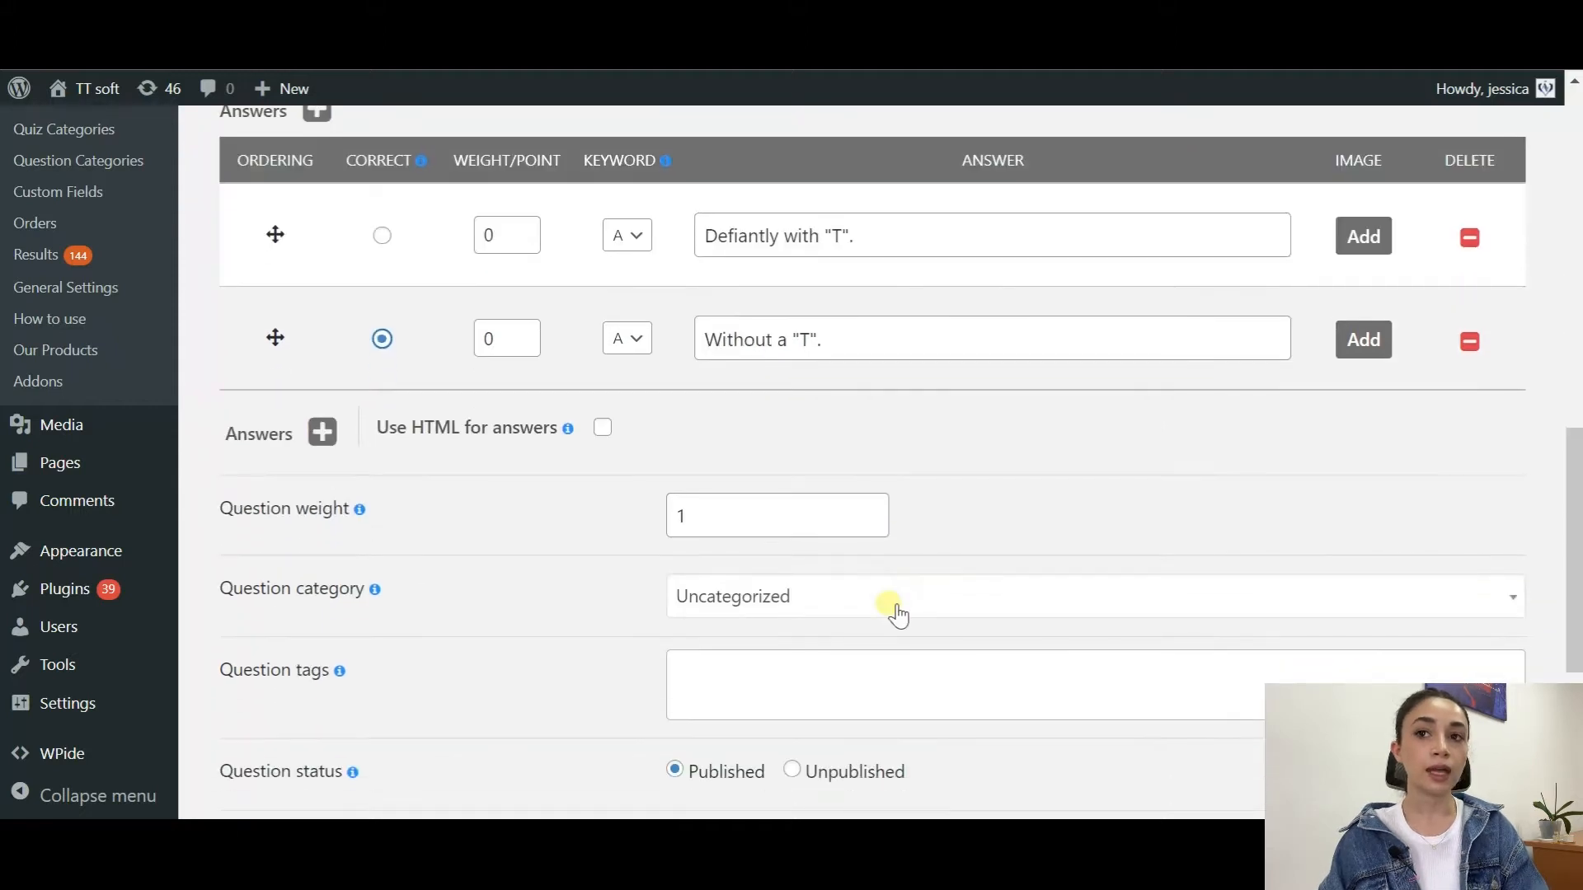
click(777, 515)
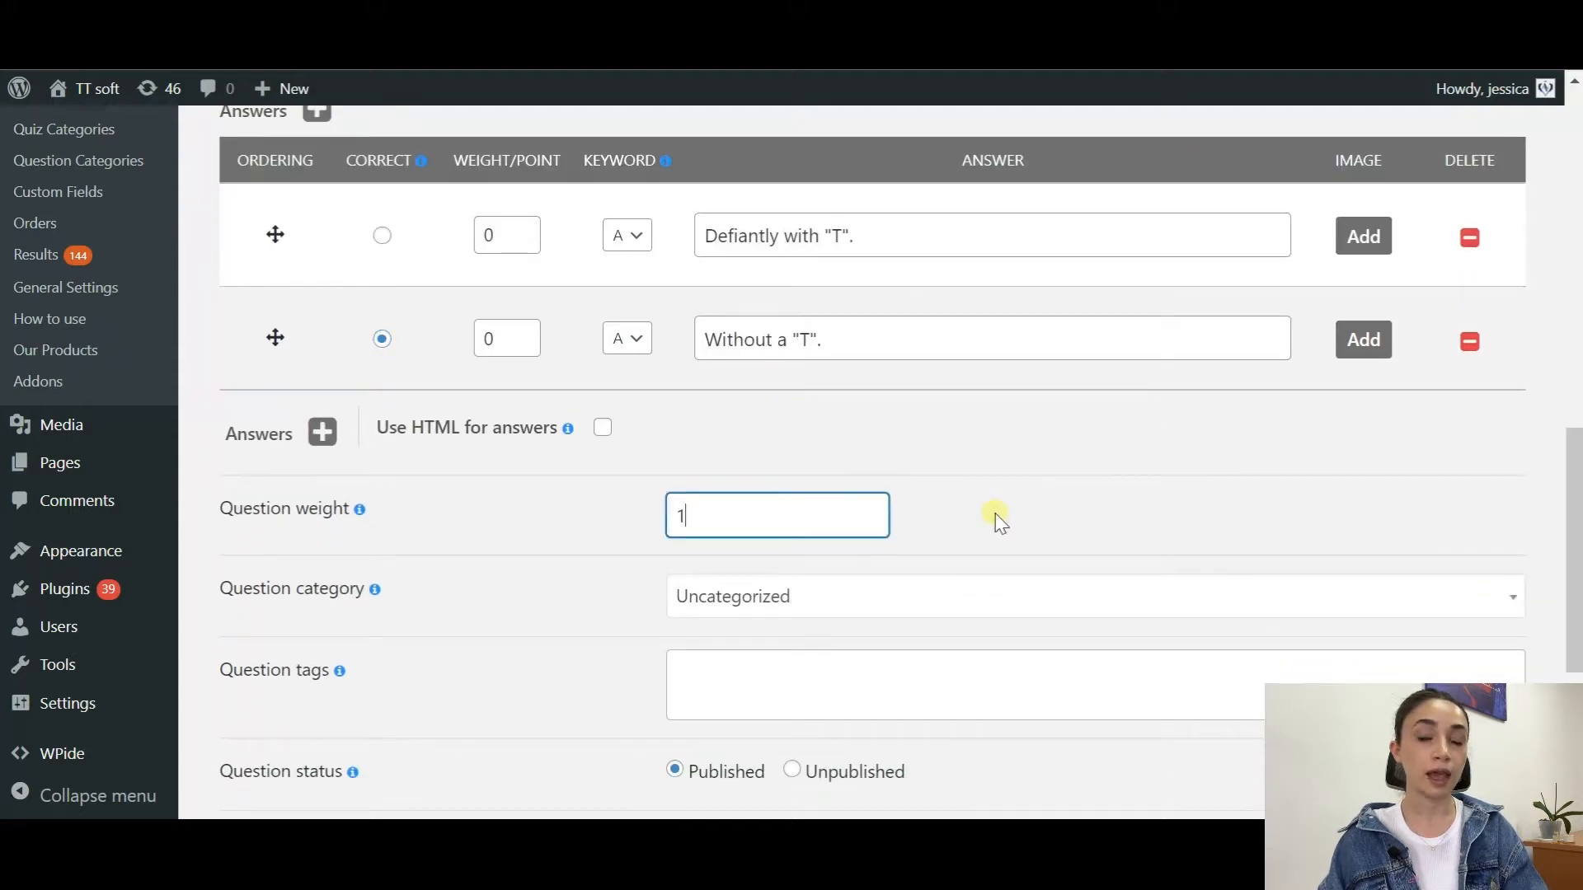
scroll(down, 3)
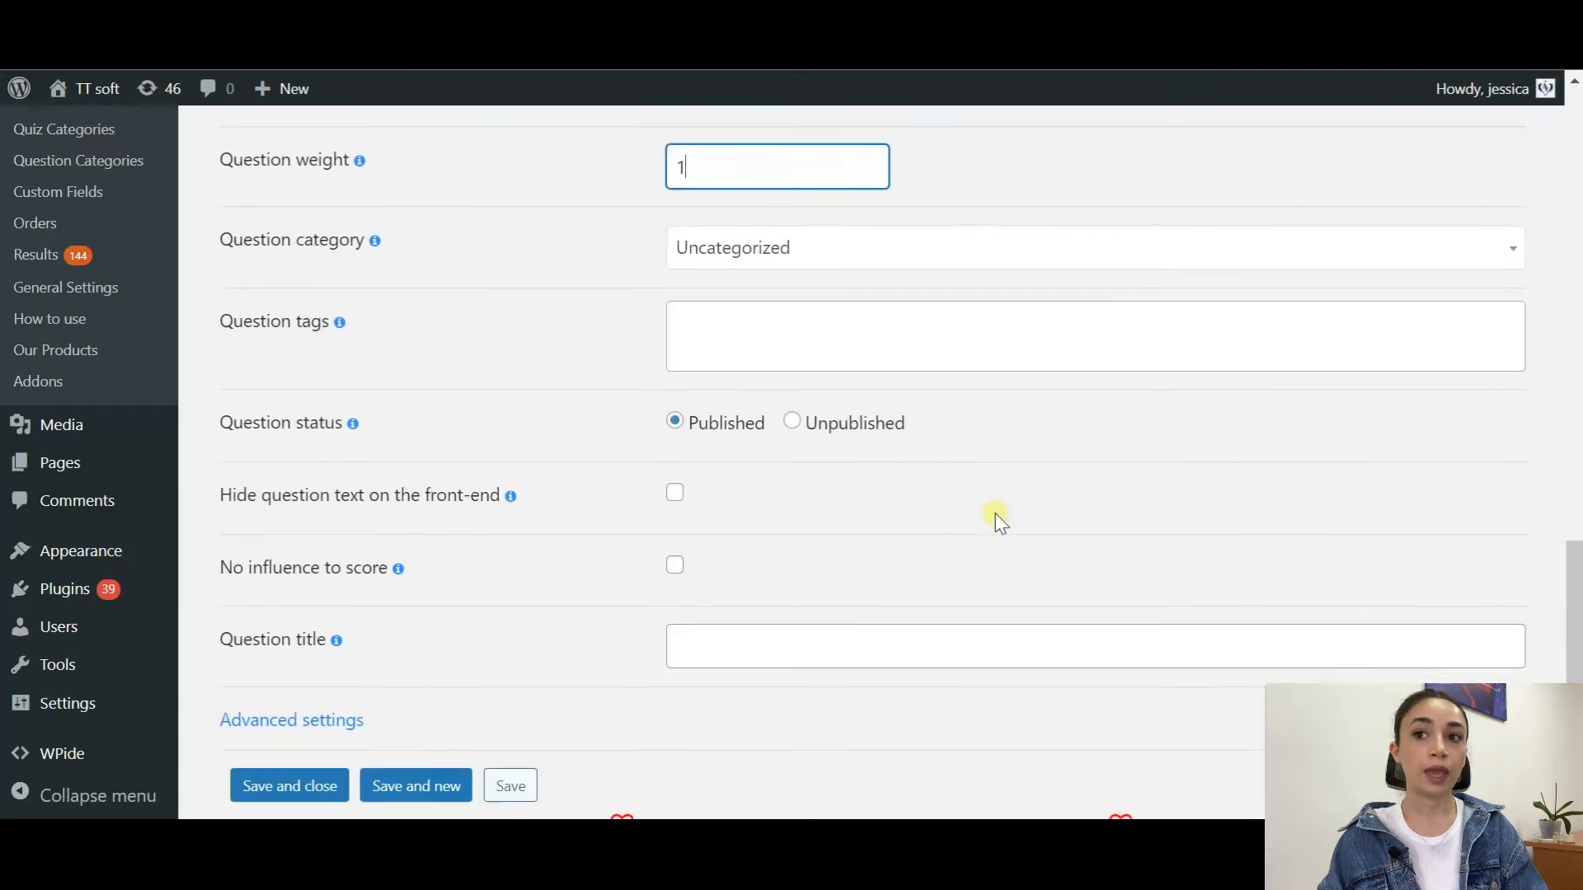
scroll(down, 3)
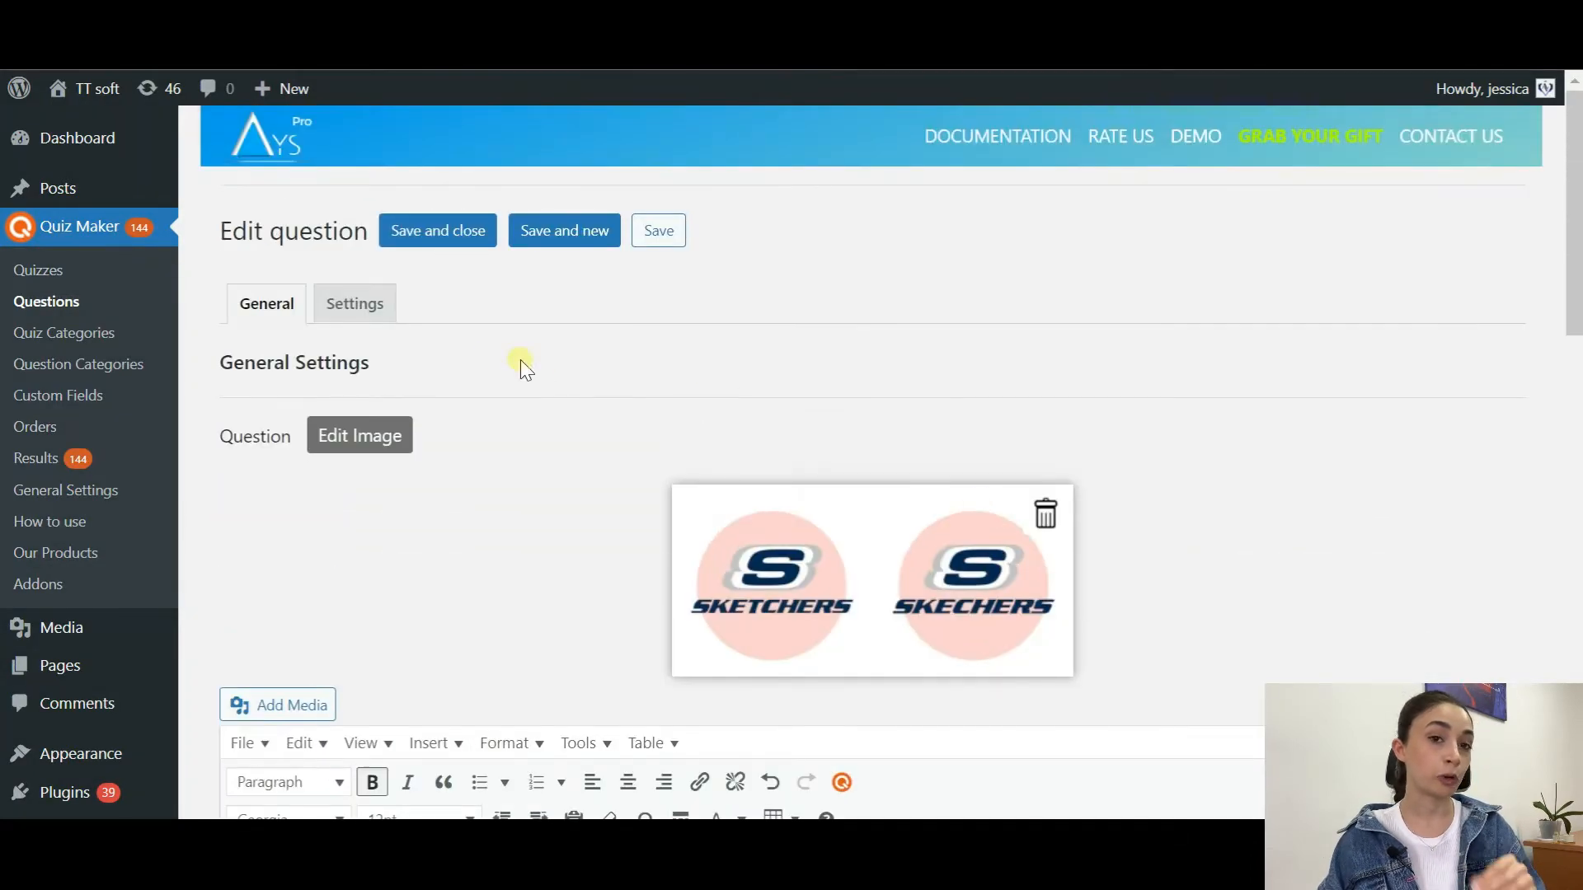
- Review the question's Settings tab: background image, hint, explanation and the no-"T"-in-Skechers wrong-answer message
click(355, 304)
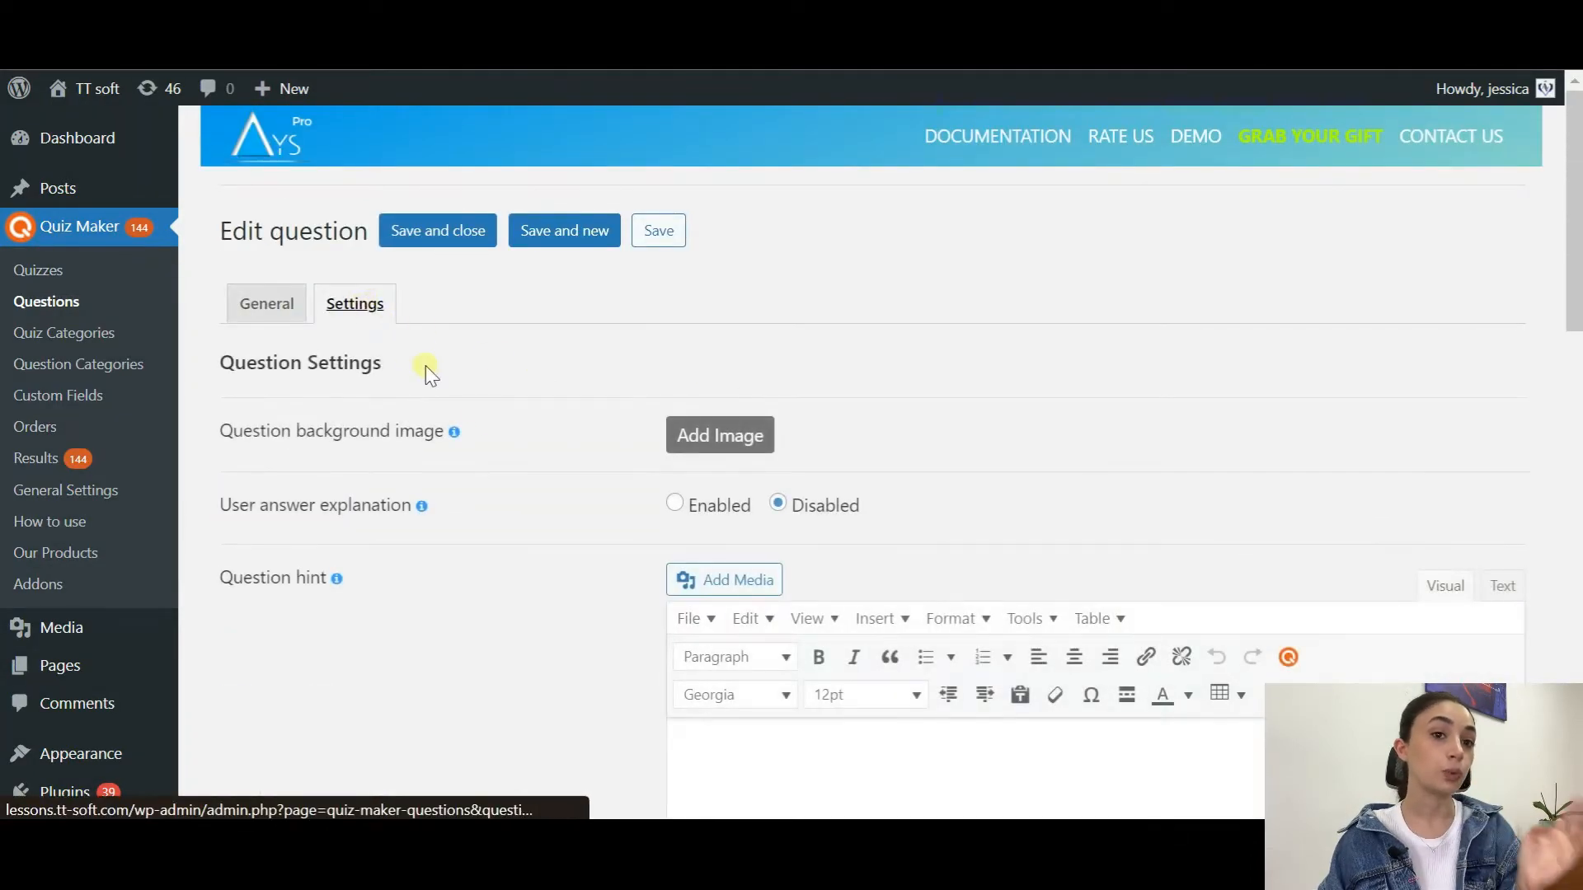
scroll(down, 3)
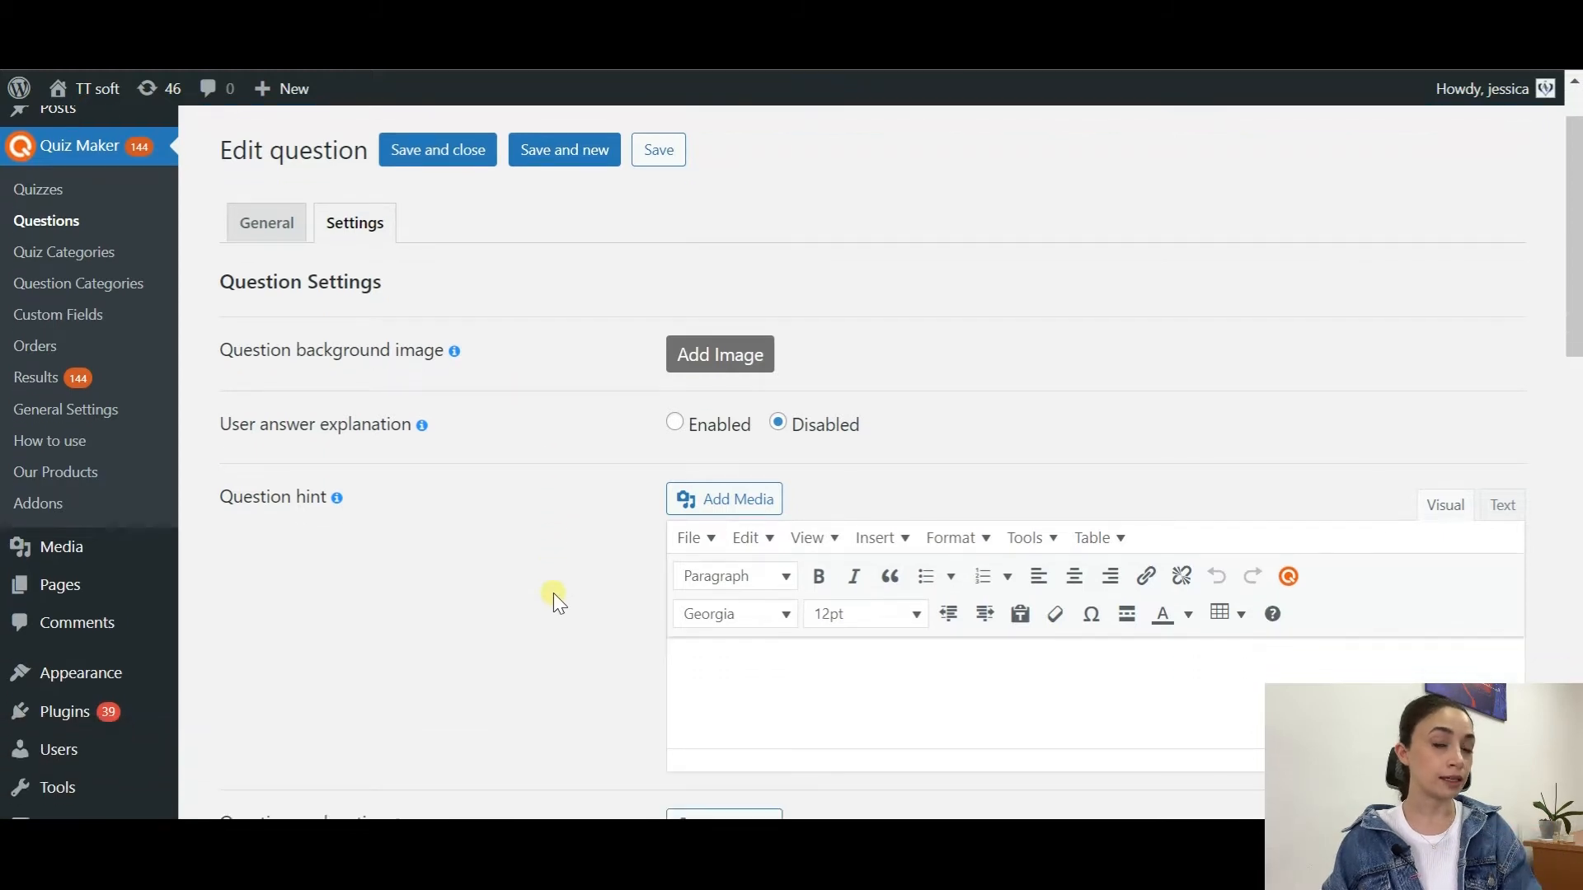
scroll(down, 3)
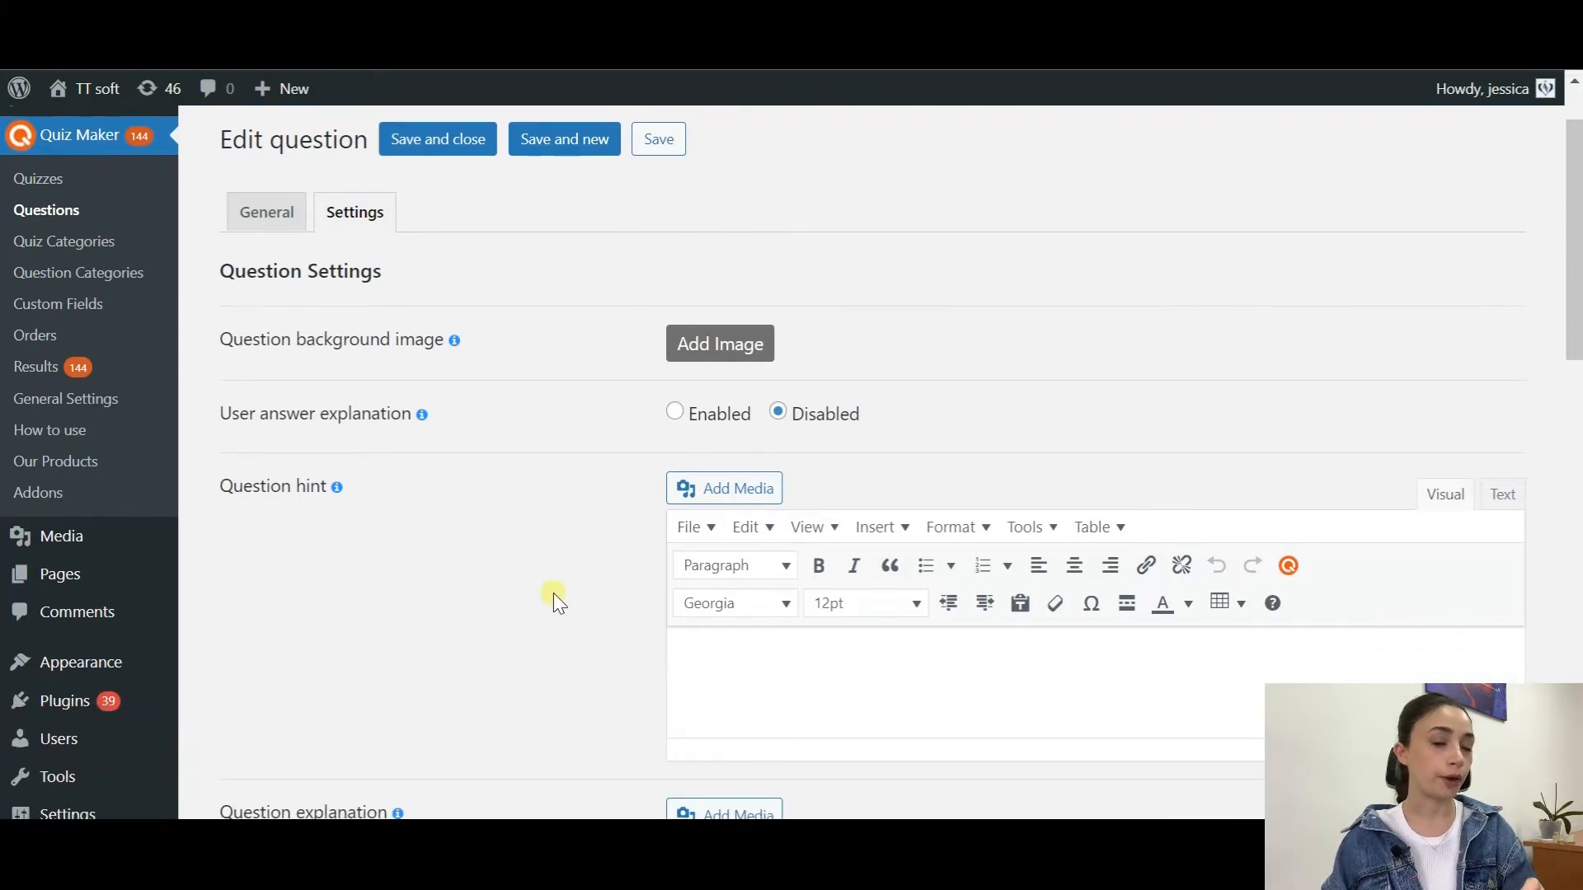
scroll(down, 3)
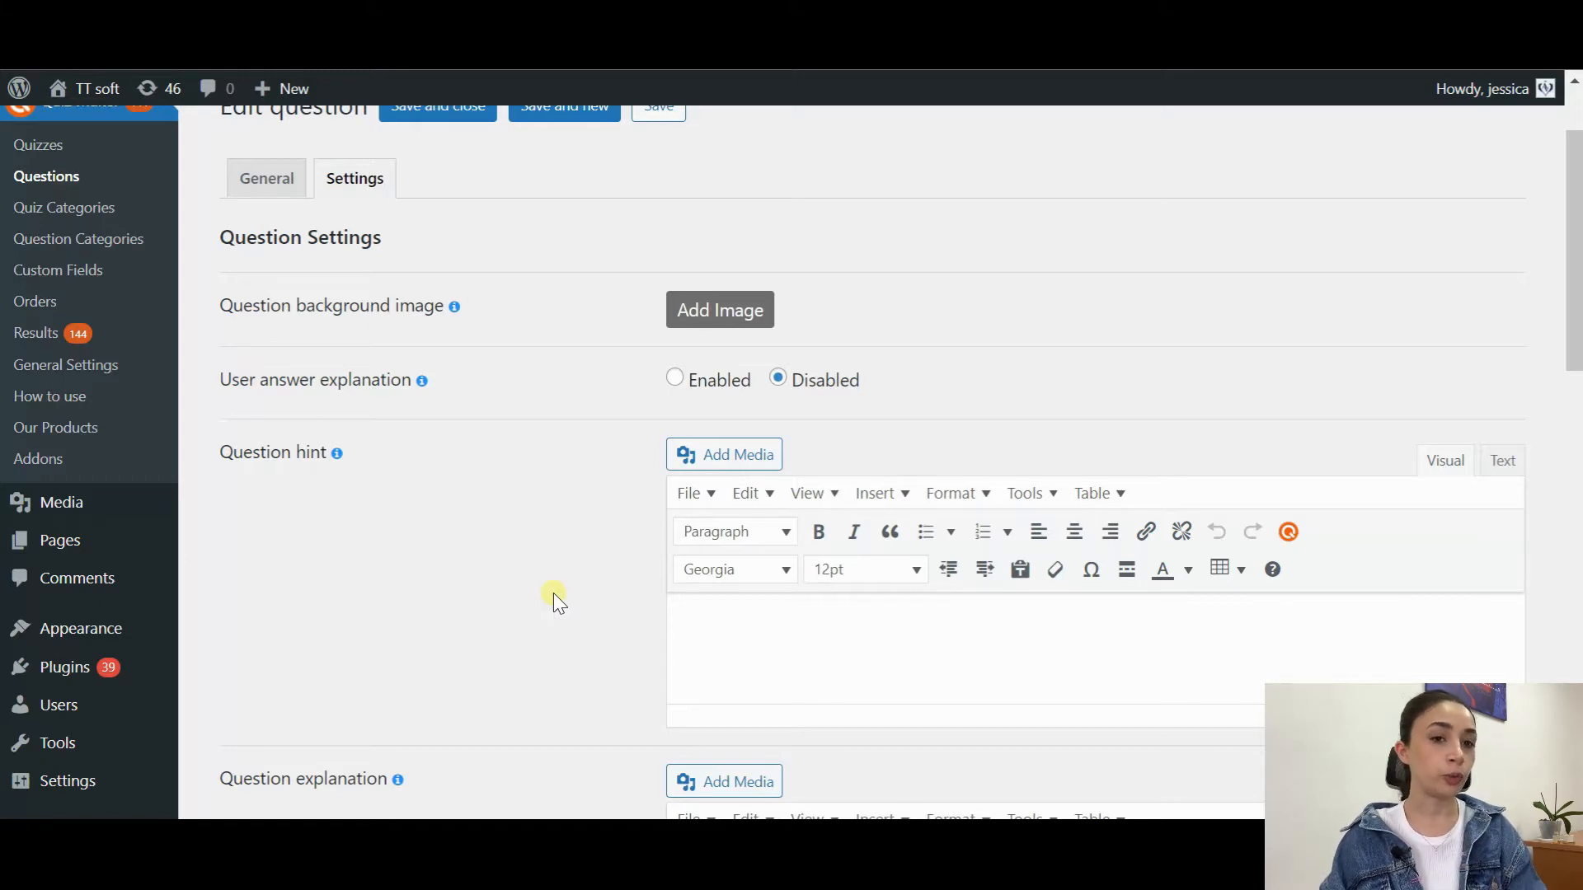
scroll(down, 3)
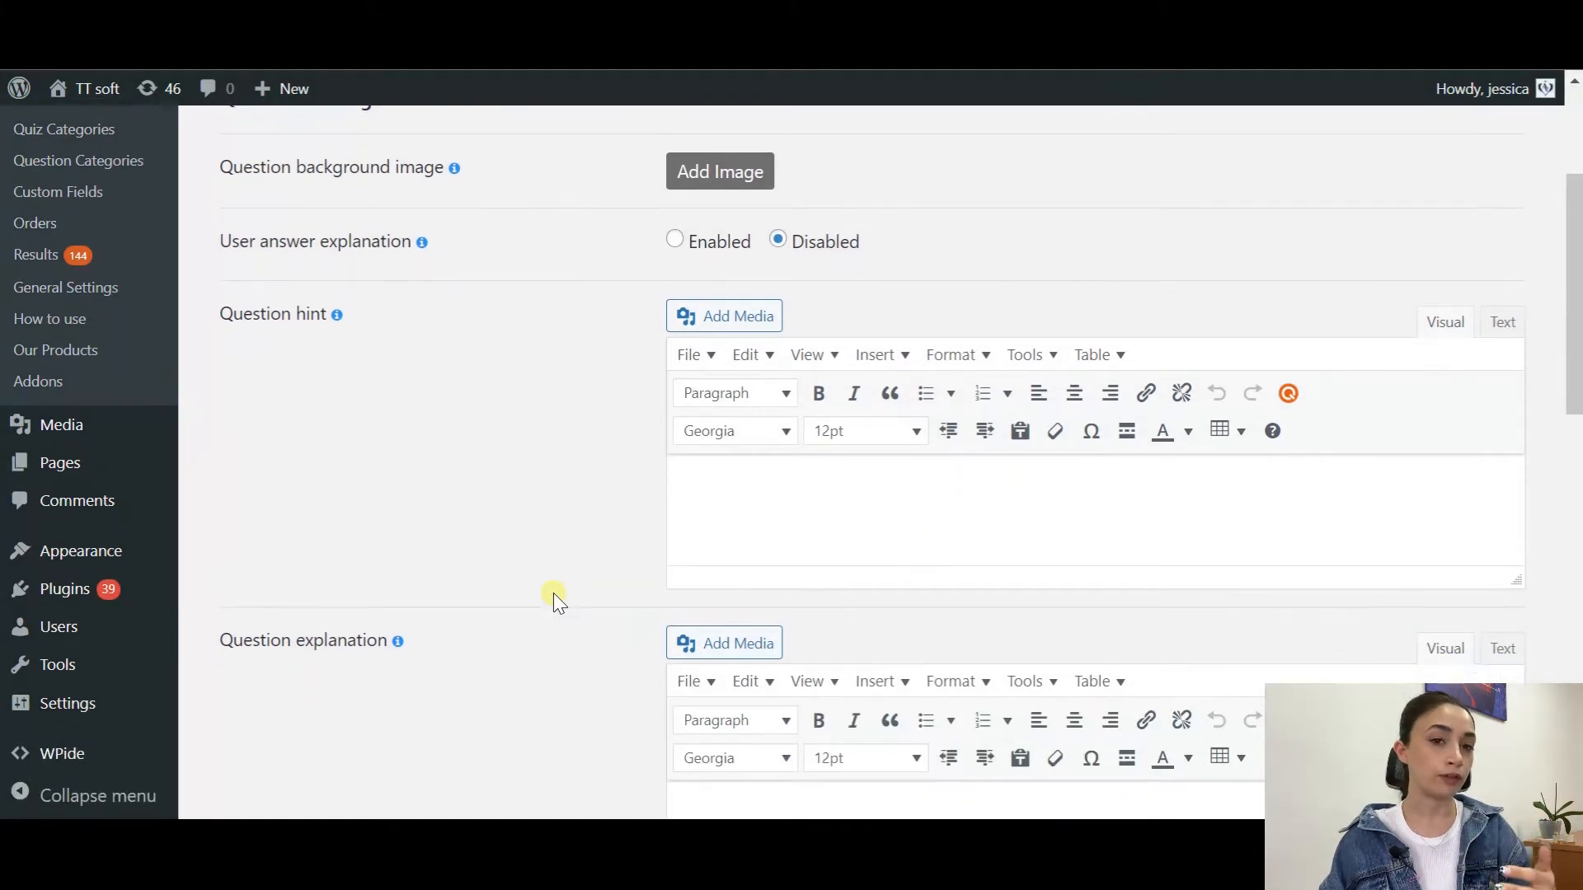
scroll(down, 3)
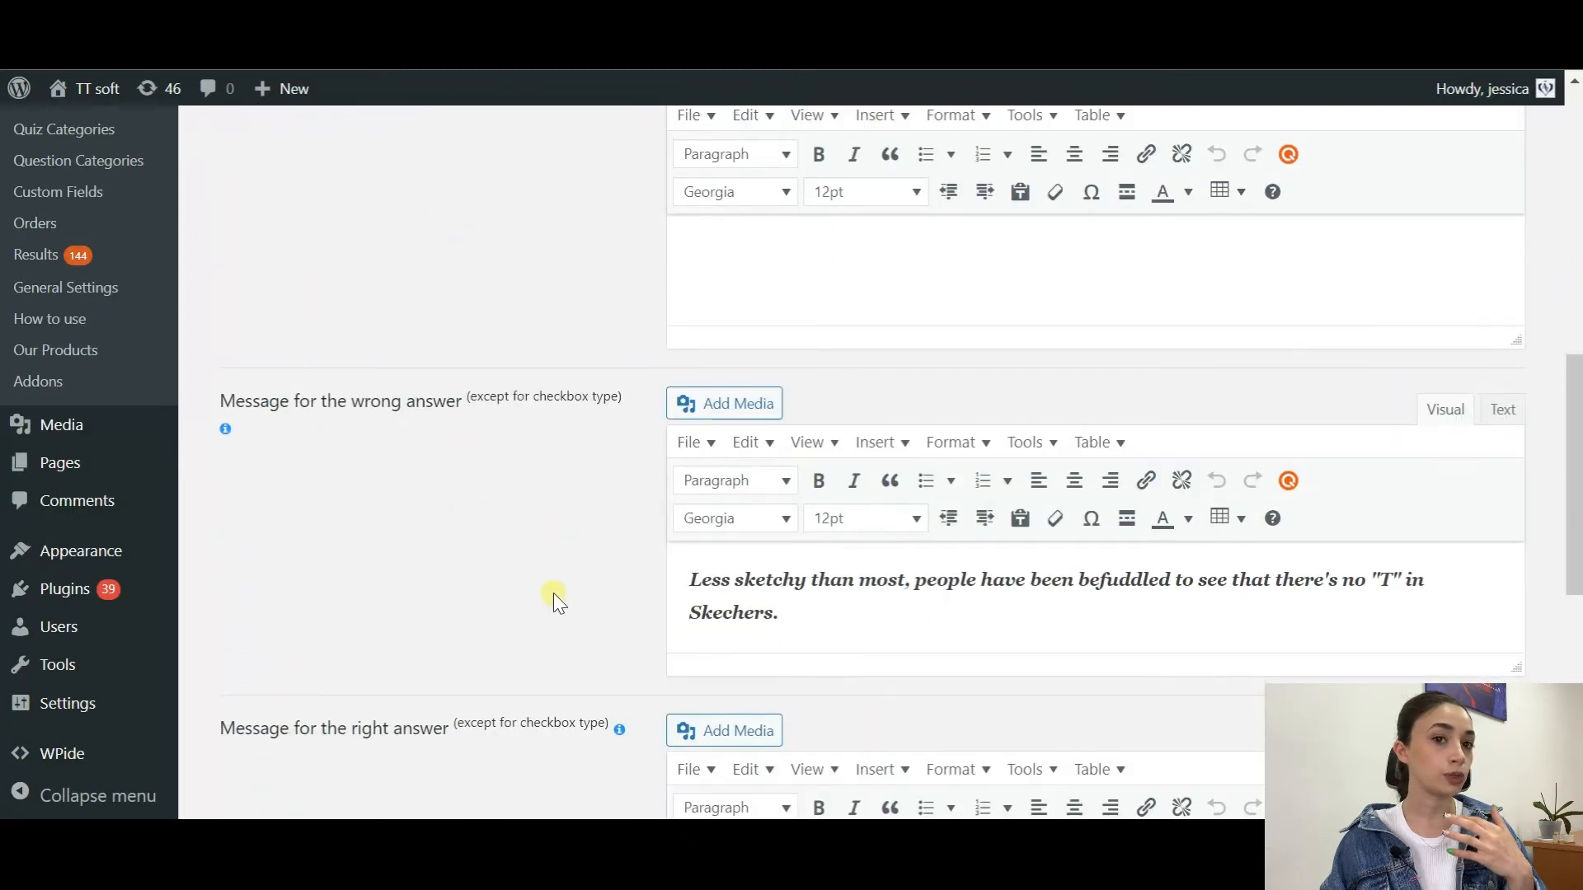
scroll(down, 3)
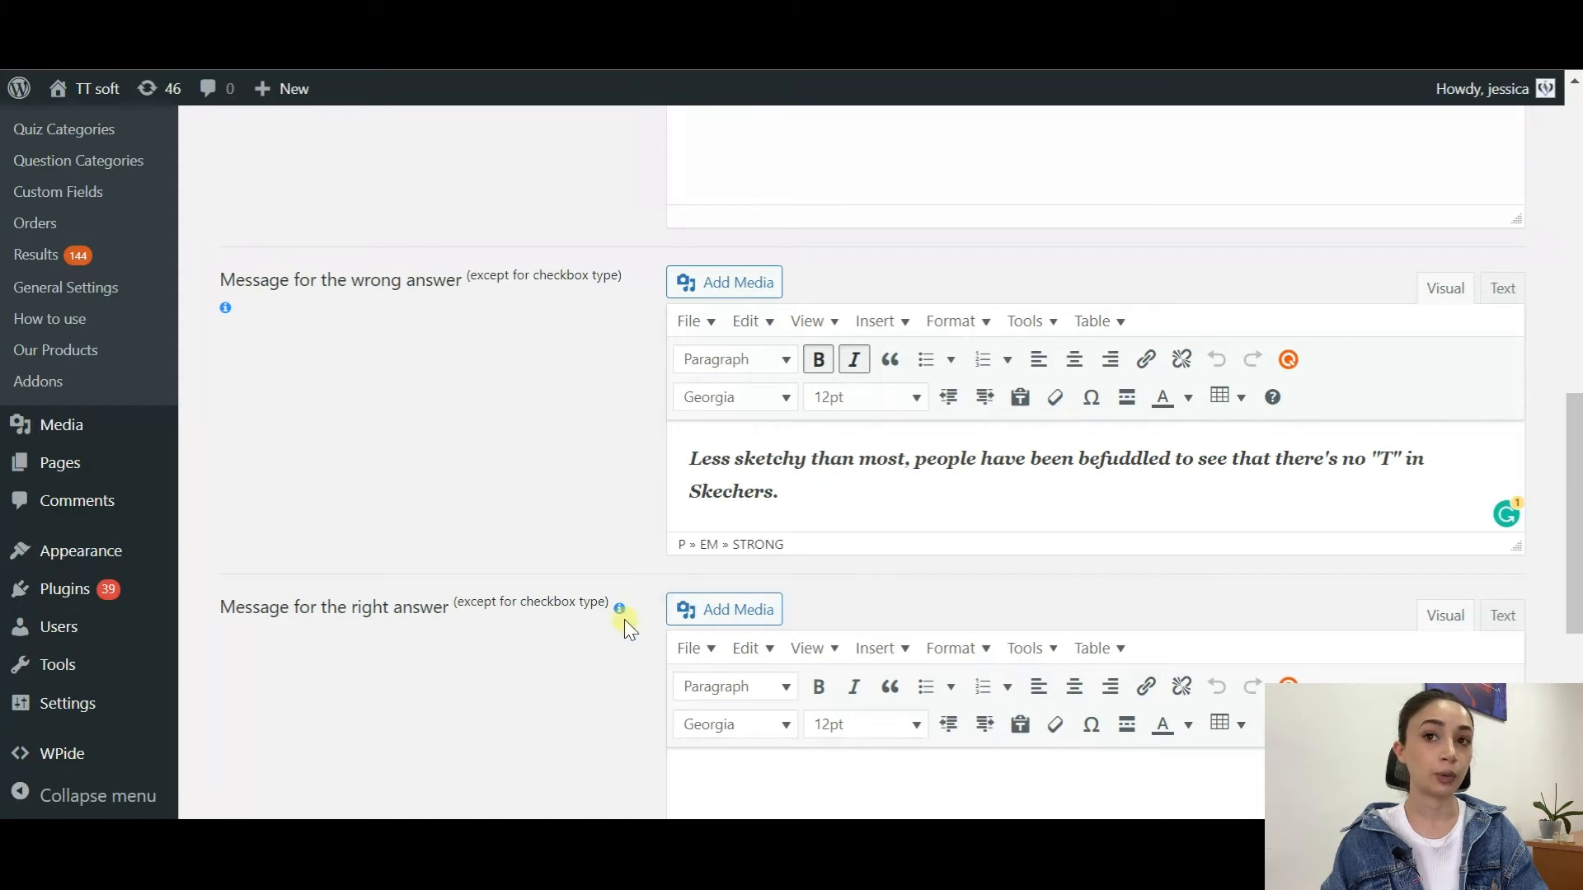
scroll(down, 3)
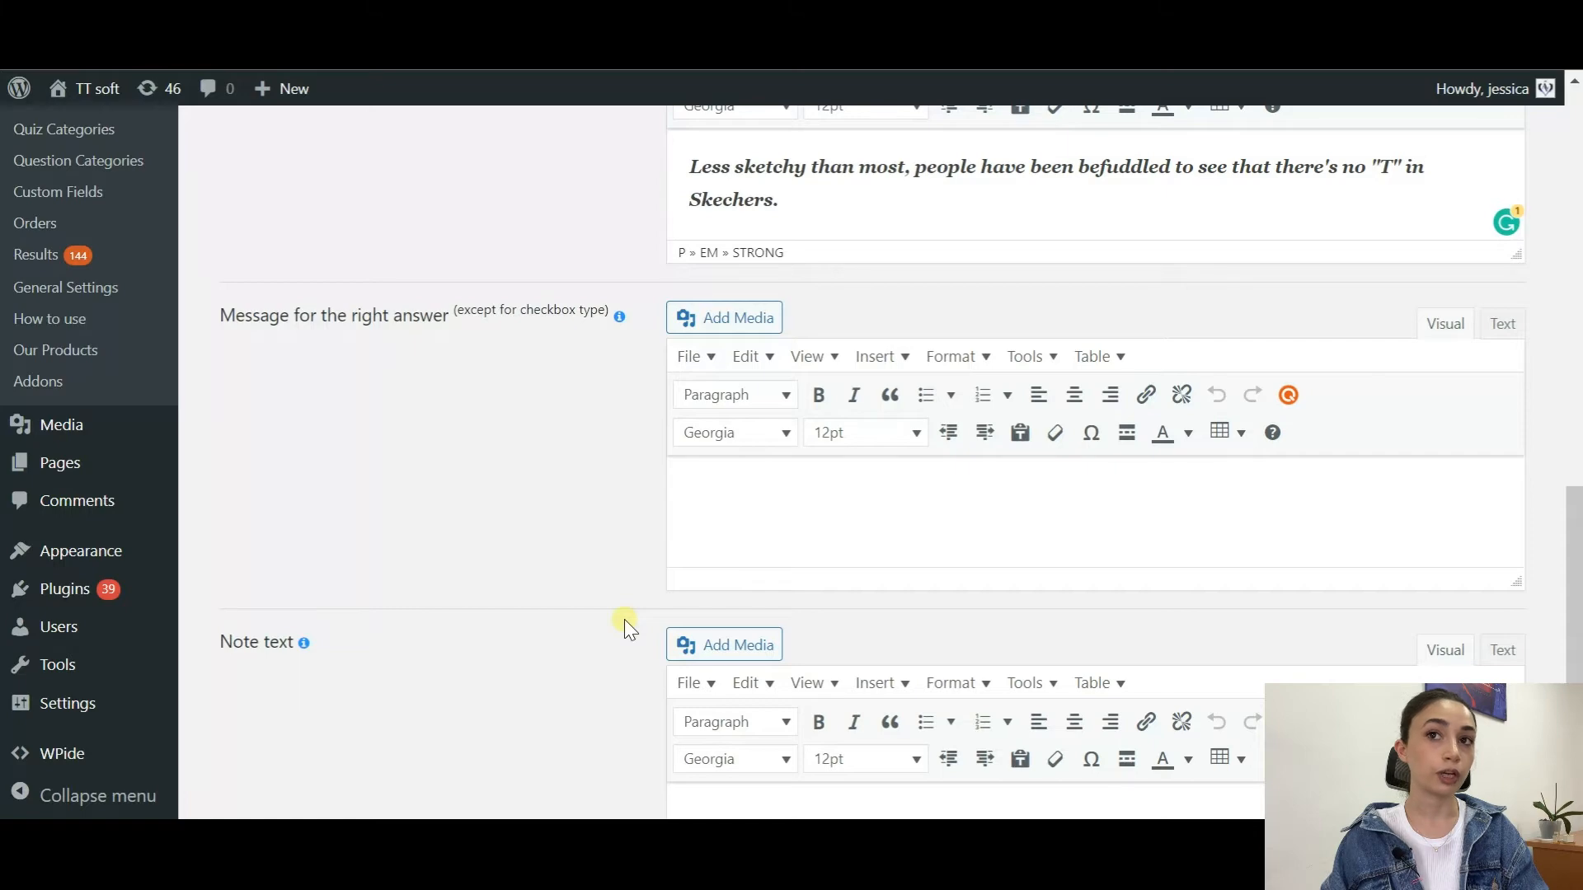
scroll(down, 3)
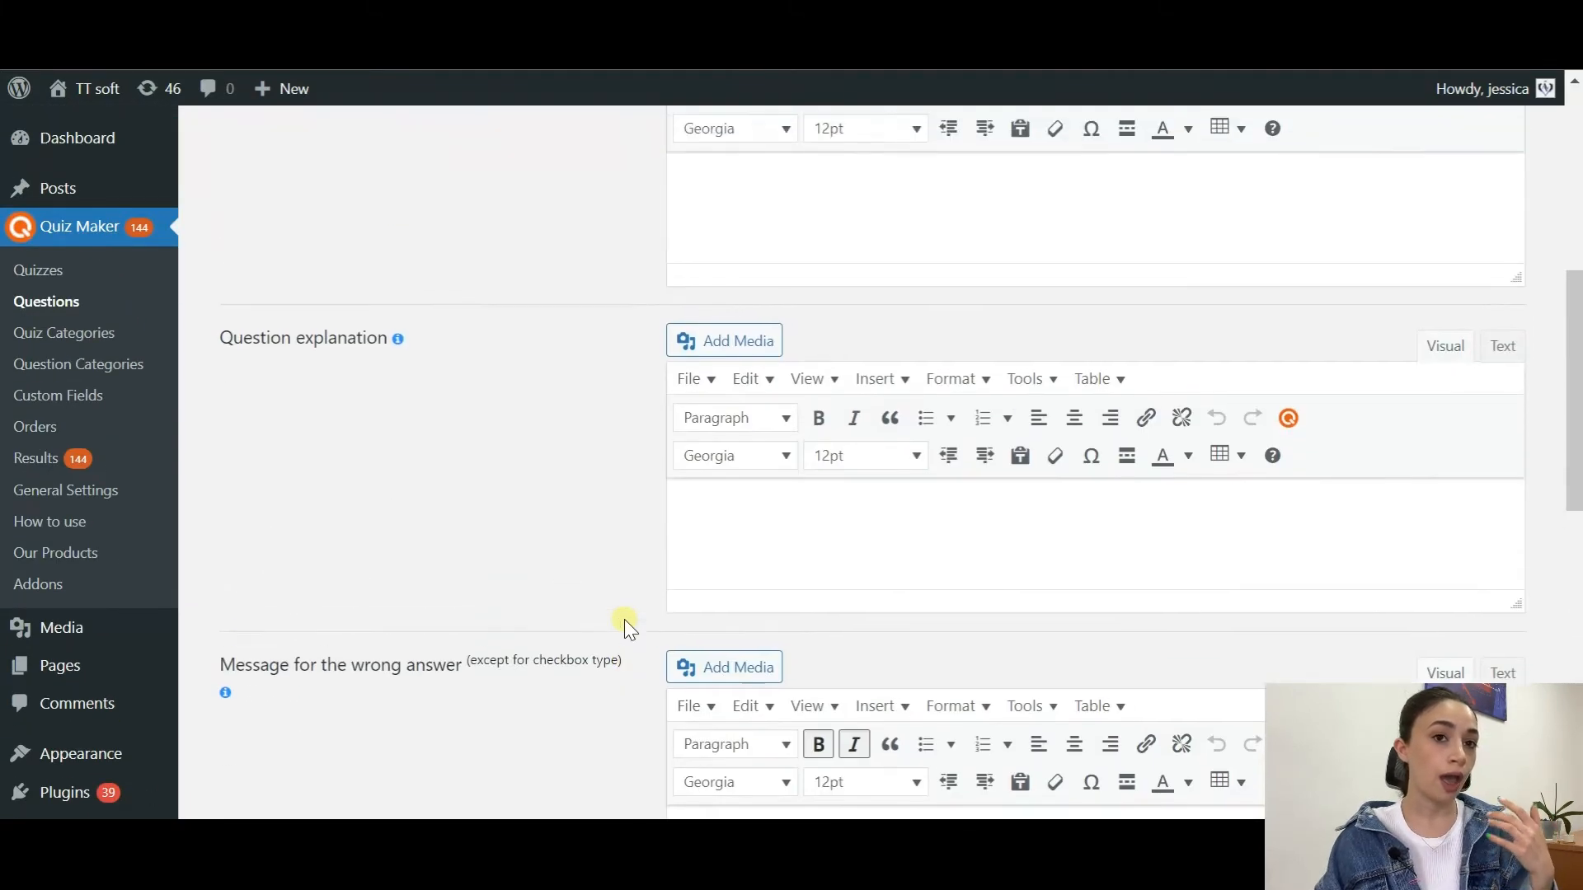
click(354, 303)
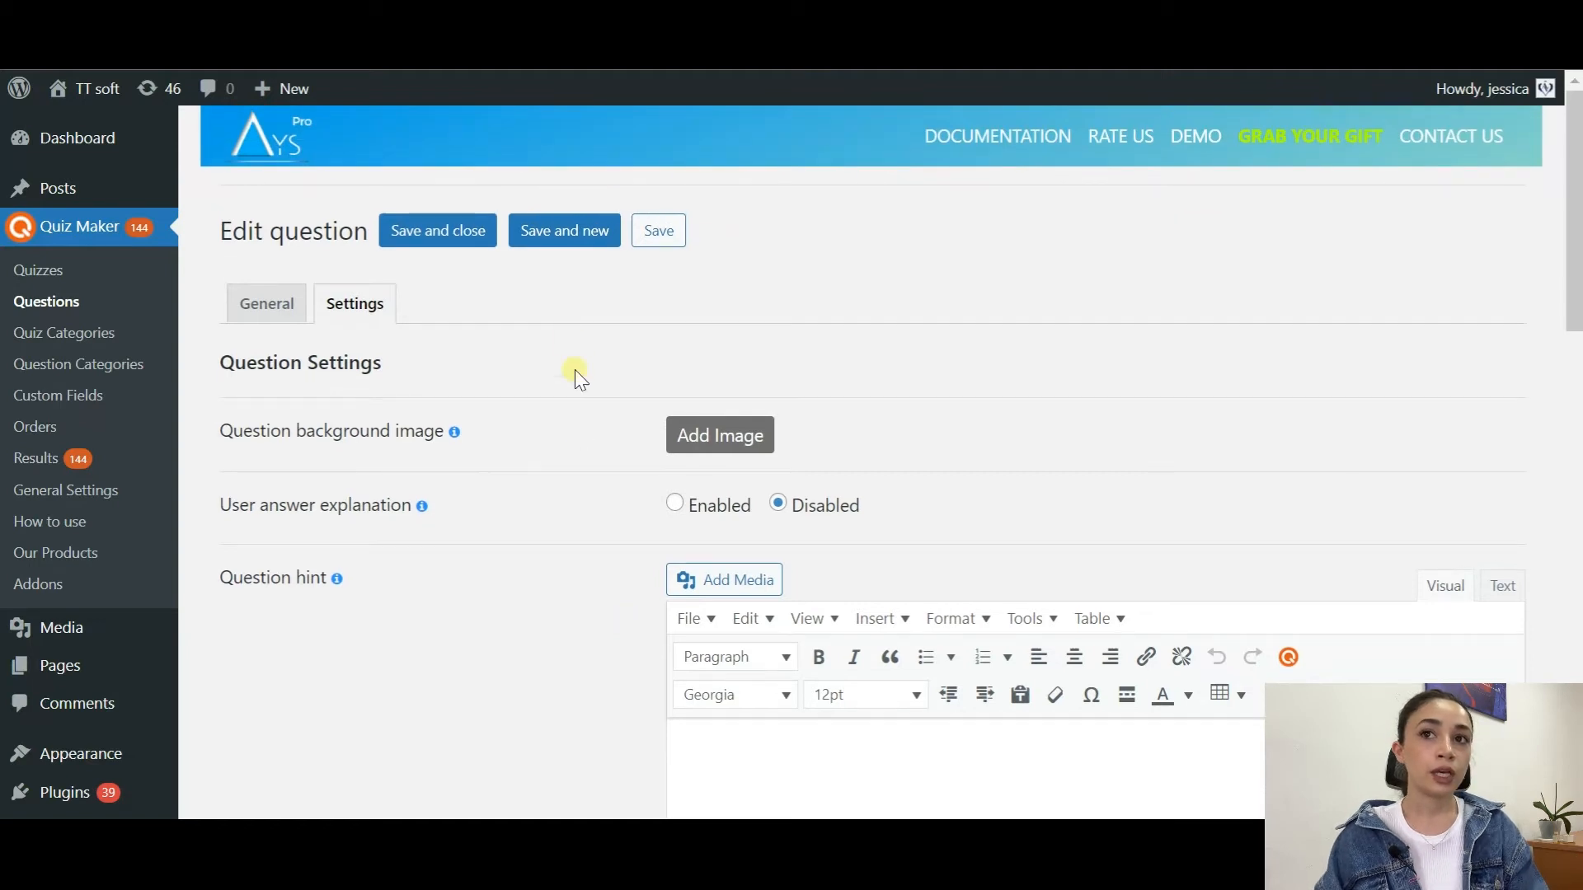
- Save the Skechers question with Save and new, then return via Questions to the Quizzes list
click(564, 230)
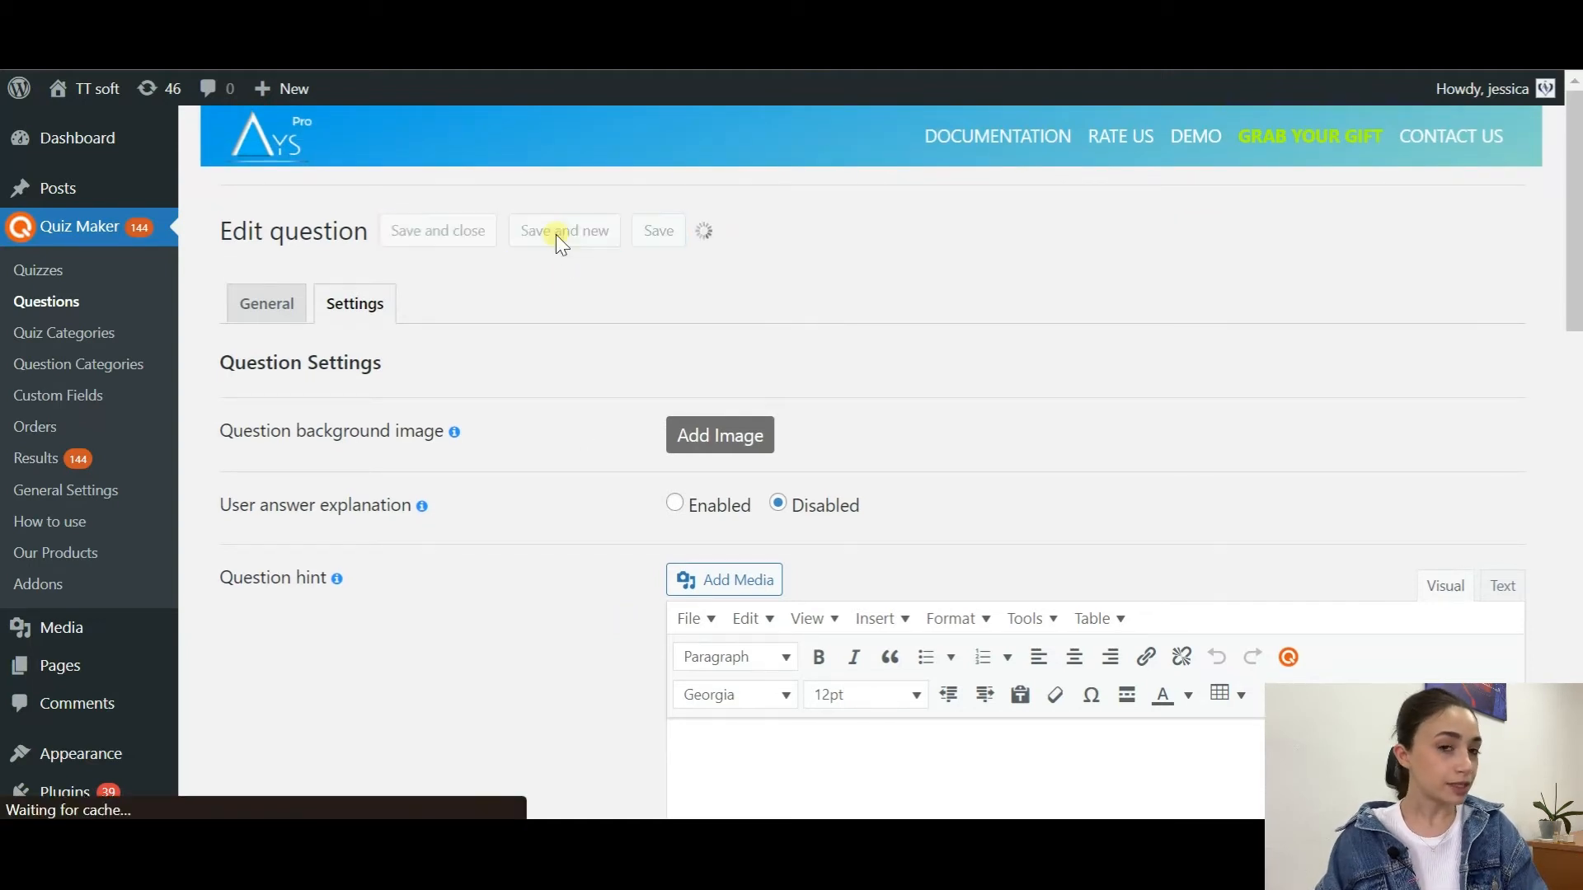
click(563, 231)
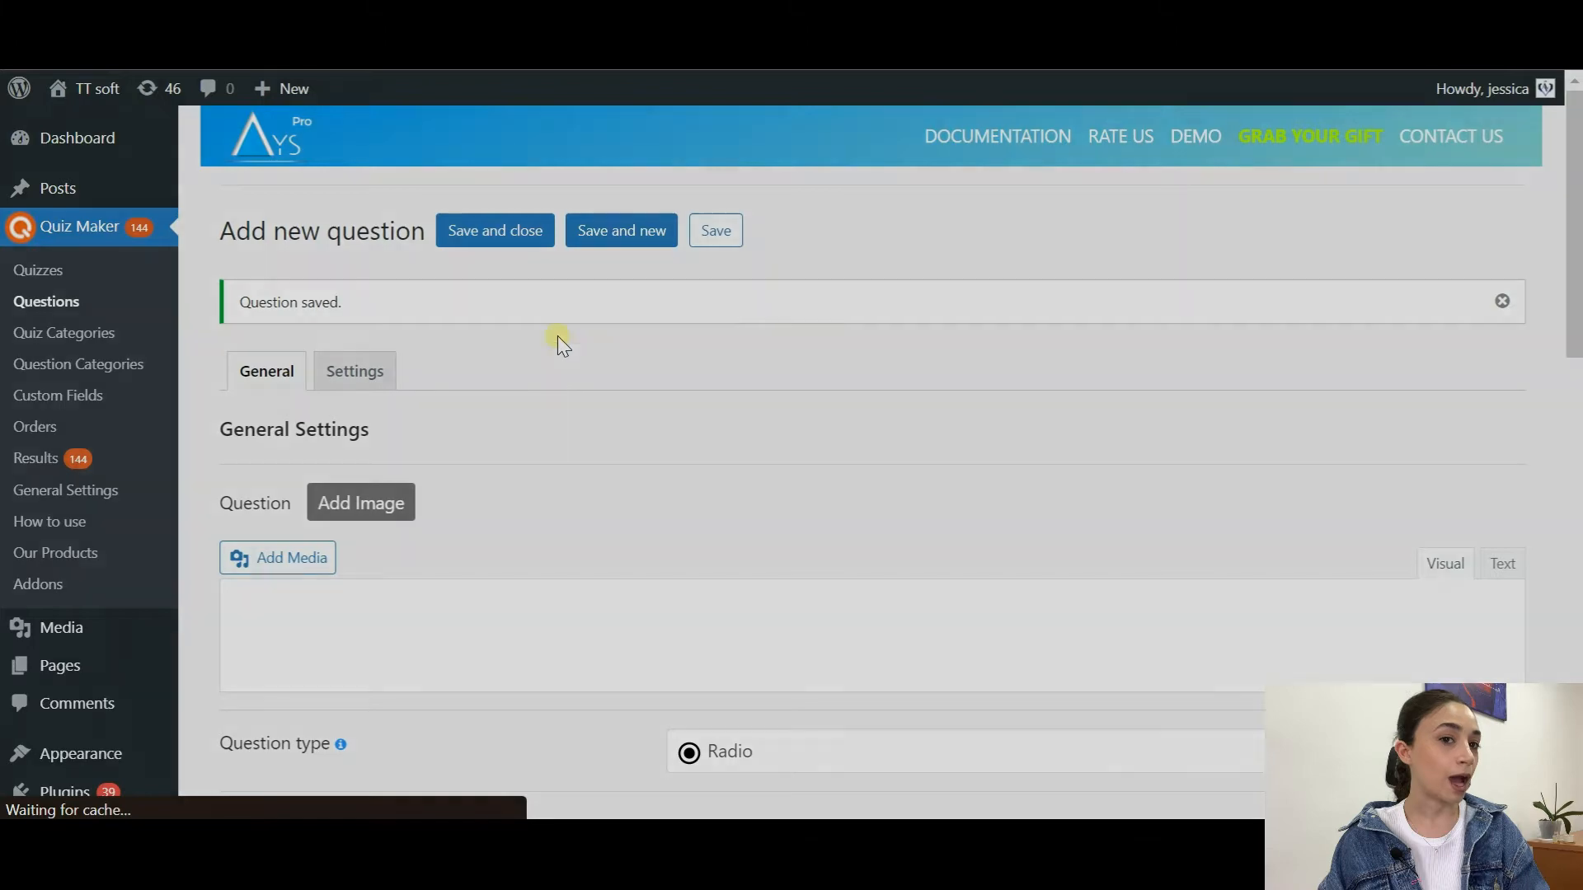
click(46, 301)
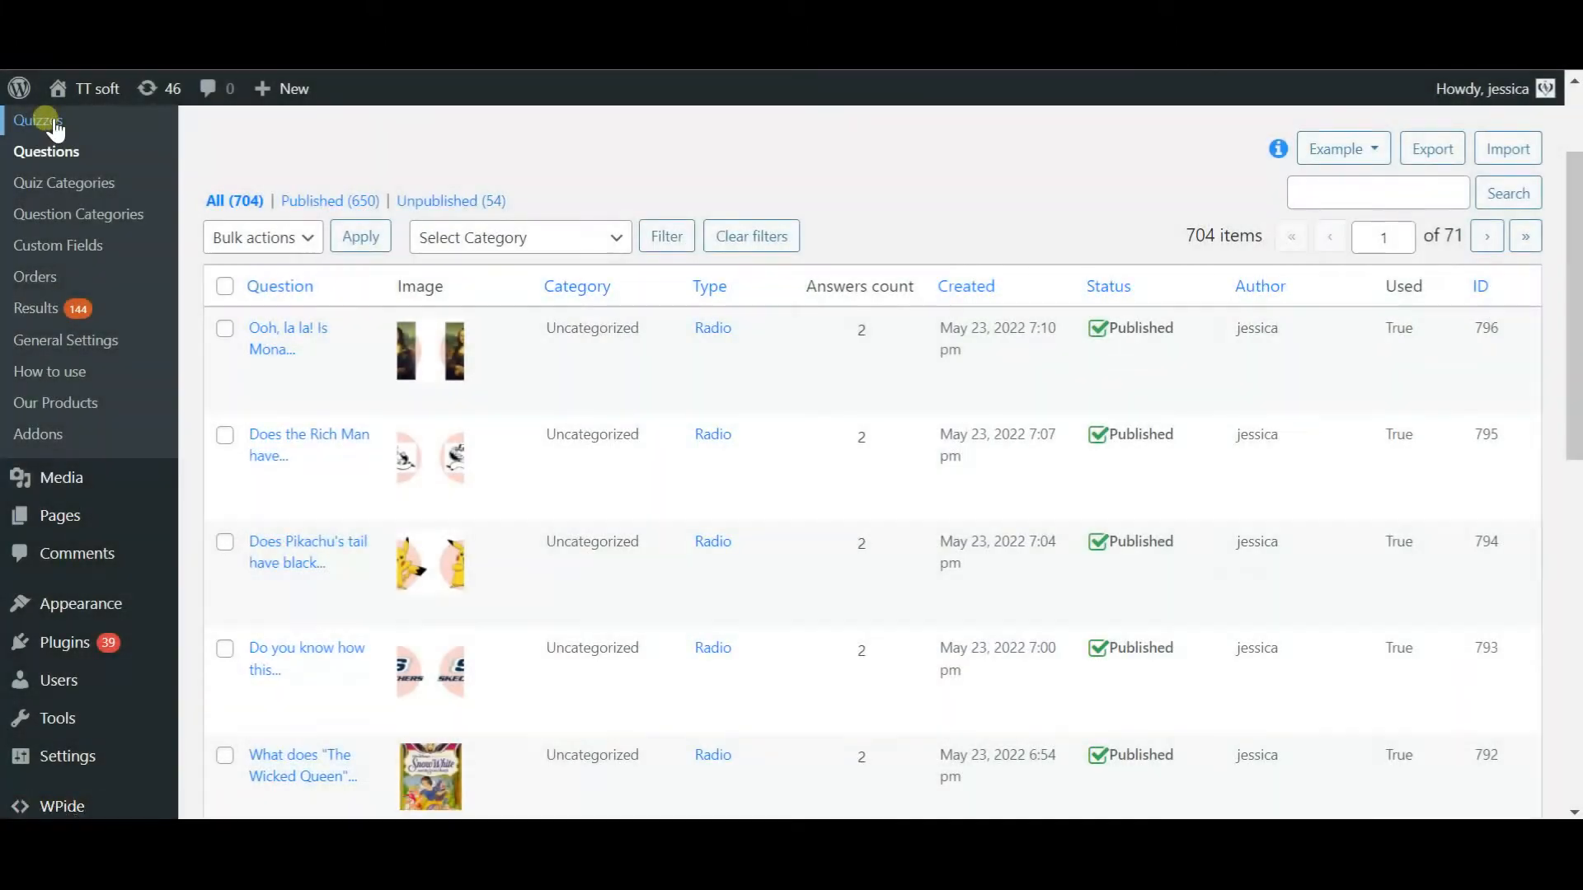
click(37, 122)
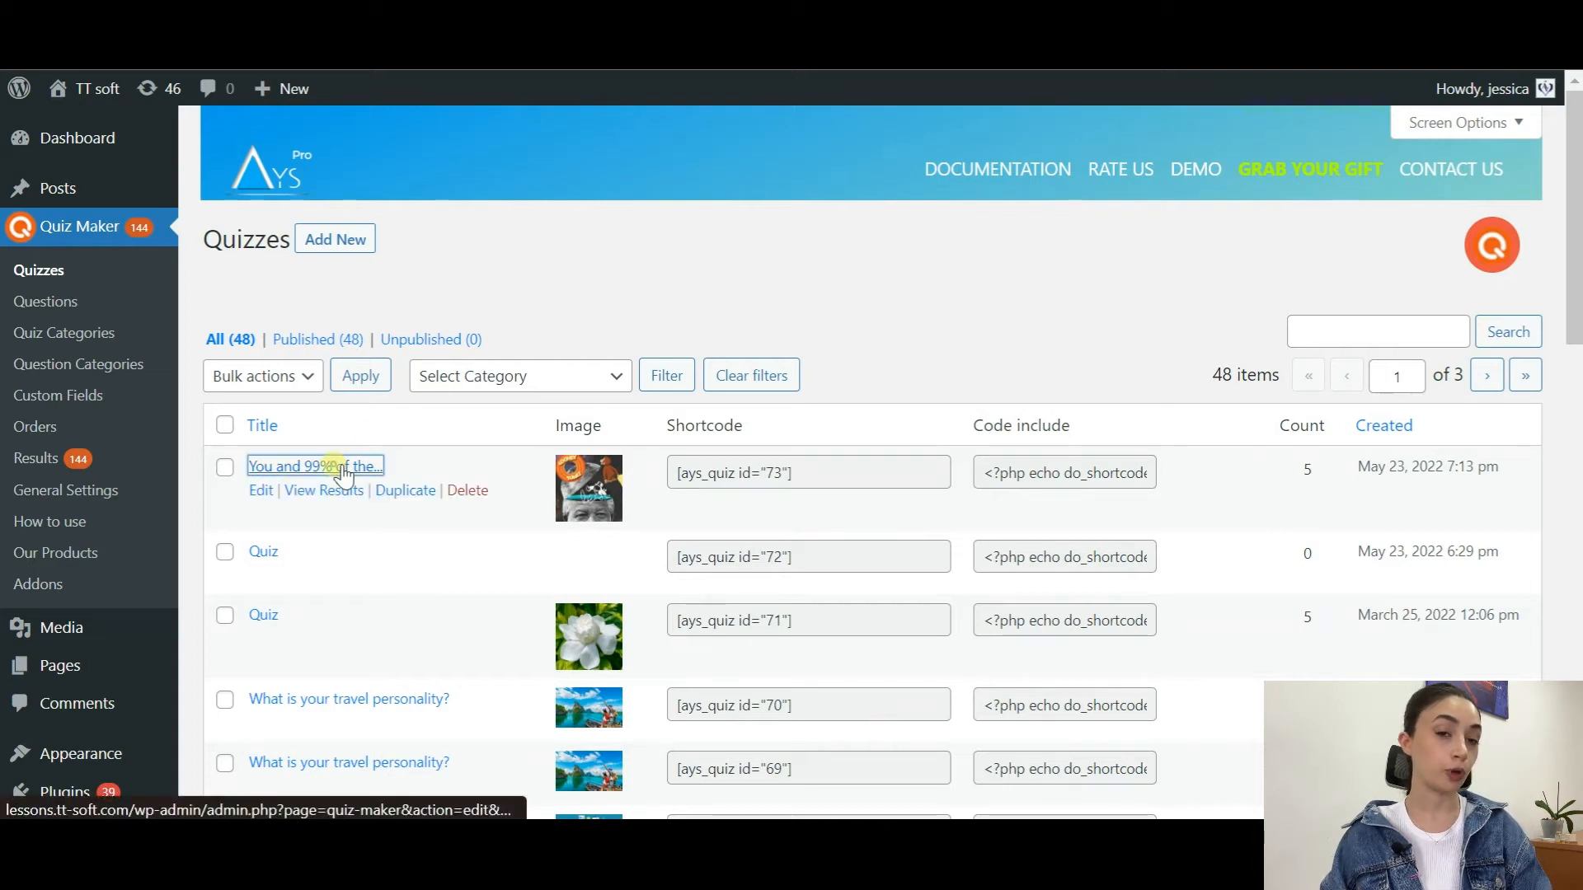
- Open the 'You and 99% of the population, got this wrong!' quiz and select its title
click(315, 466)
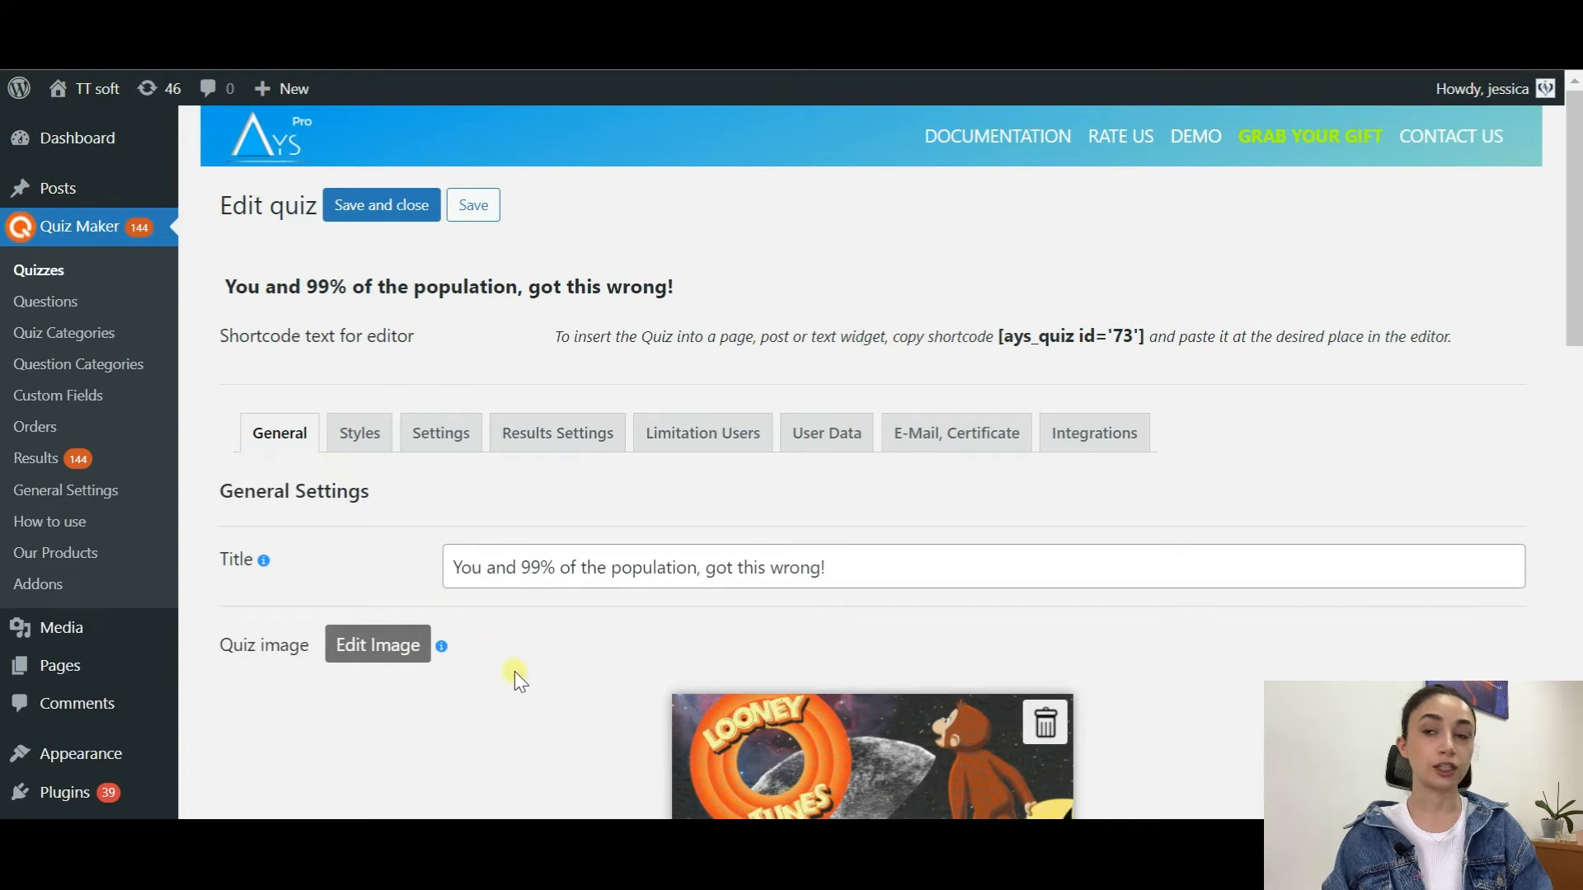
scroll(down, 3)
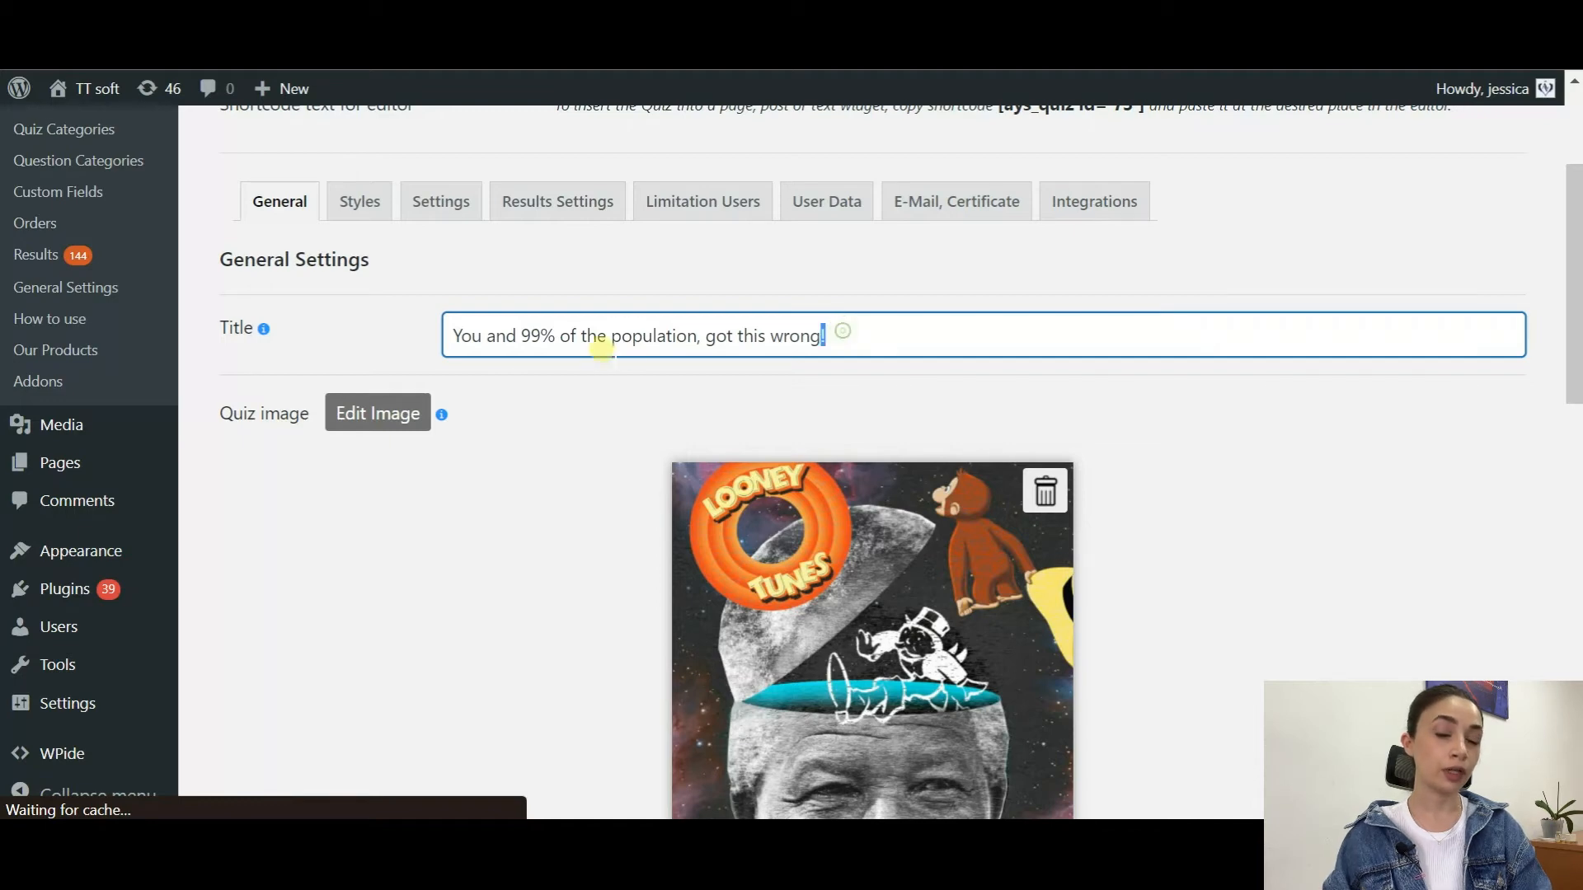
triple_click(635, 335)
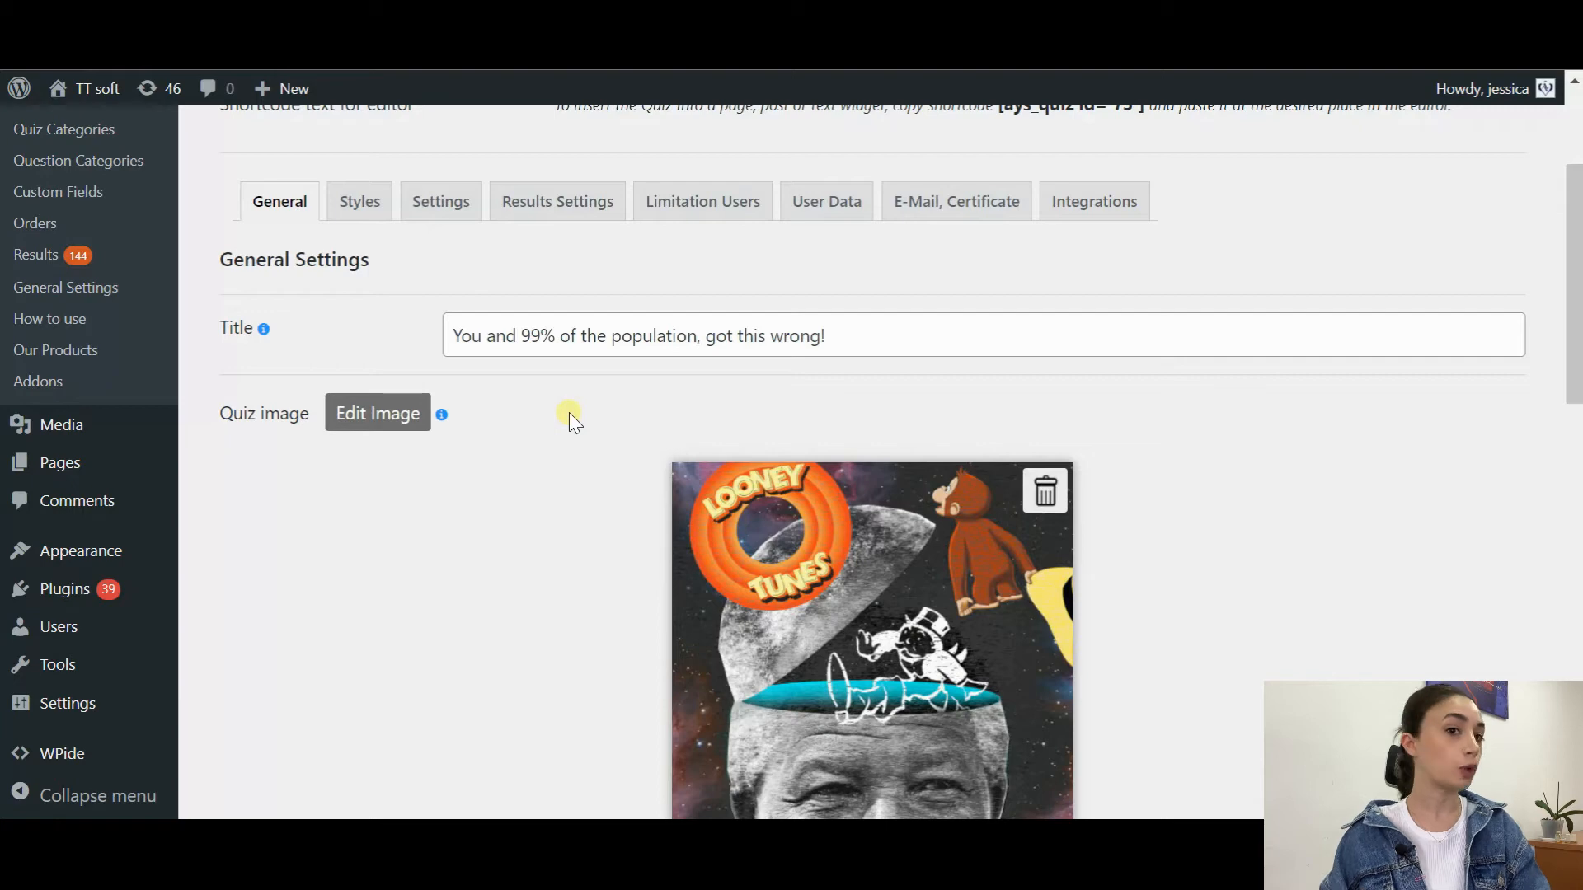
- Scroll through the quiz's image, bold-italic description and five attached questions
scroll(down, 3)
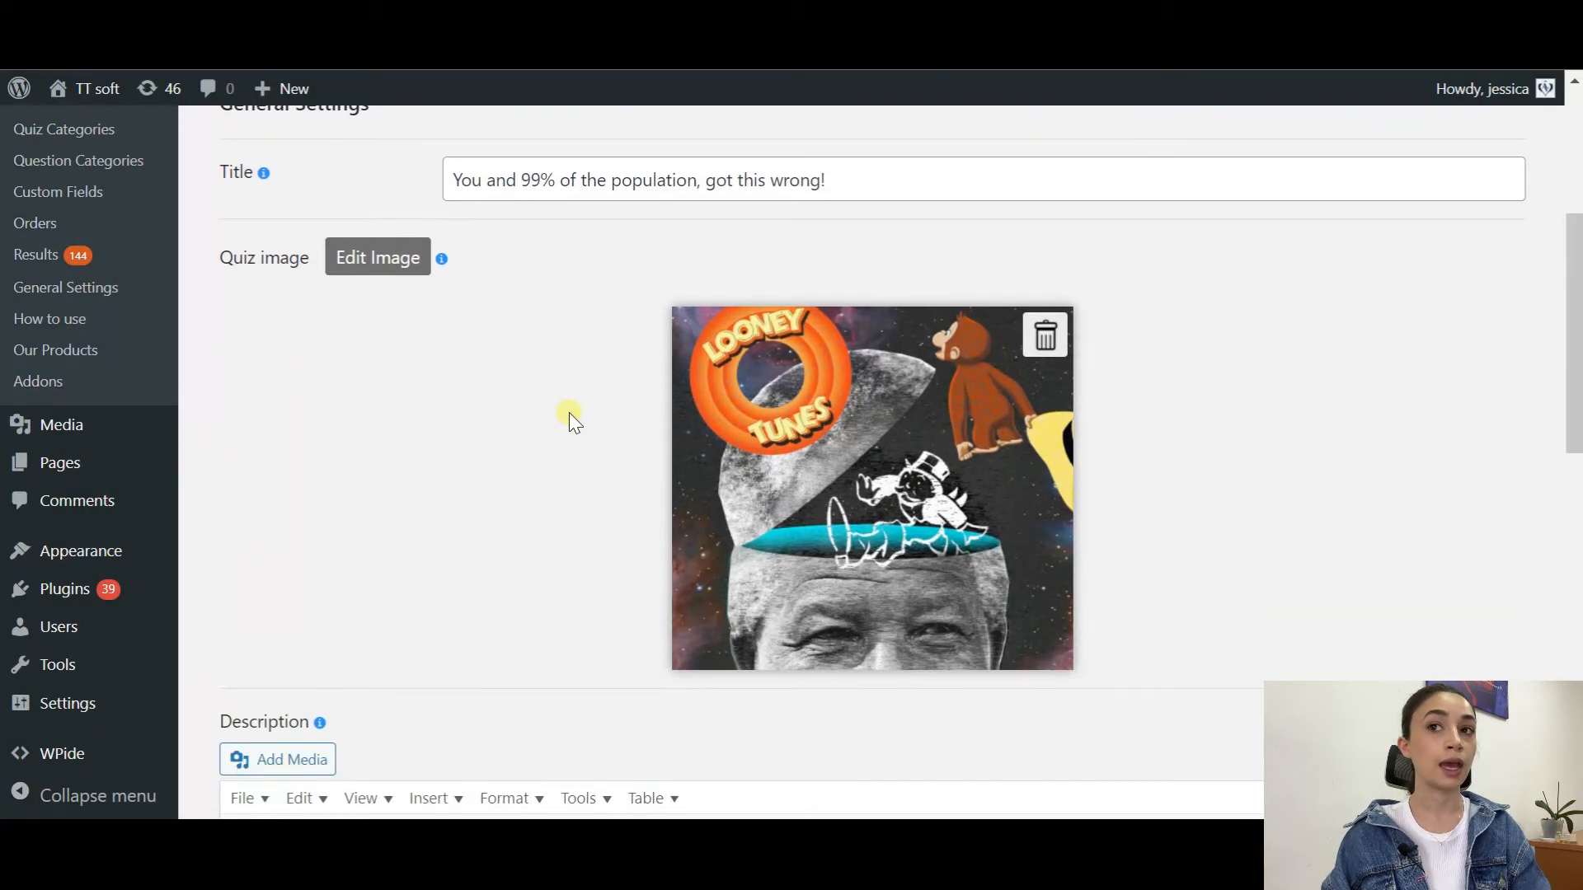
mouse_move(723, 625)
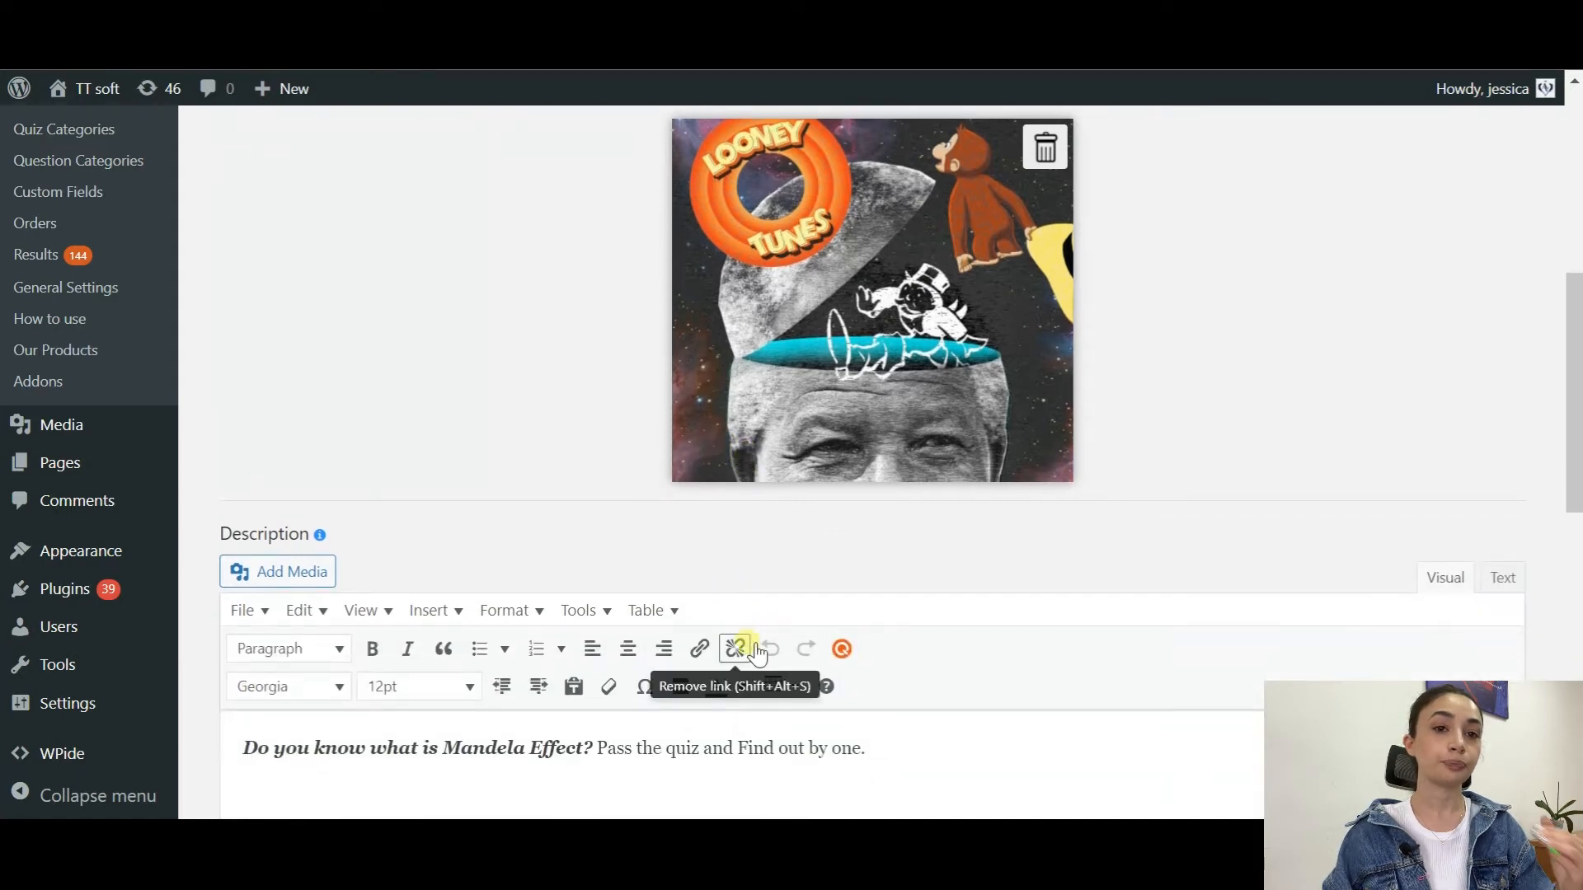
scroll(down, 3)
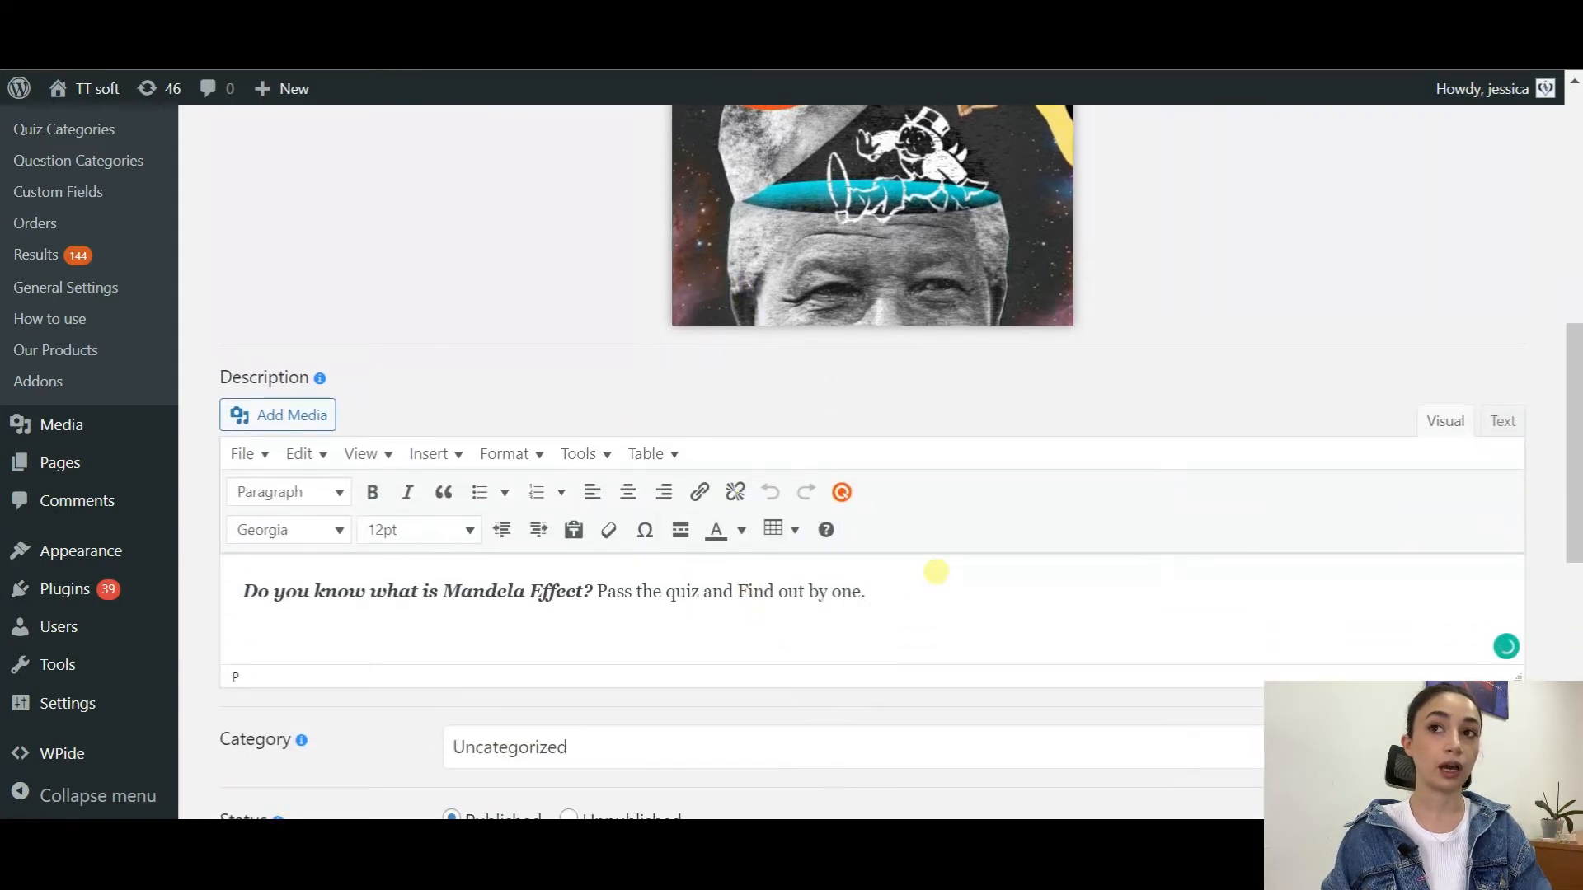
scroll(down, 3)
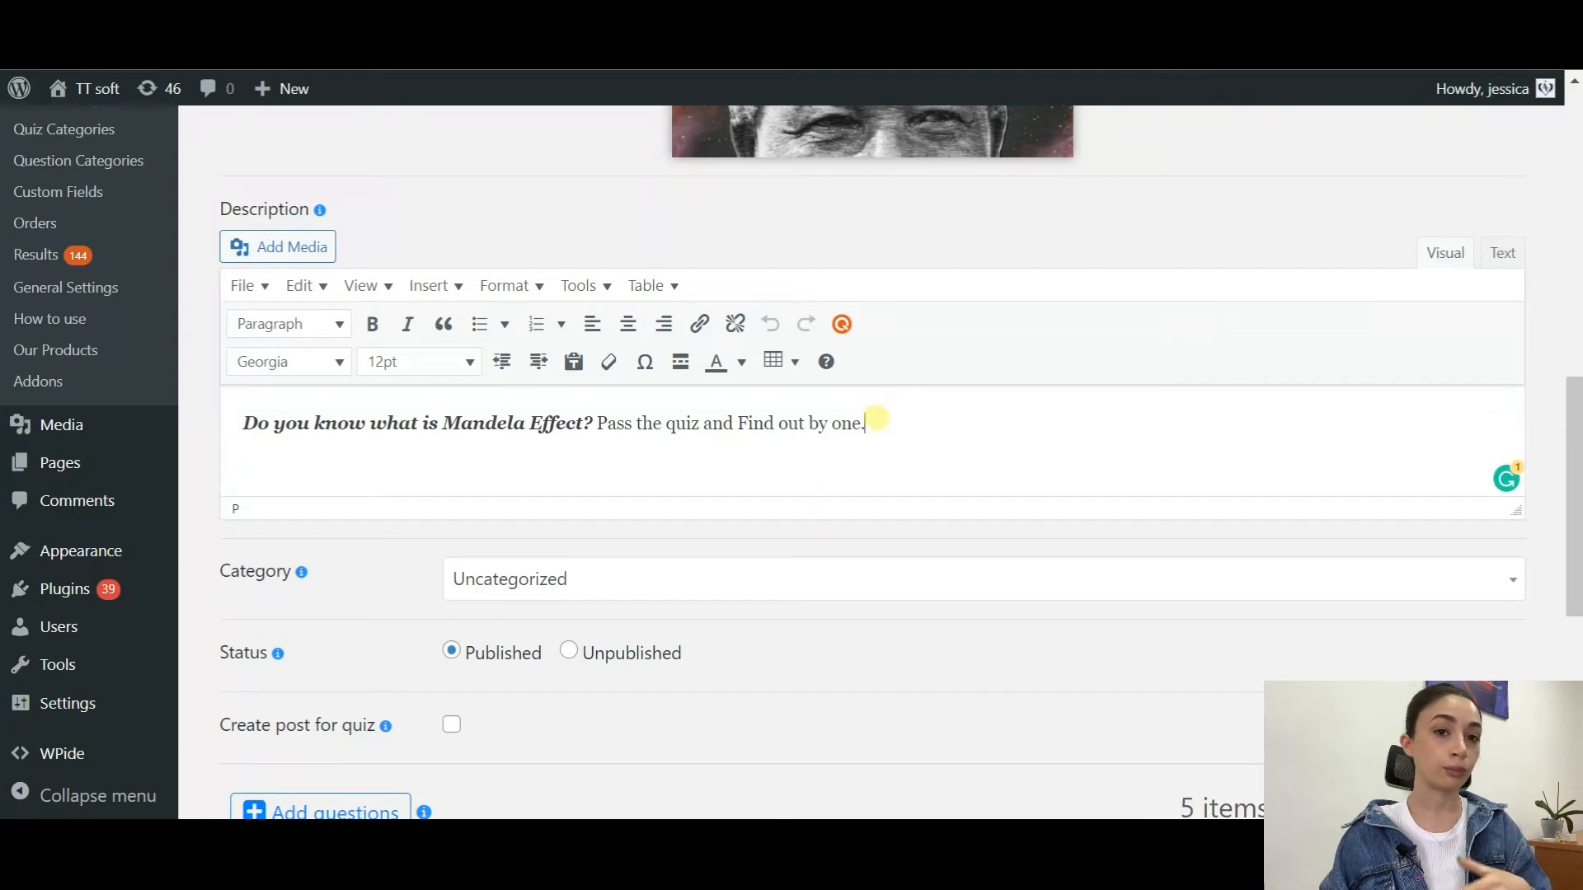
mouse_move(695, 536)
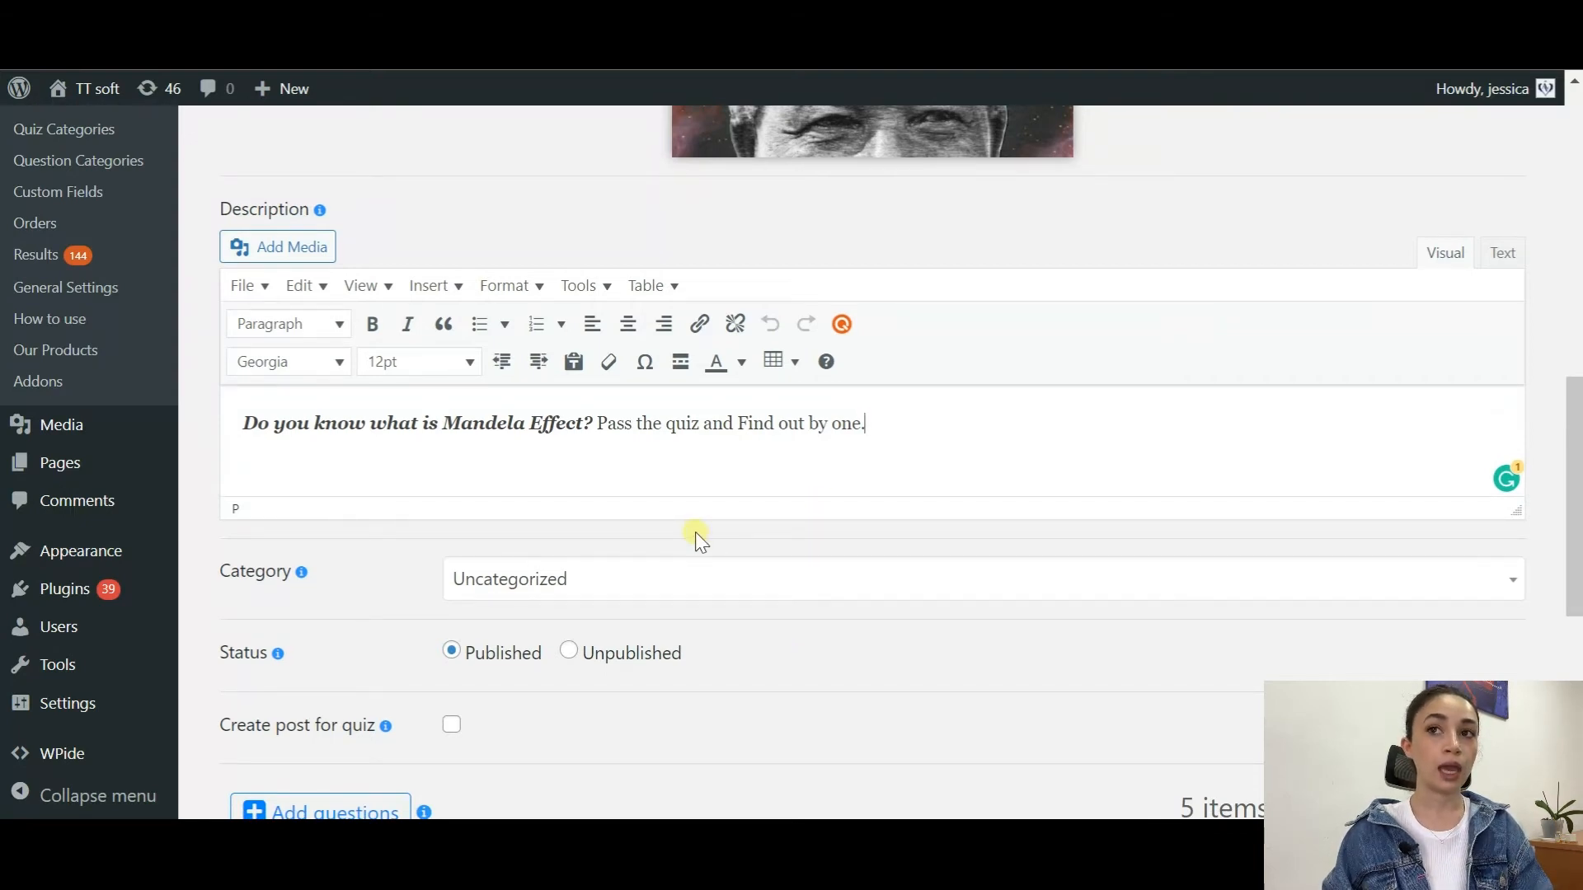
scroll(down, 3)
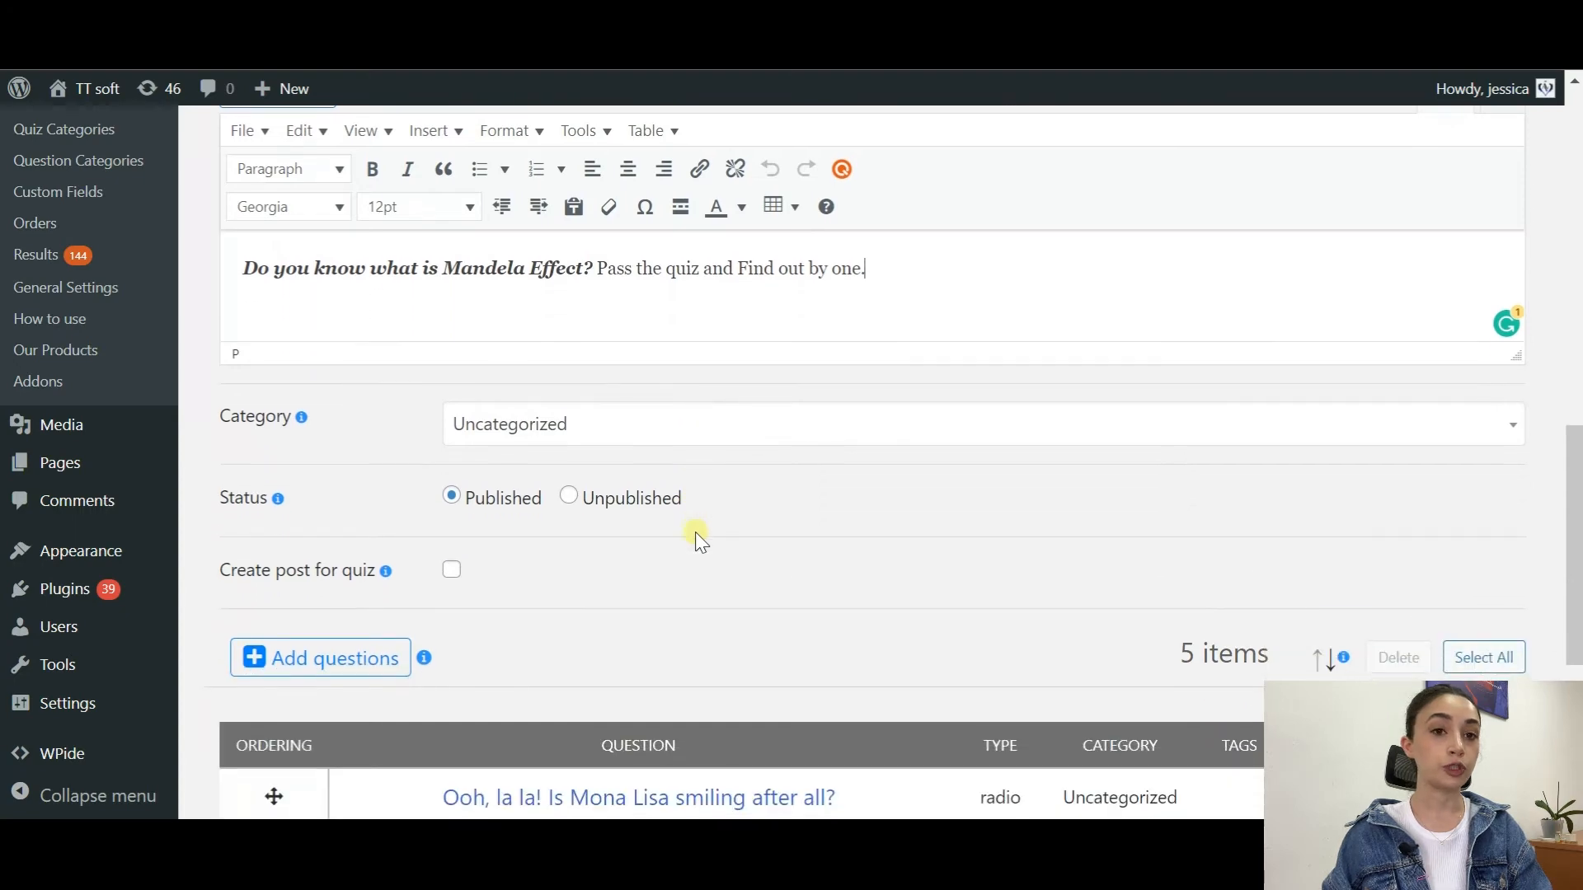
scroll(down, 3)
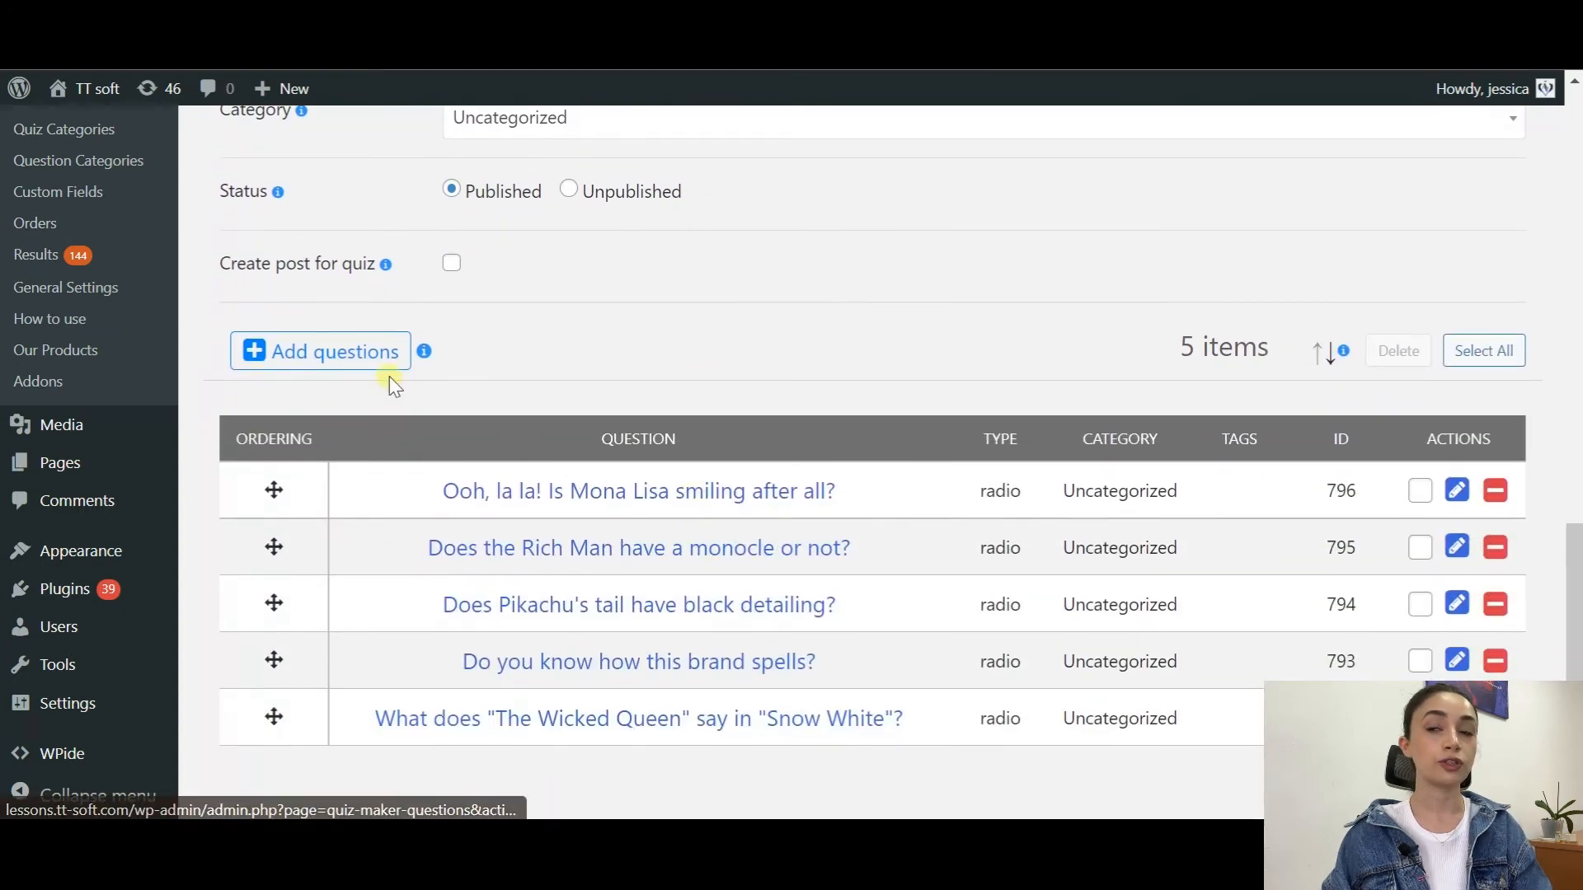
- Try re-adding the five questions via Select questions, dismiss the no-new-questions alert and return to the quiz
click(319, 351)
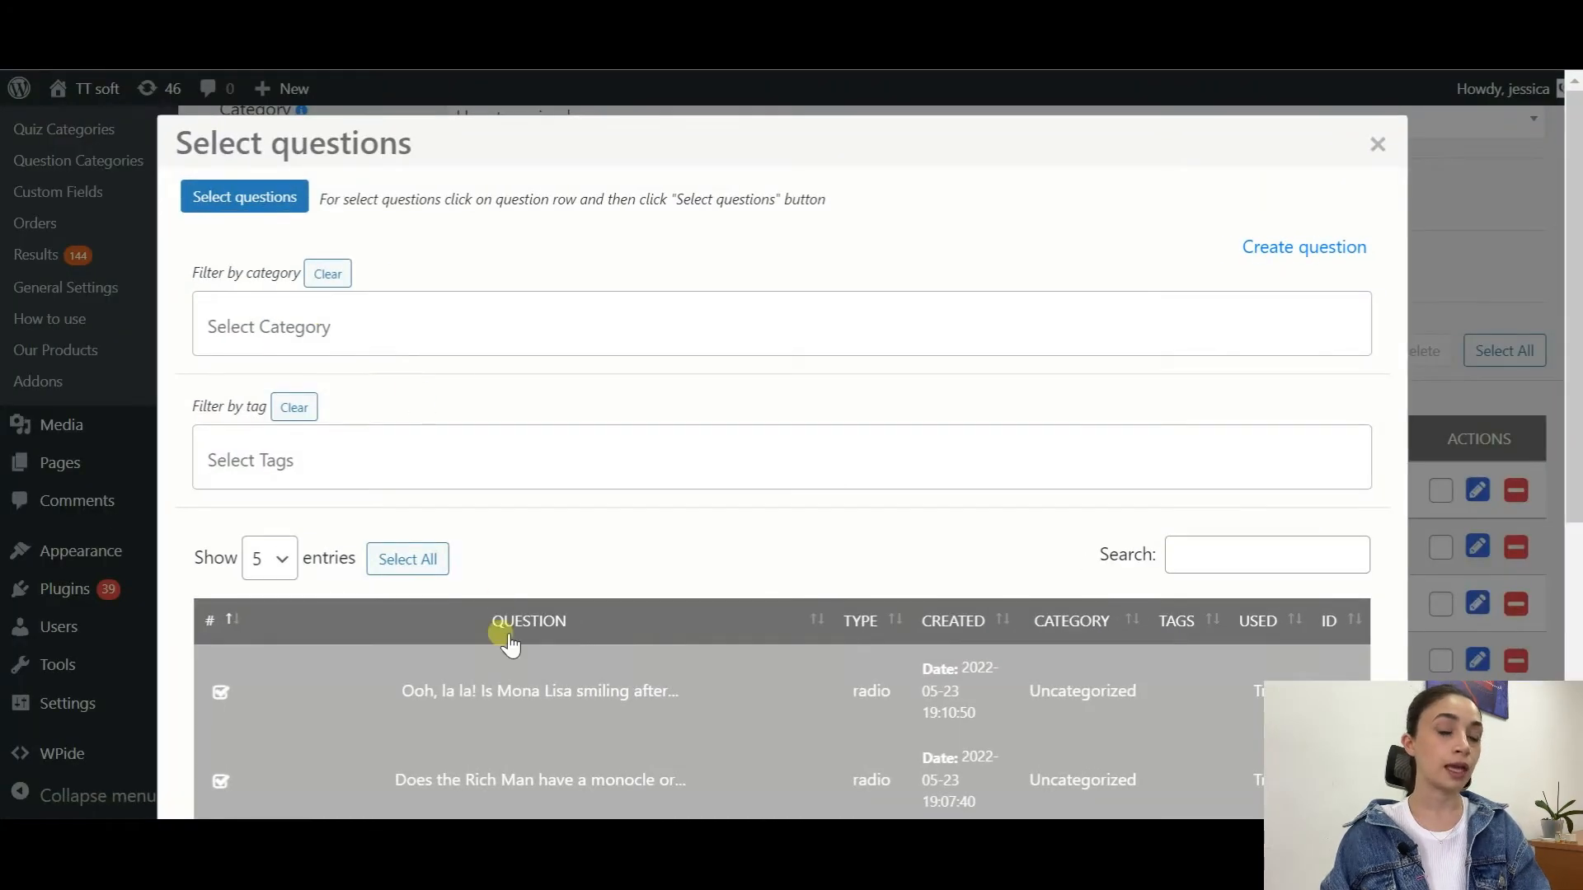
scroll(down, 3)
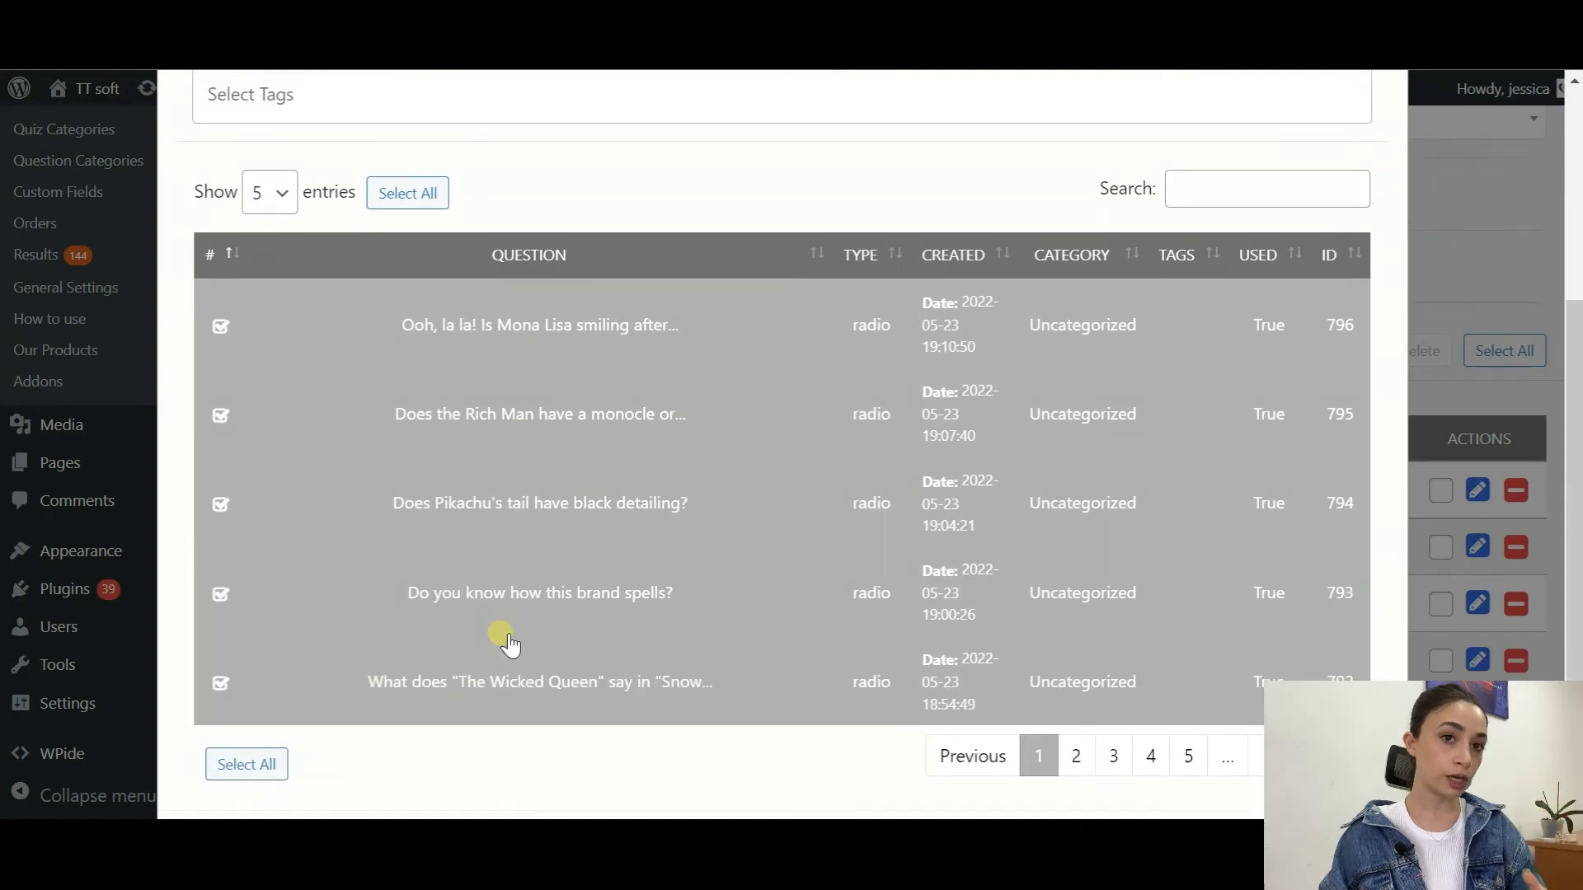
scroll(down, 3)
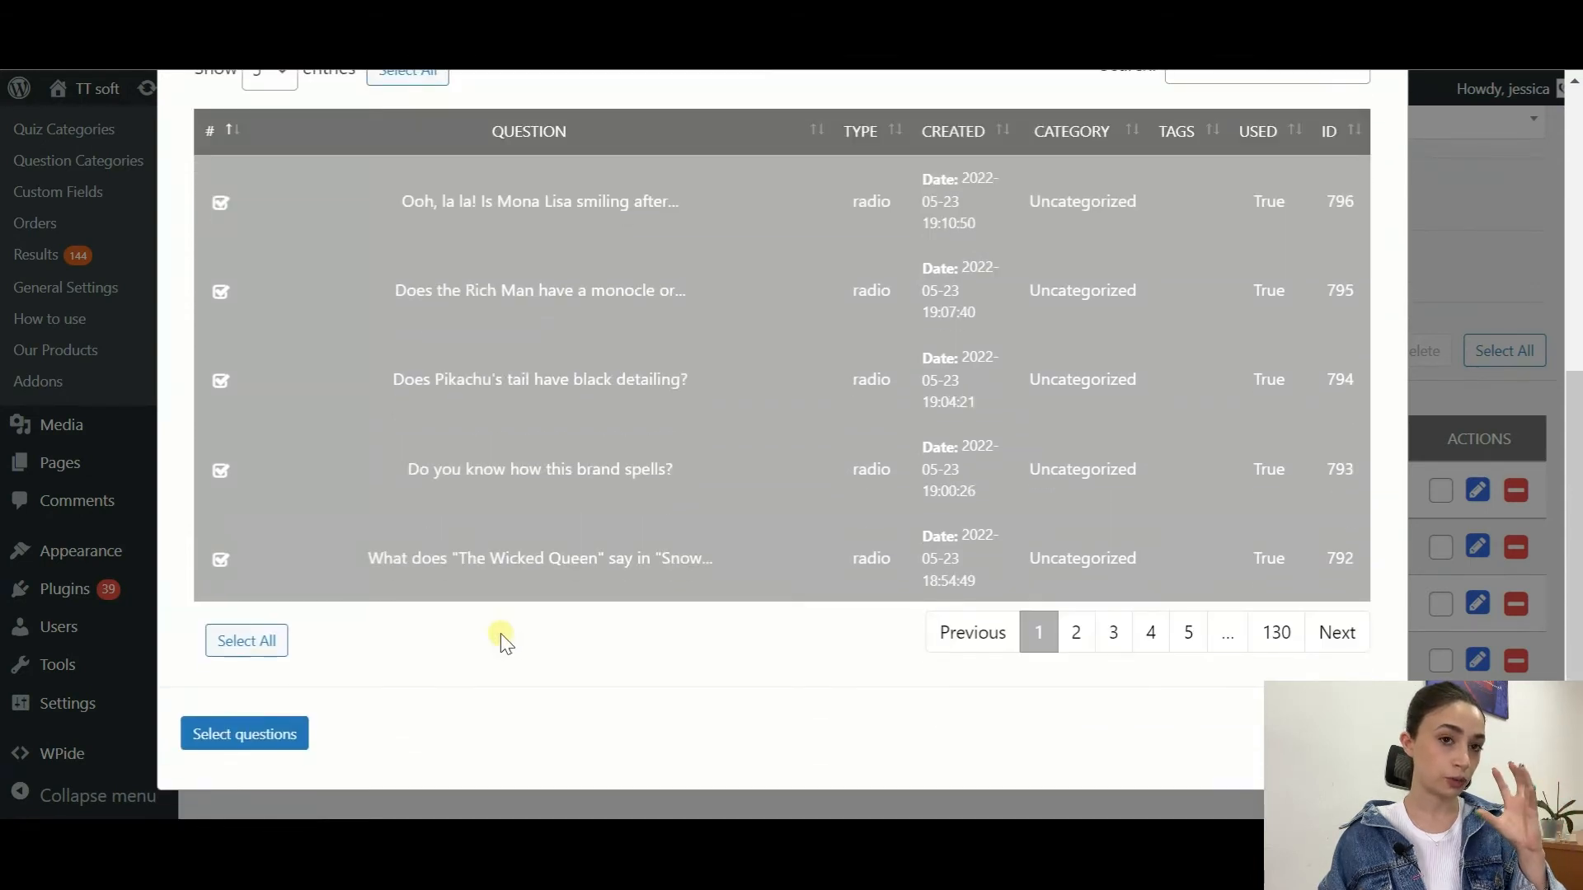
click(244, 734)
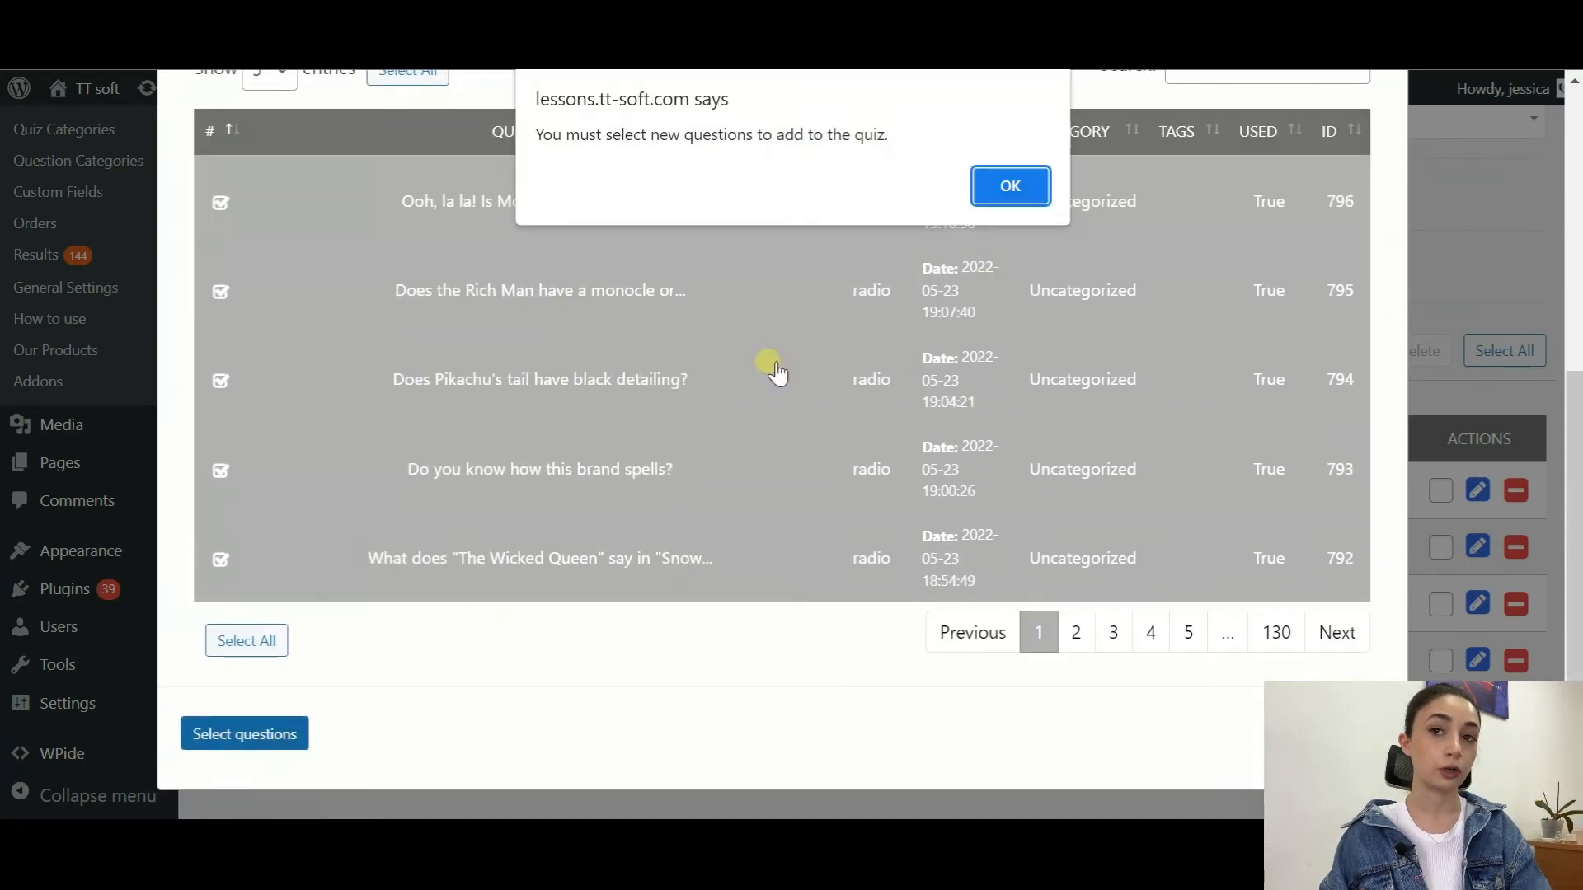
click(1010, 186)
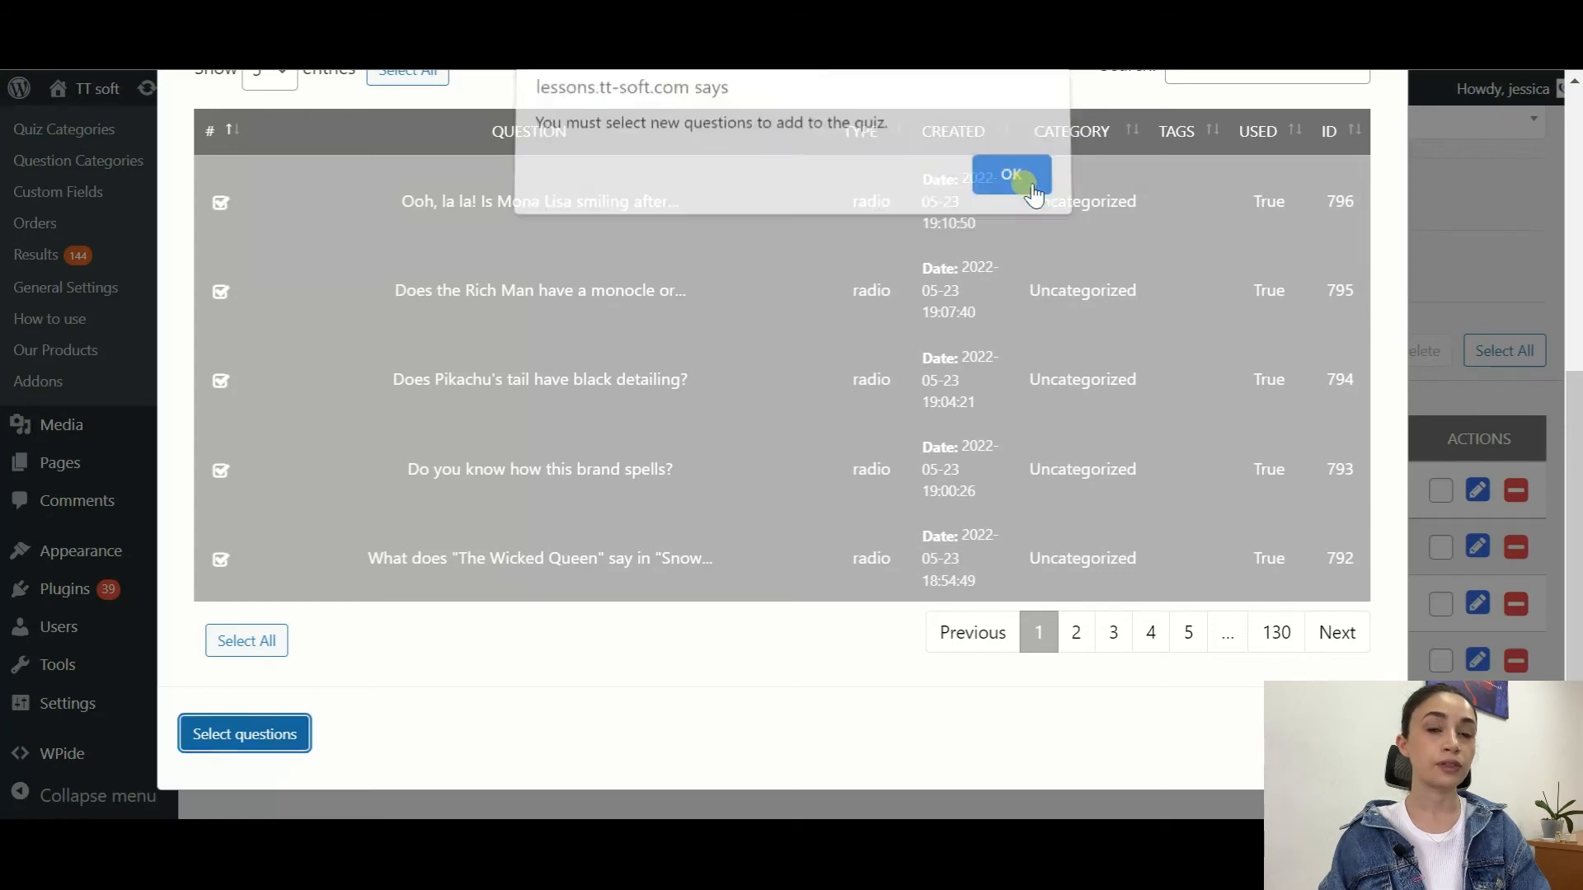
click(1011, 175)
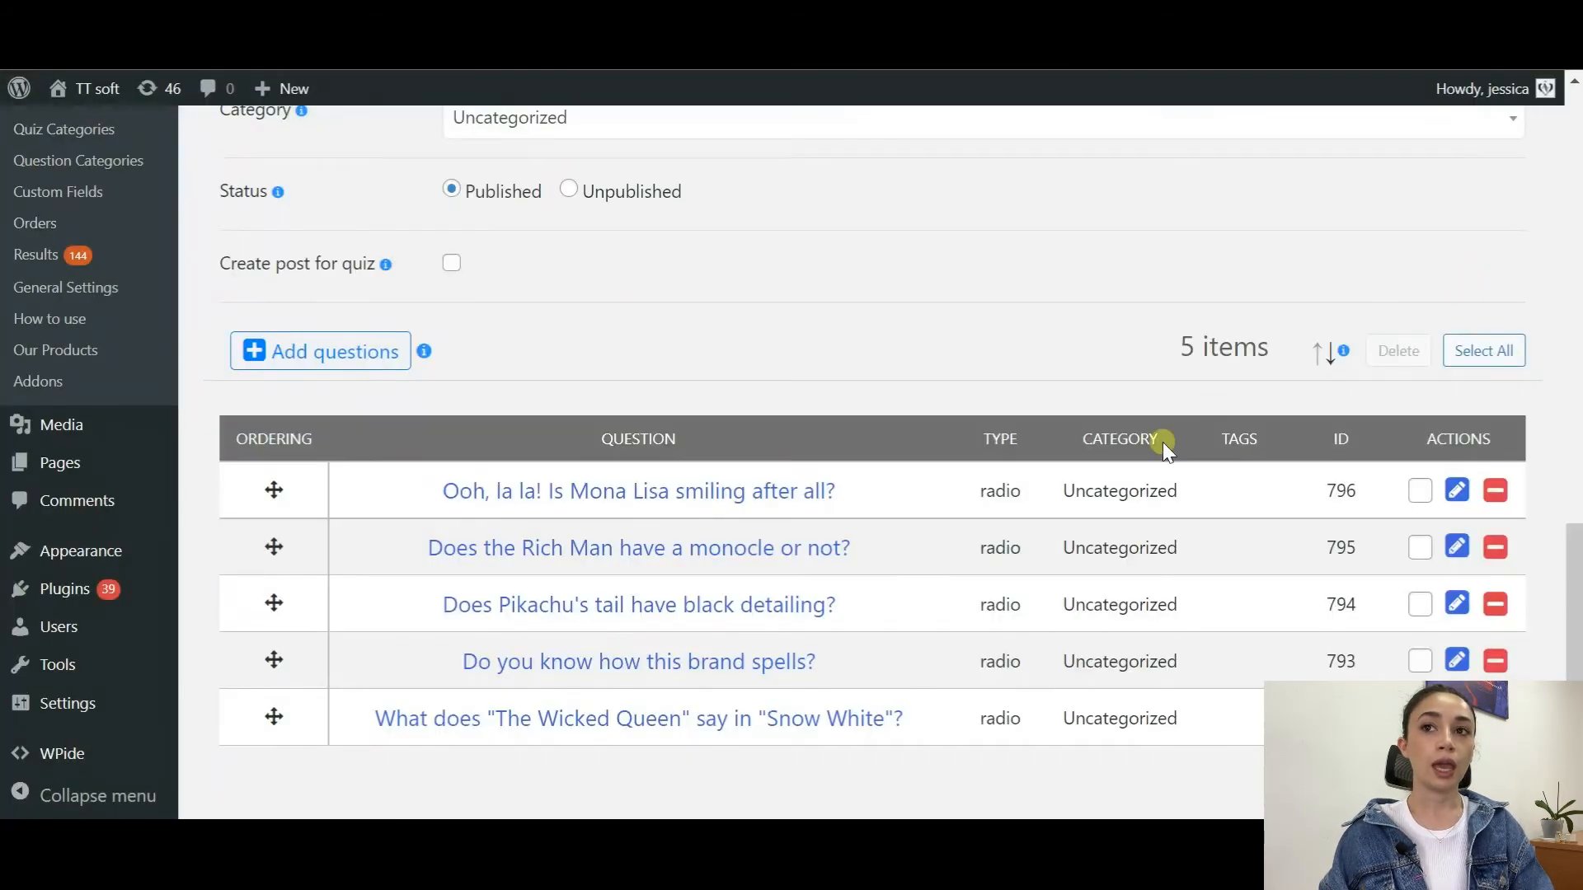
scroll(down, 3)
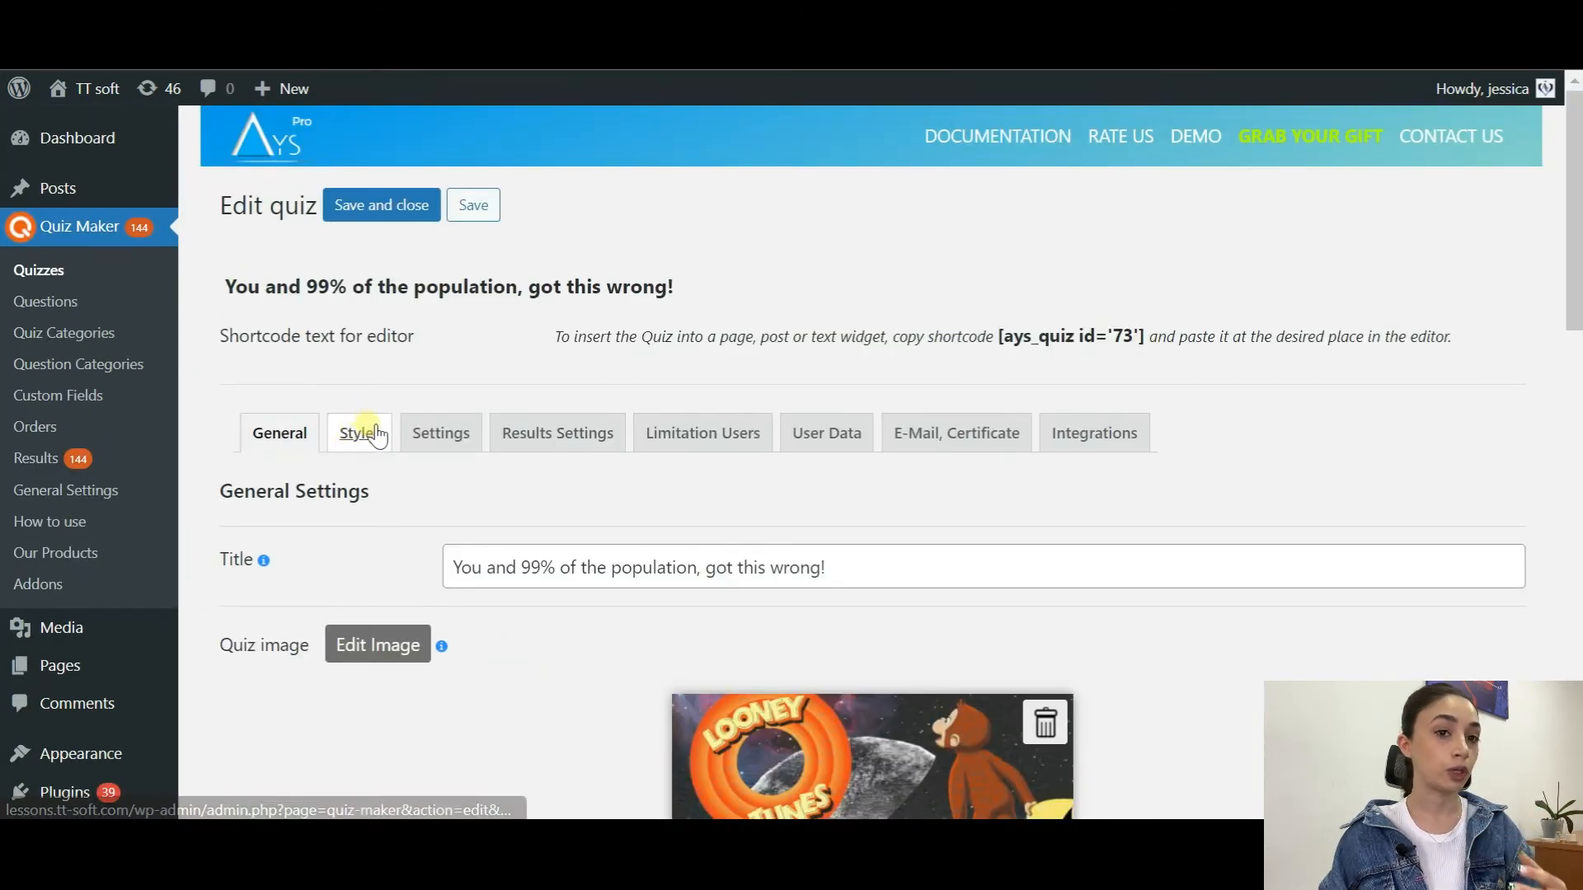
- Review the Classic Light theme, colors, answer and button styles, then move to general settings
click(358, 433)
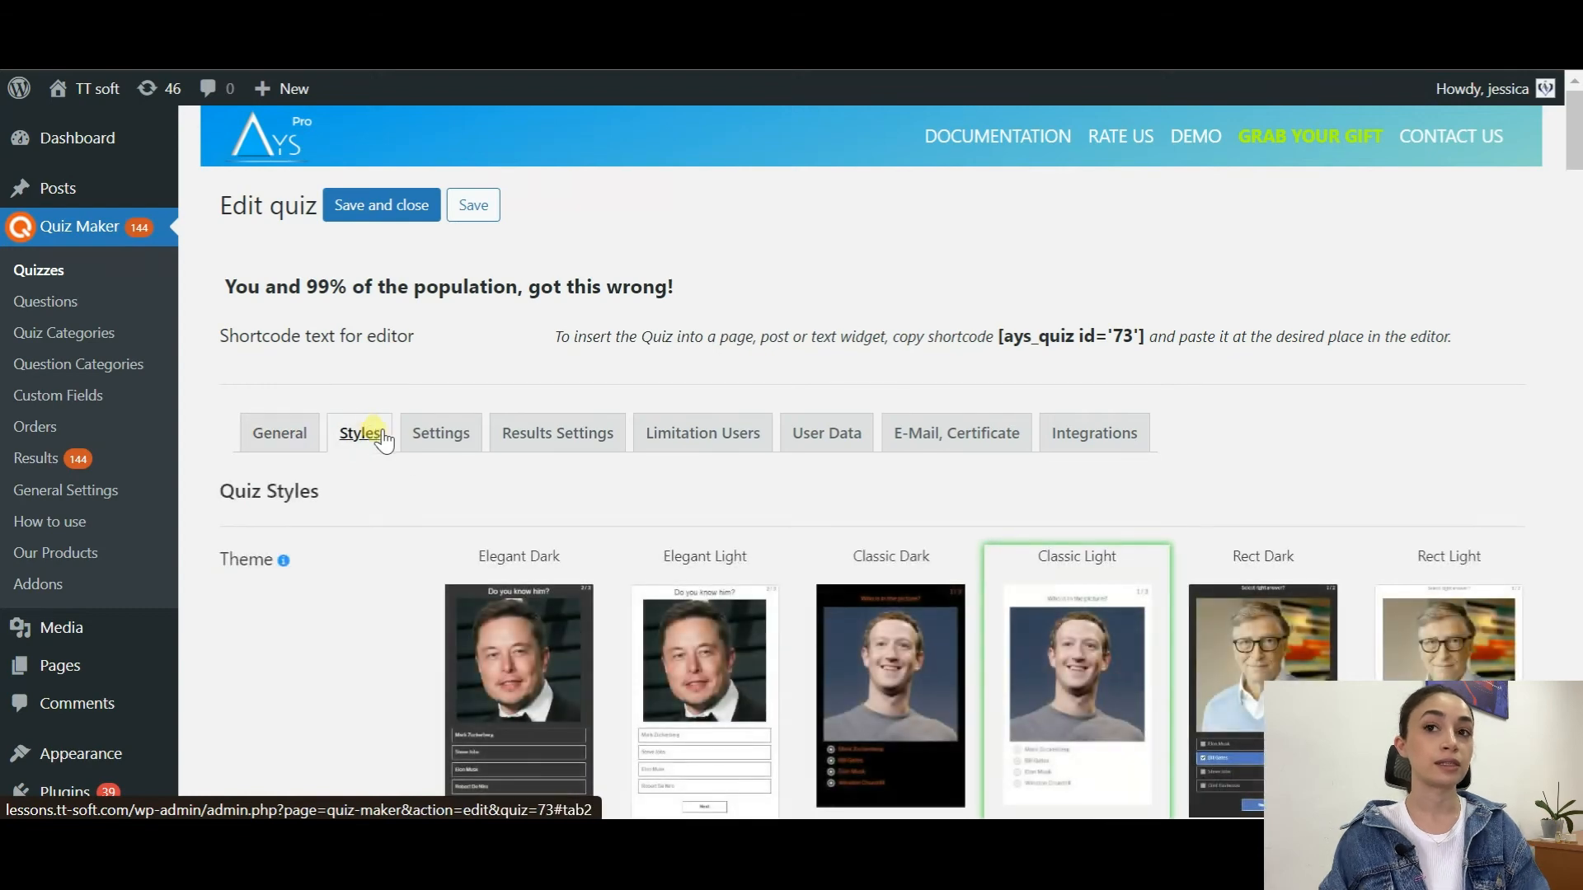
scroll(down, 3)
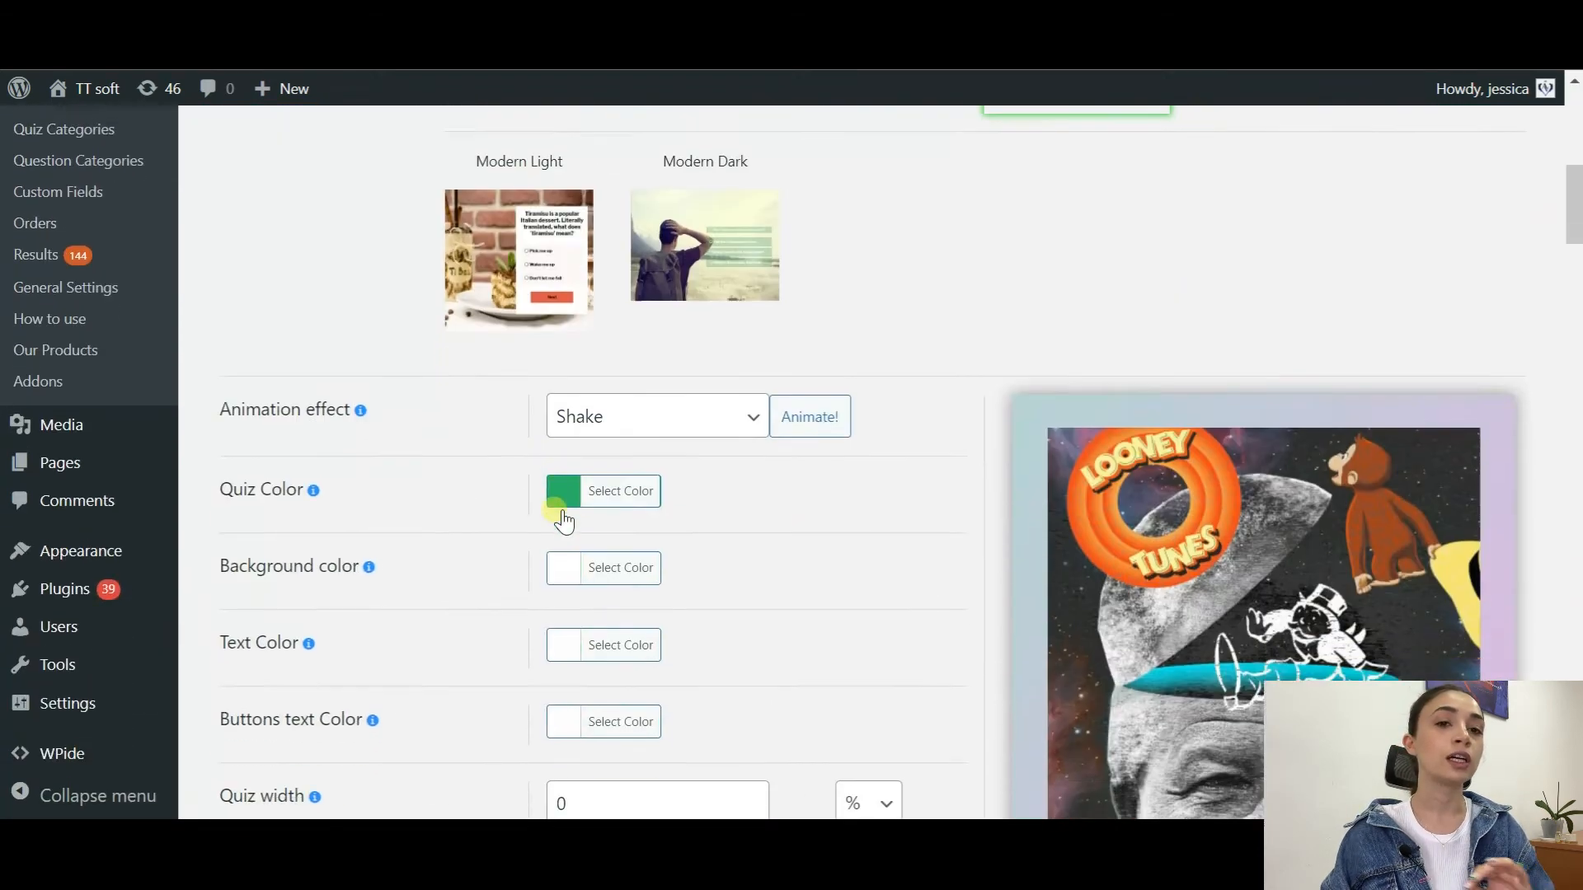
scroll(down, 3)
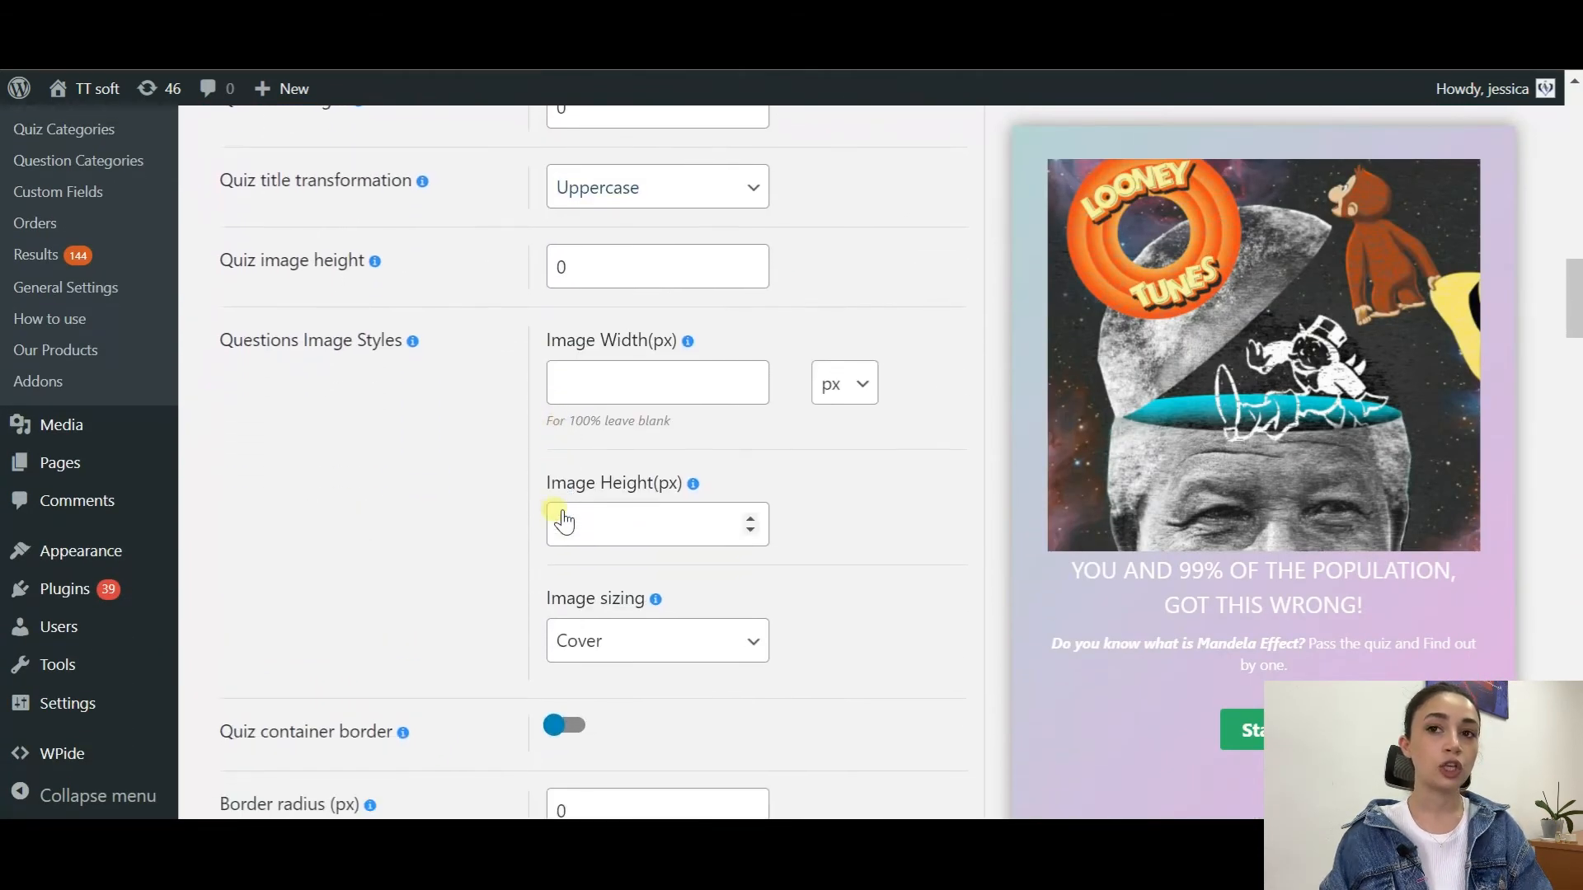
scroll(down, 3)
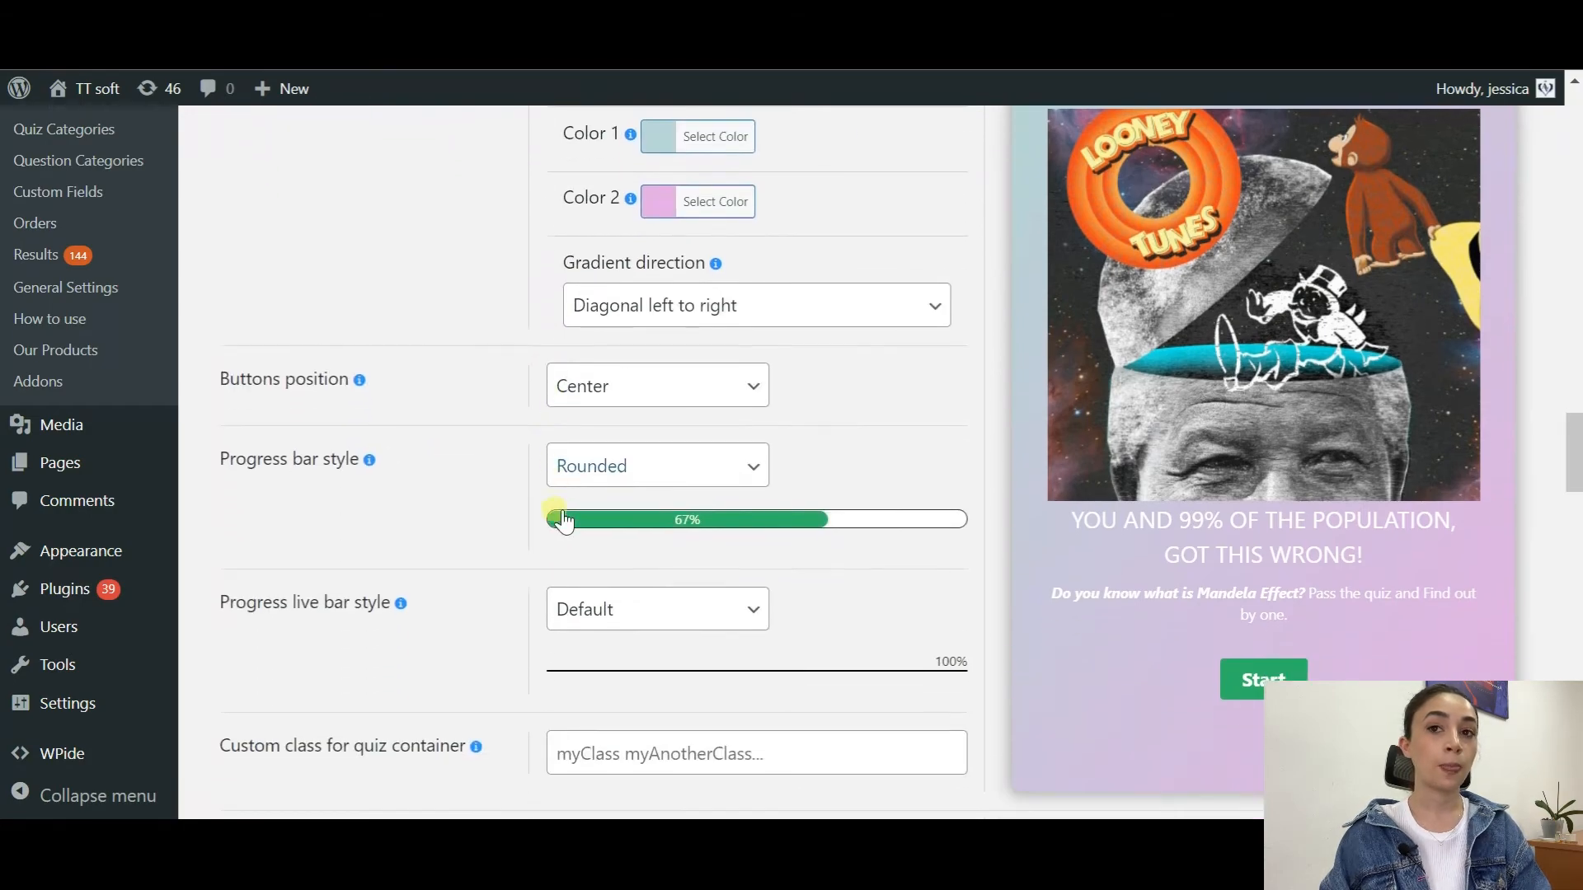
scroll(down, 3)
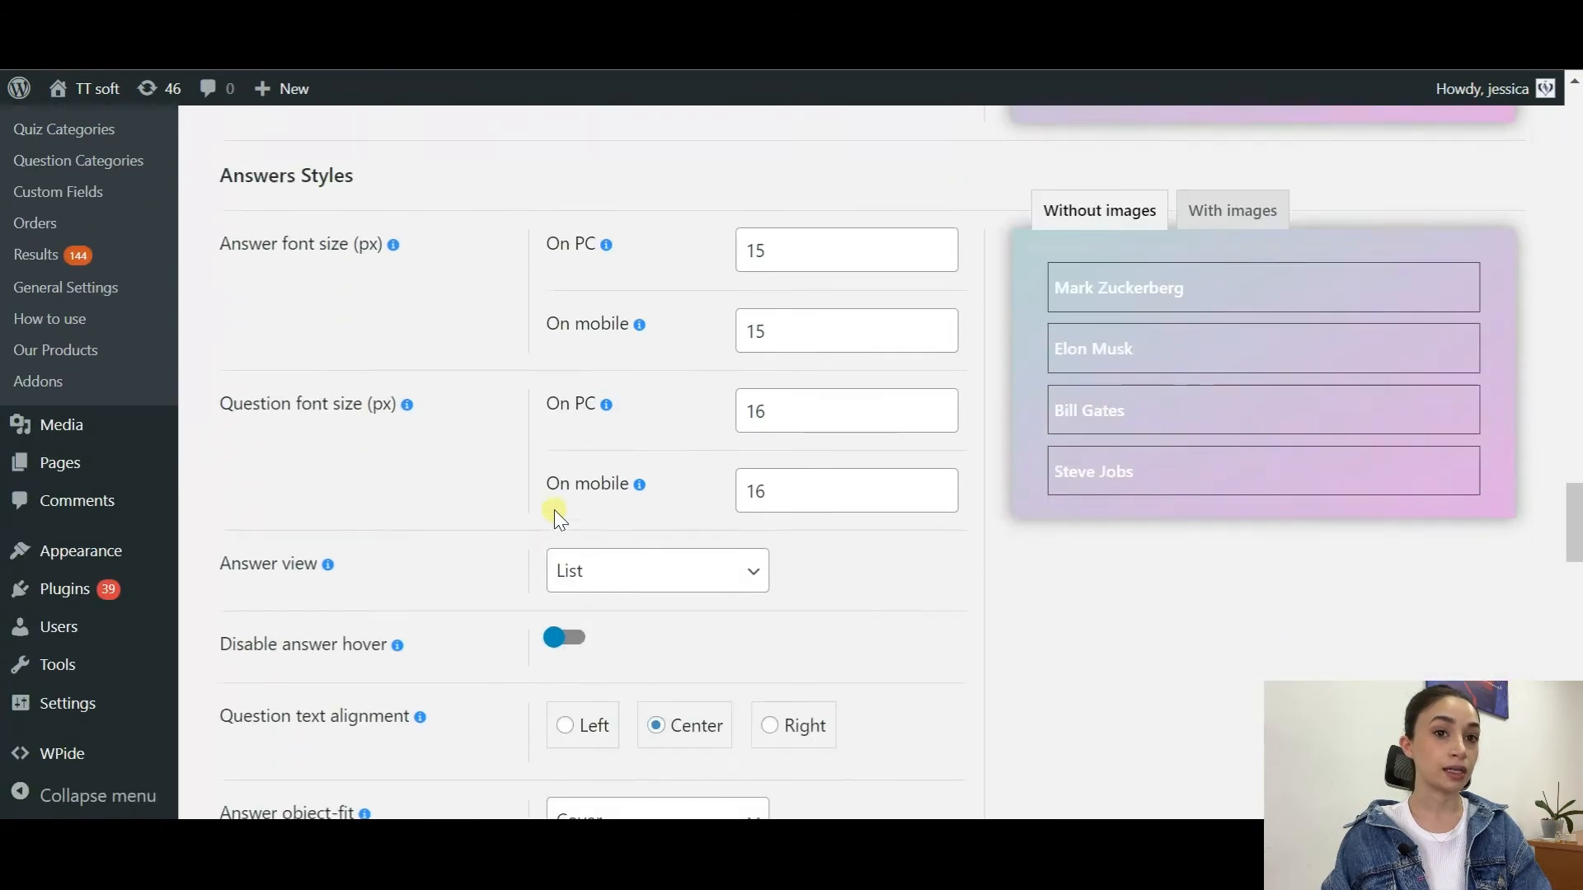
scroll(down, 3)
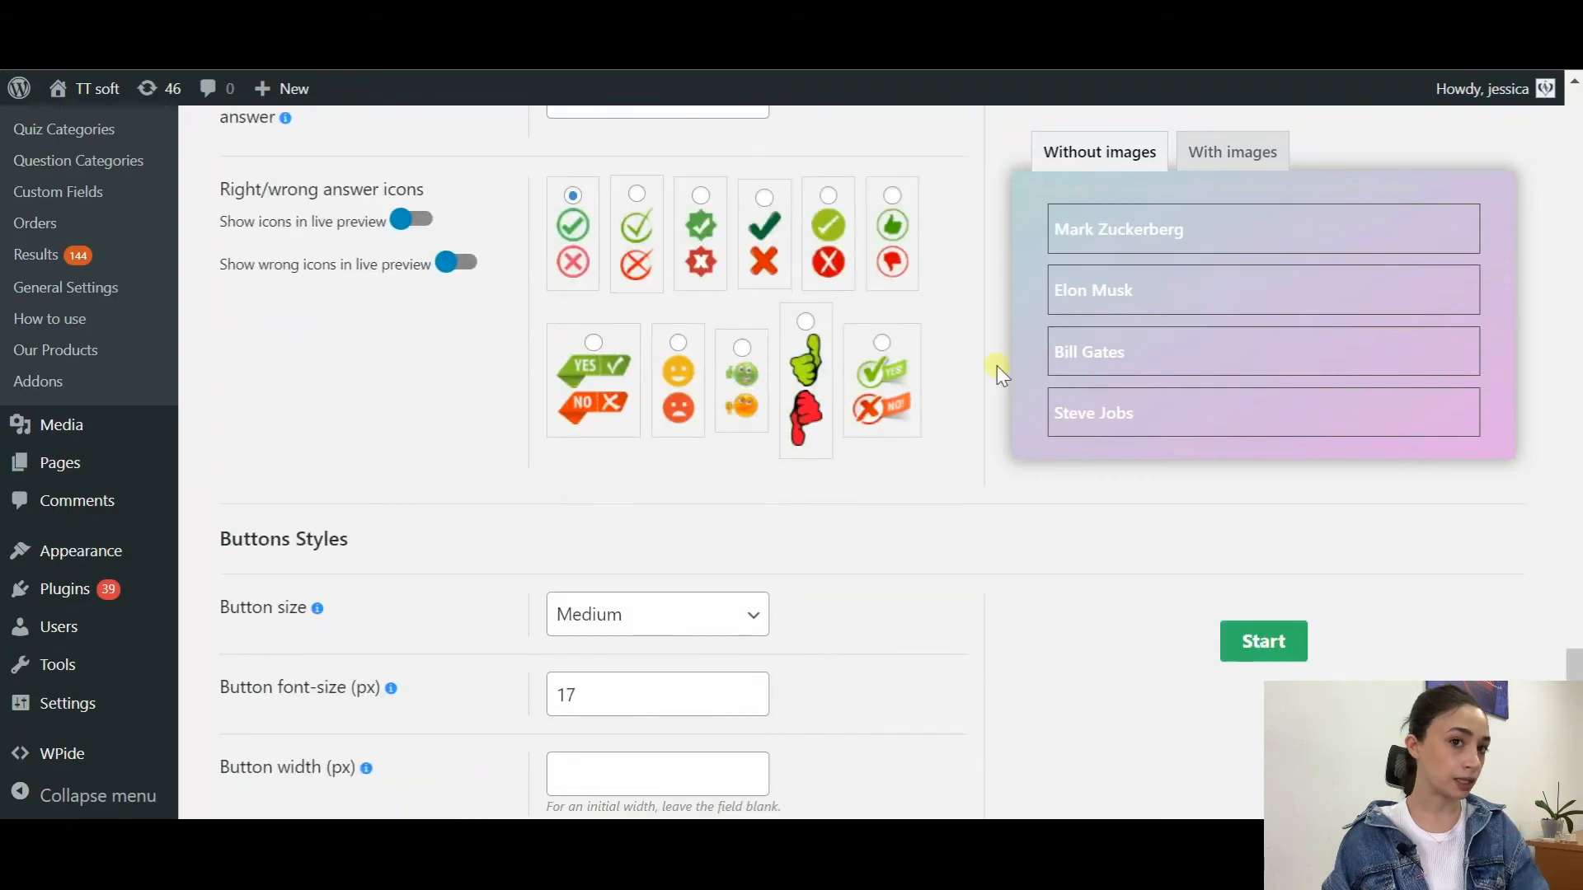
scroll(down, 3)
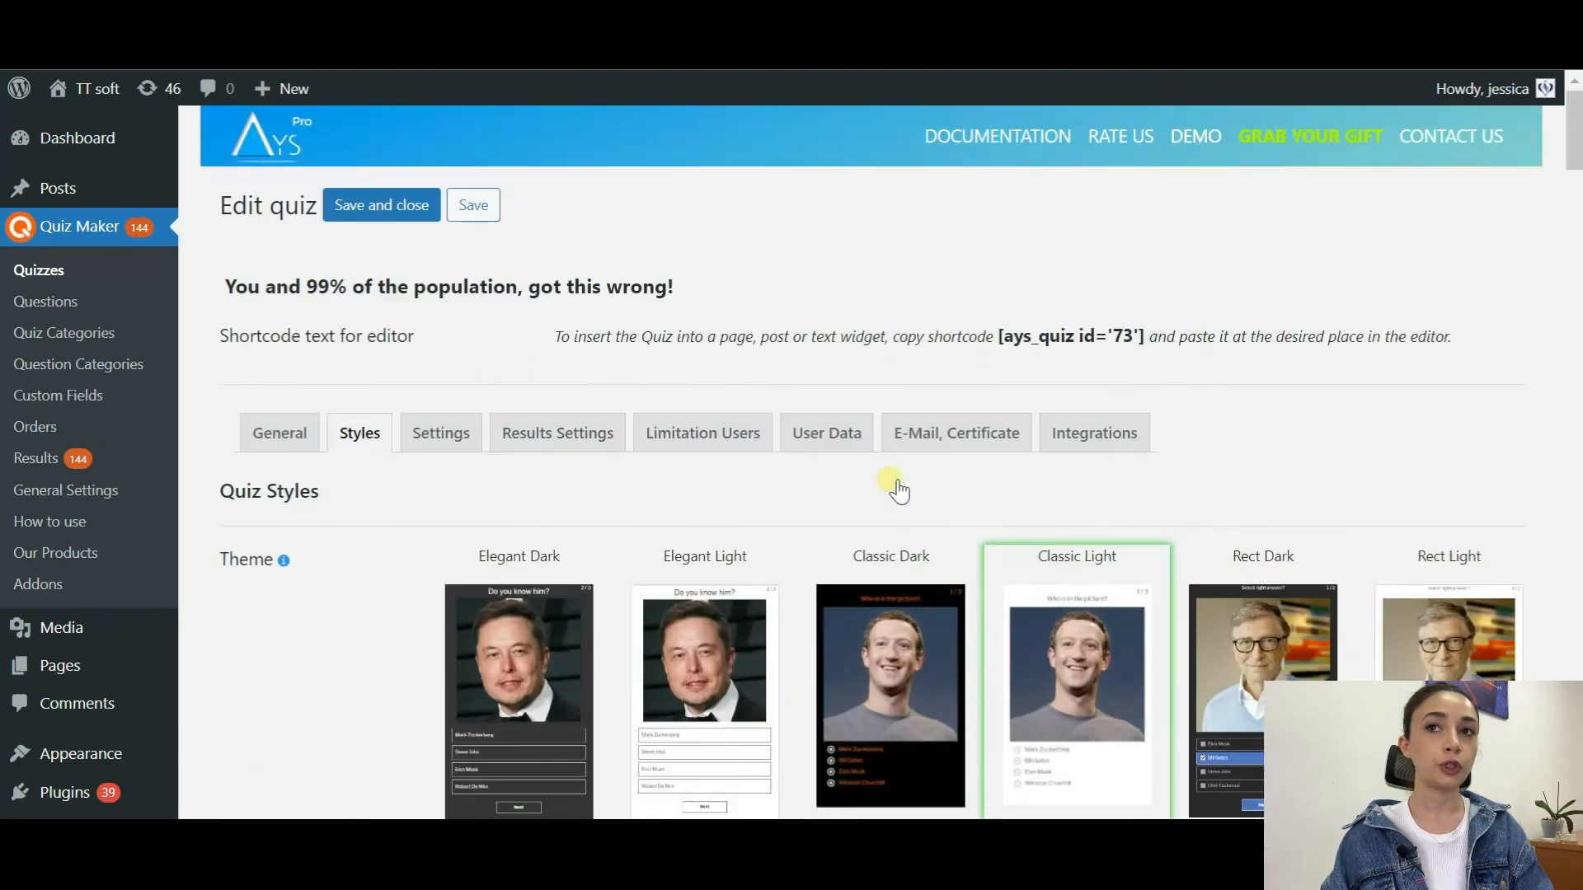
click(440, 433)
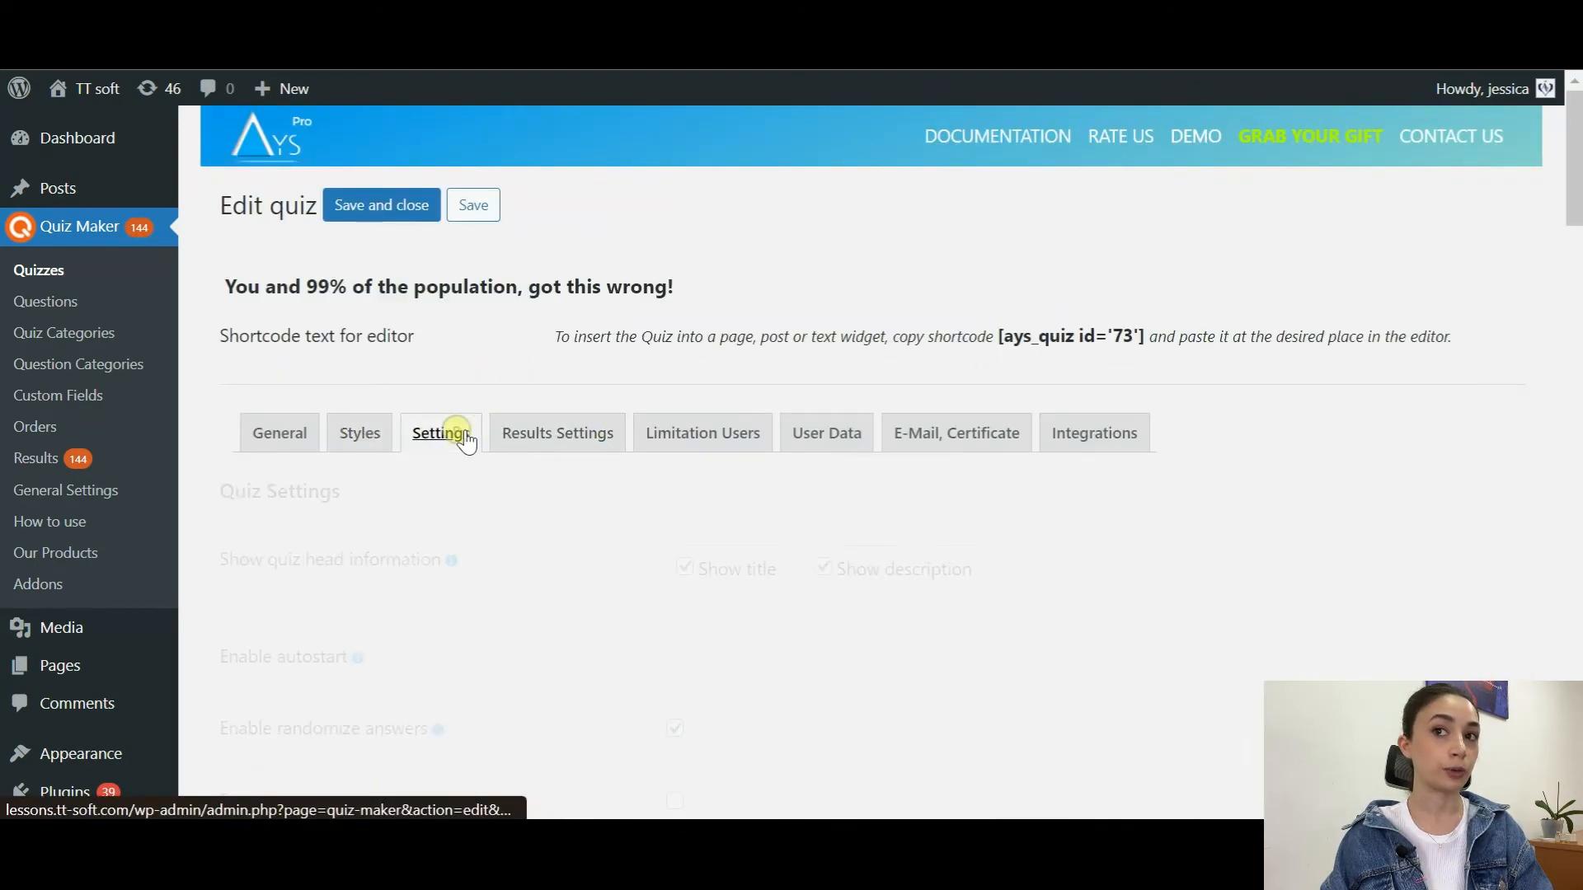
click(440, 432)
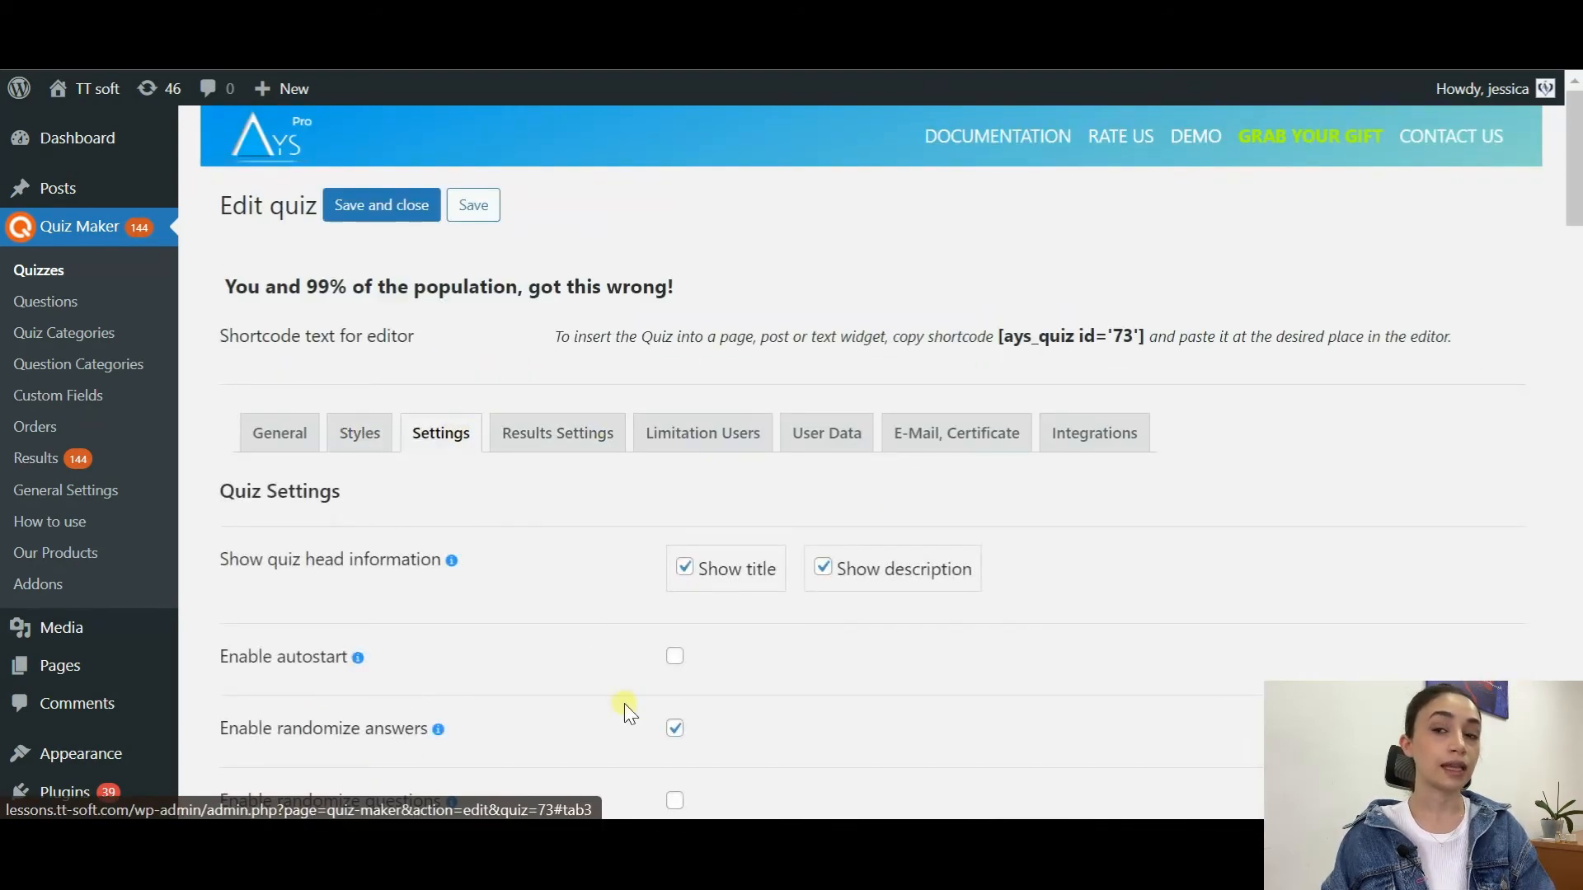
scroll(down, 3)
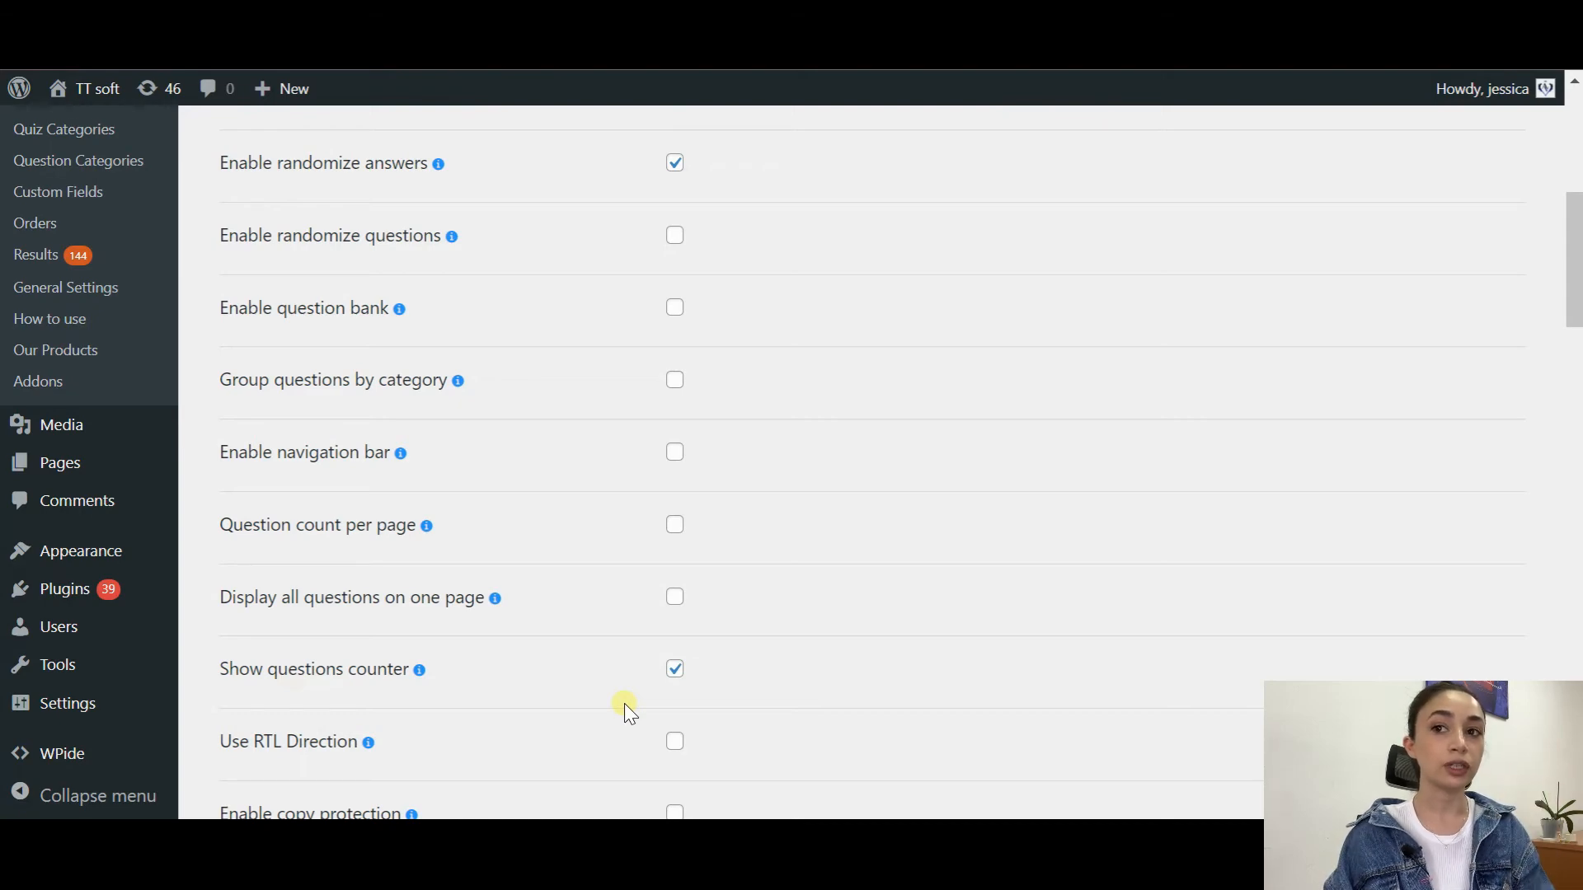
scroll(down, 3)
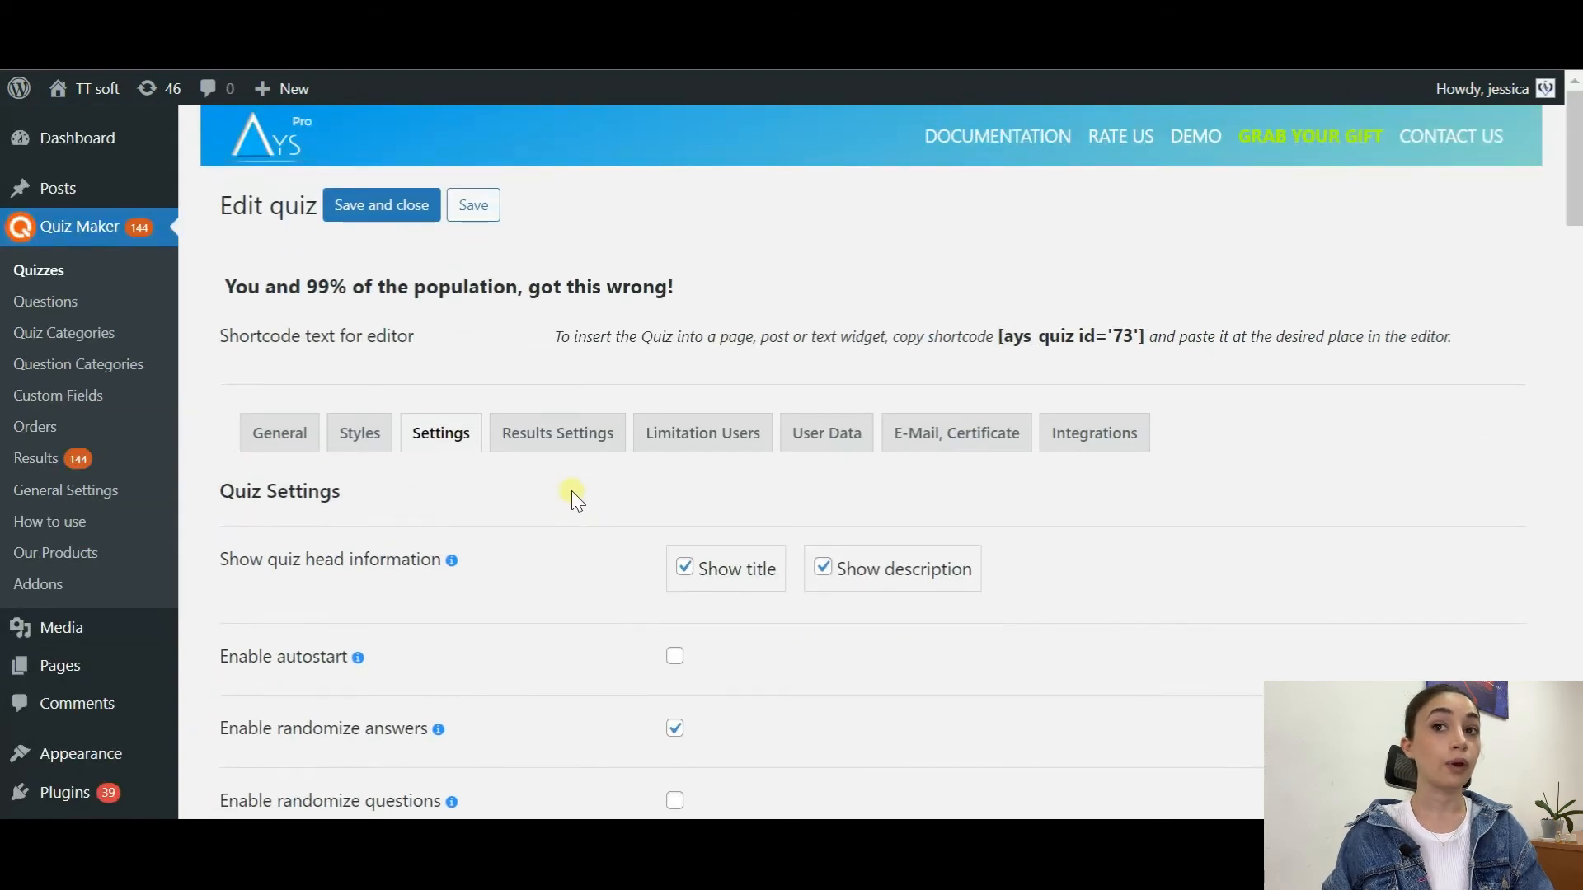
- Review Results Settings: scoring by correctness, 60% pass score, and the pass and fail messages
click(557, 433)
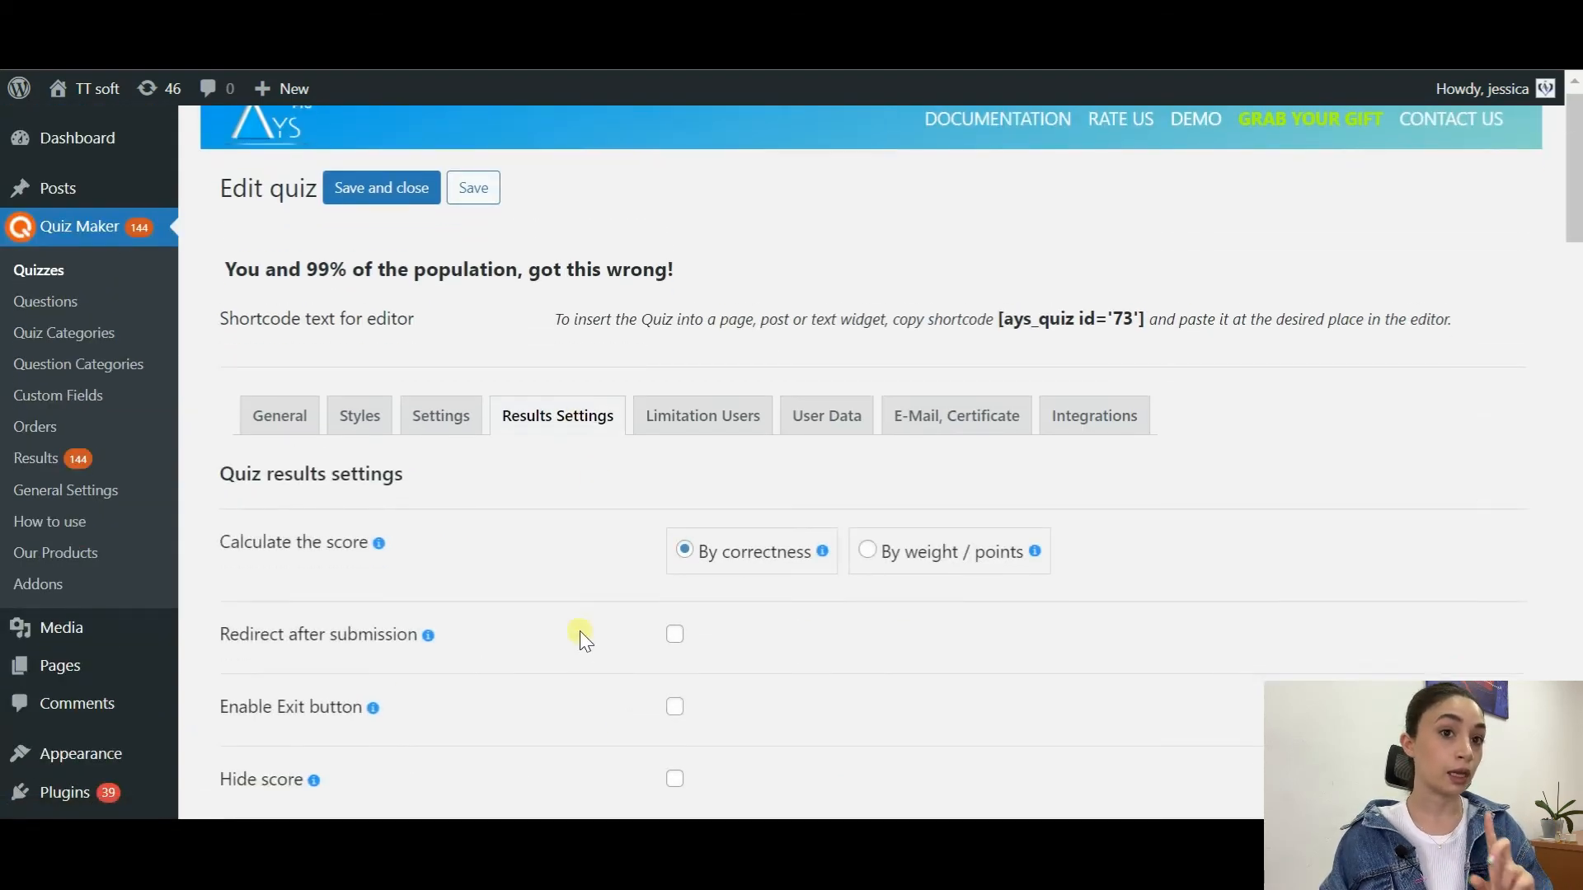
scroll(down, 3)
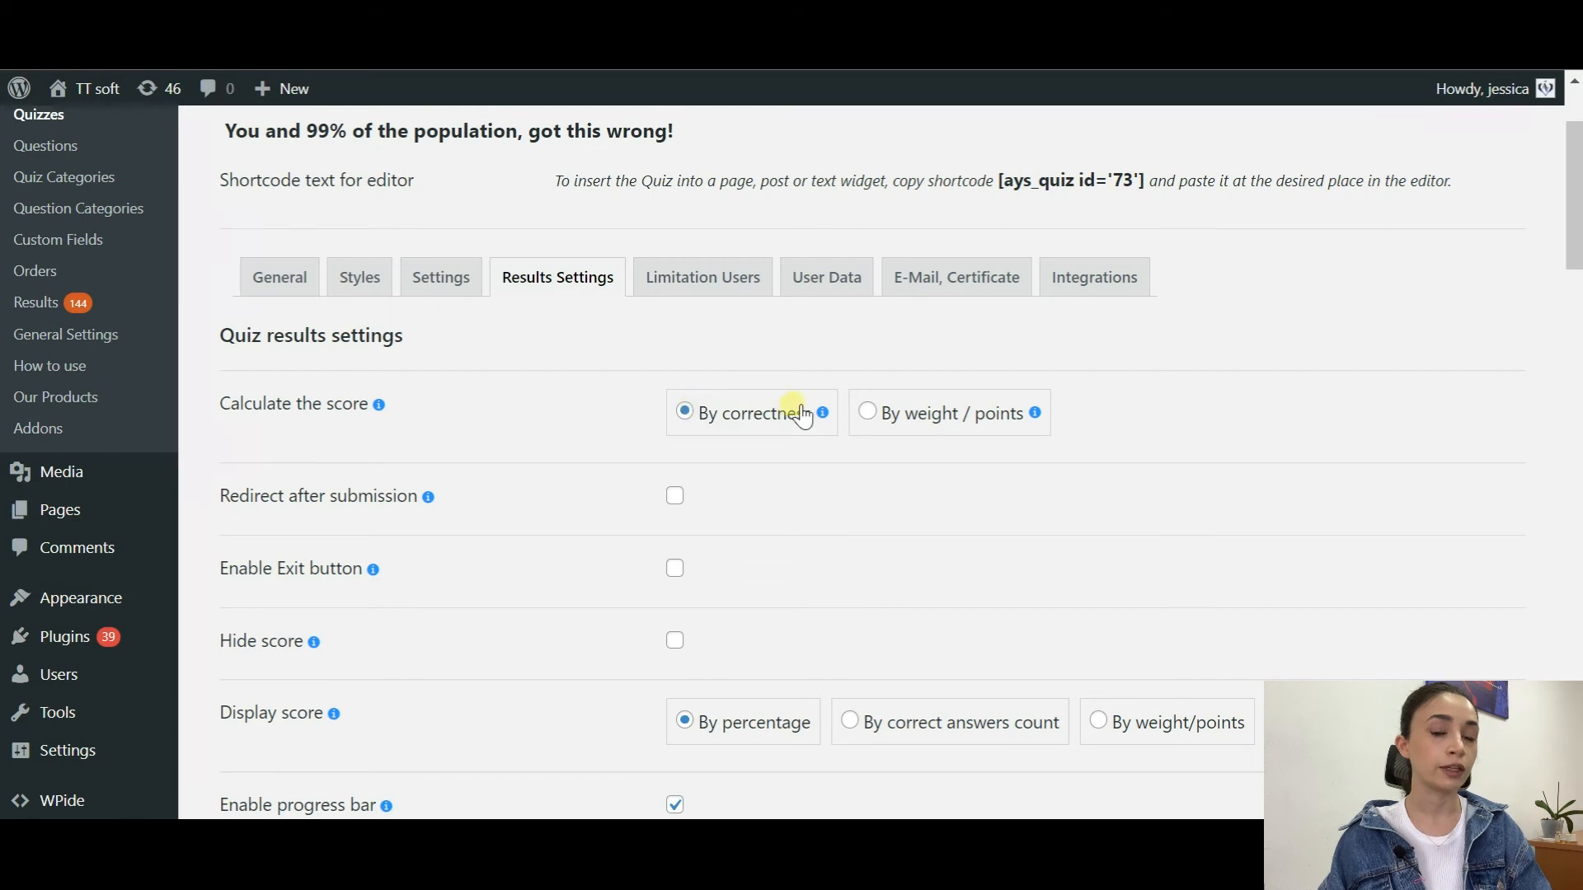
mouse_move(822, 413)
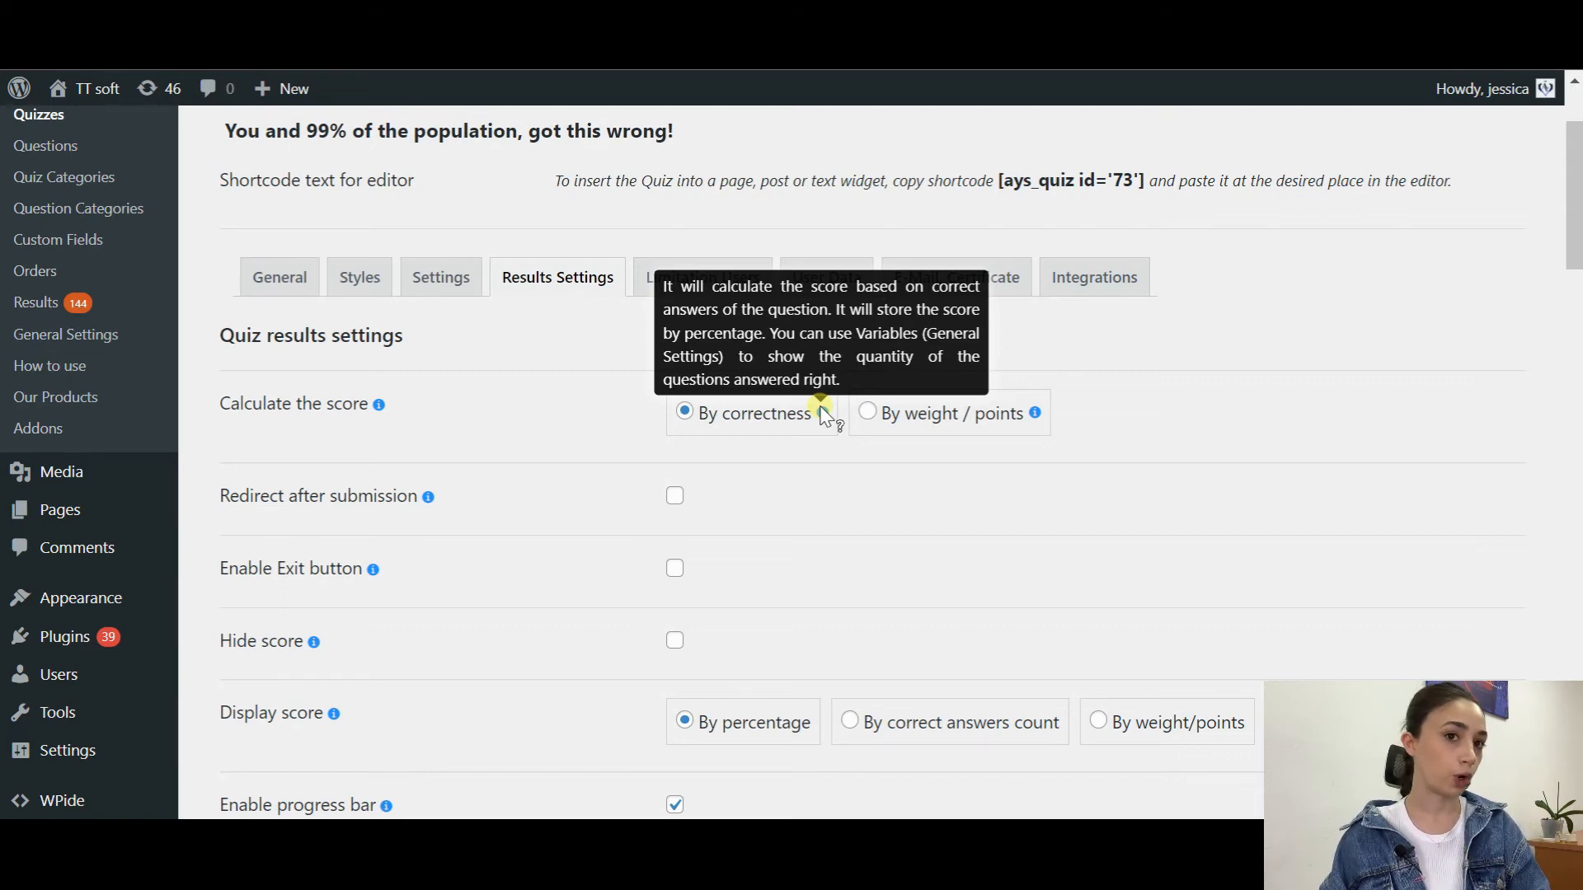
scroll(down, 3)
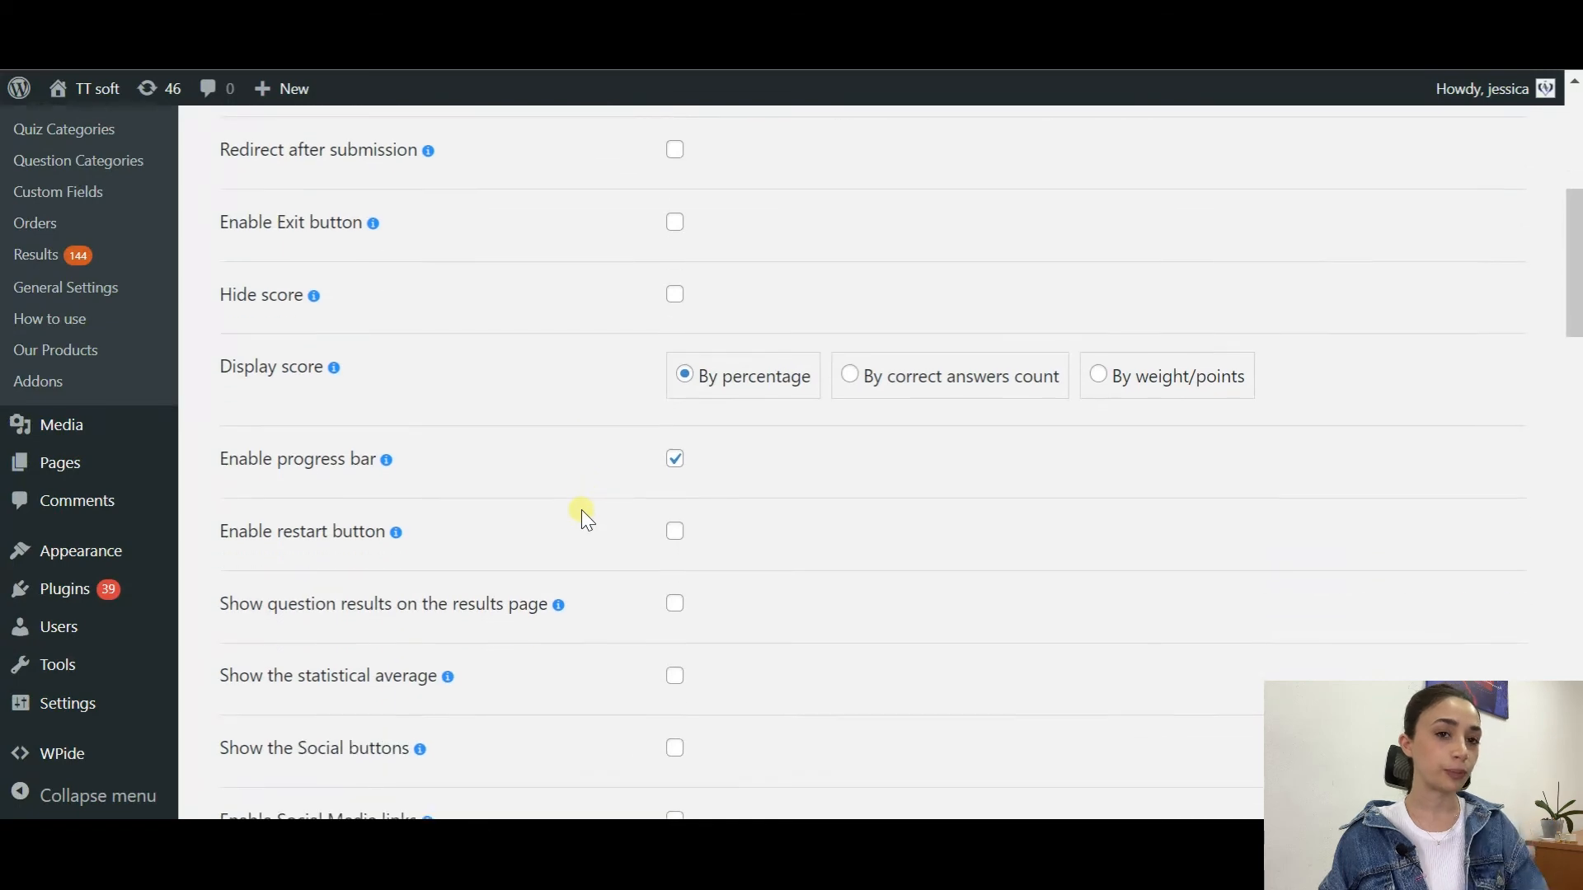
scroll(down, 3)
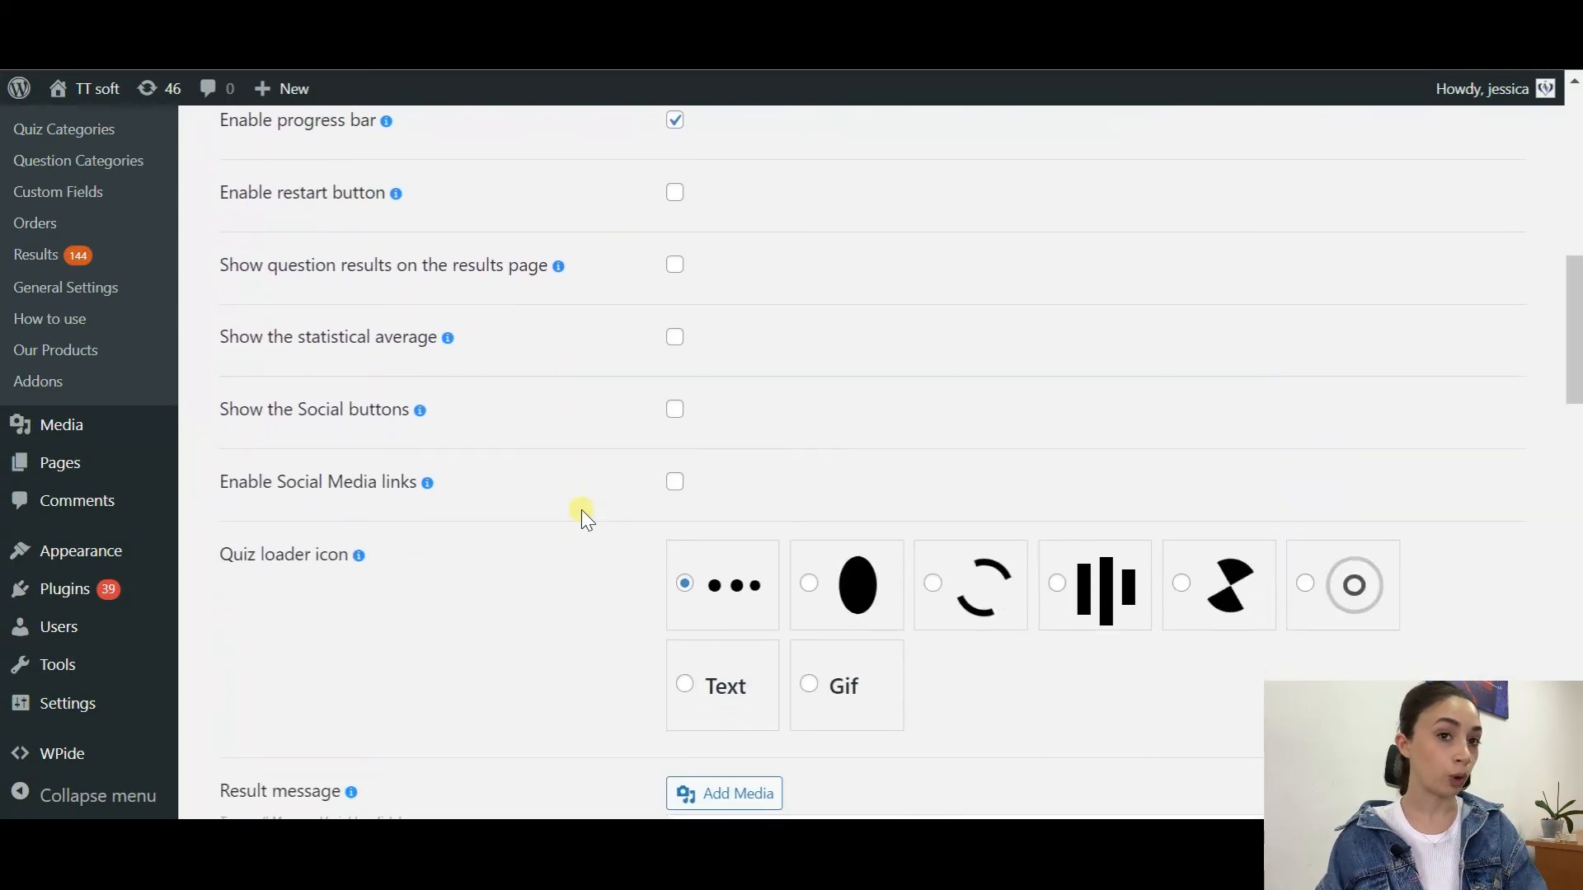
scroll(down, 3)
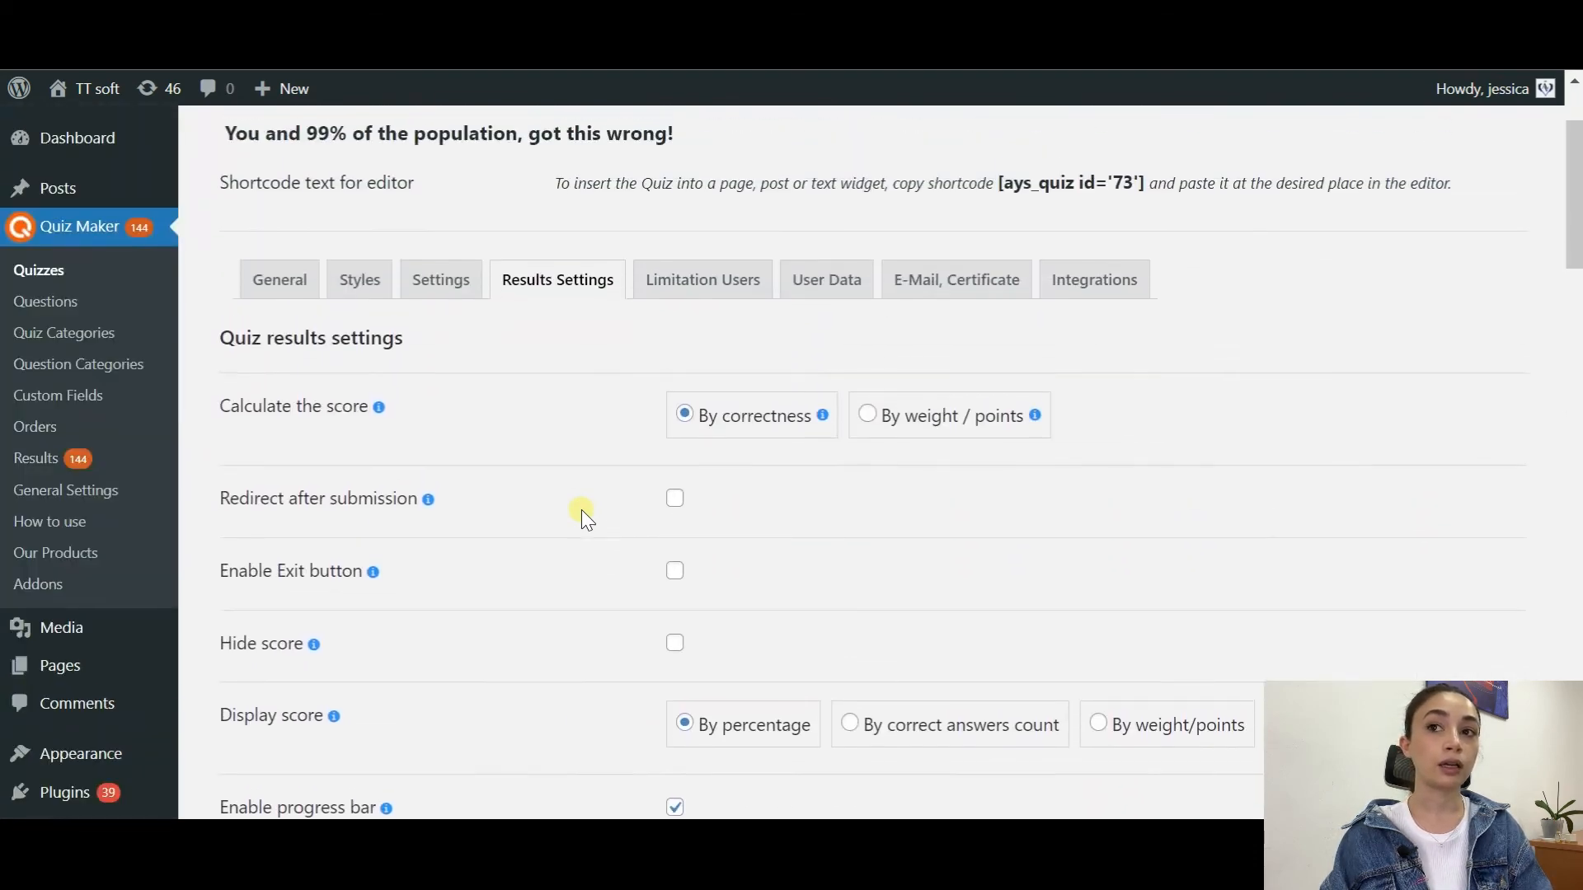
scroll(down, 3)
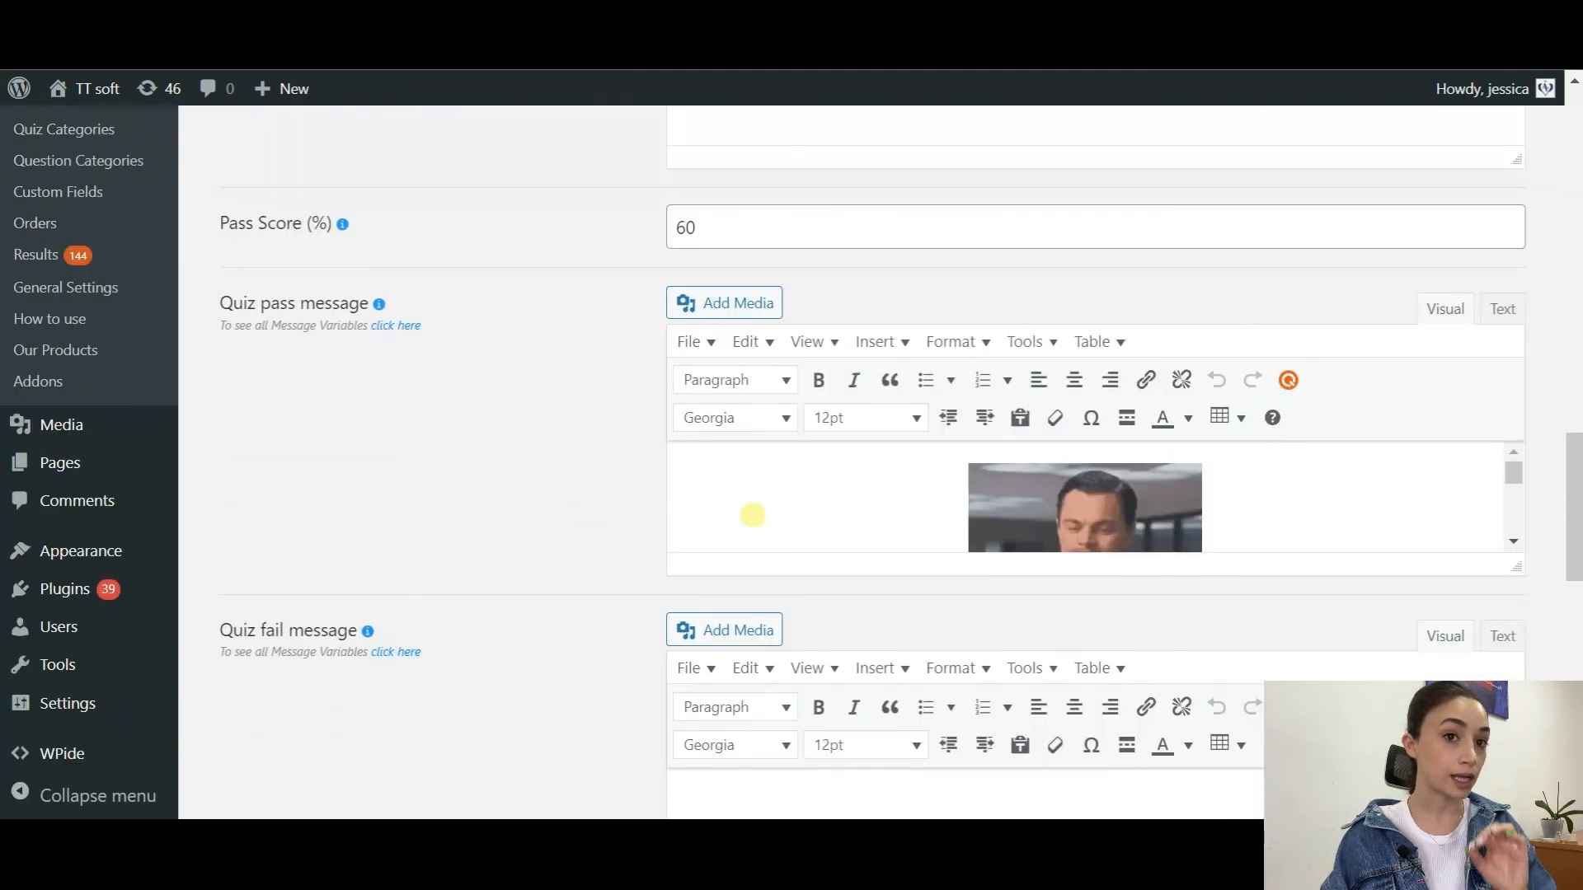
scroll(down, 3)
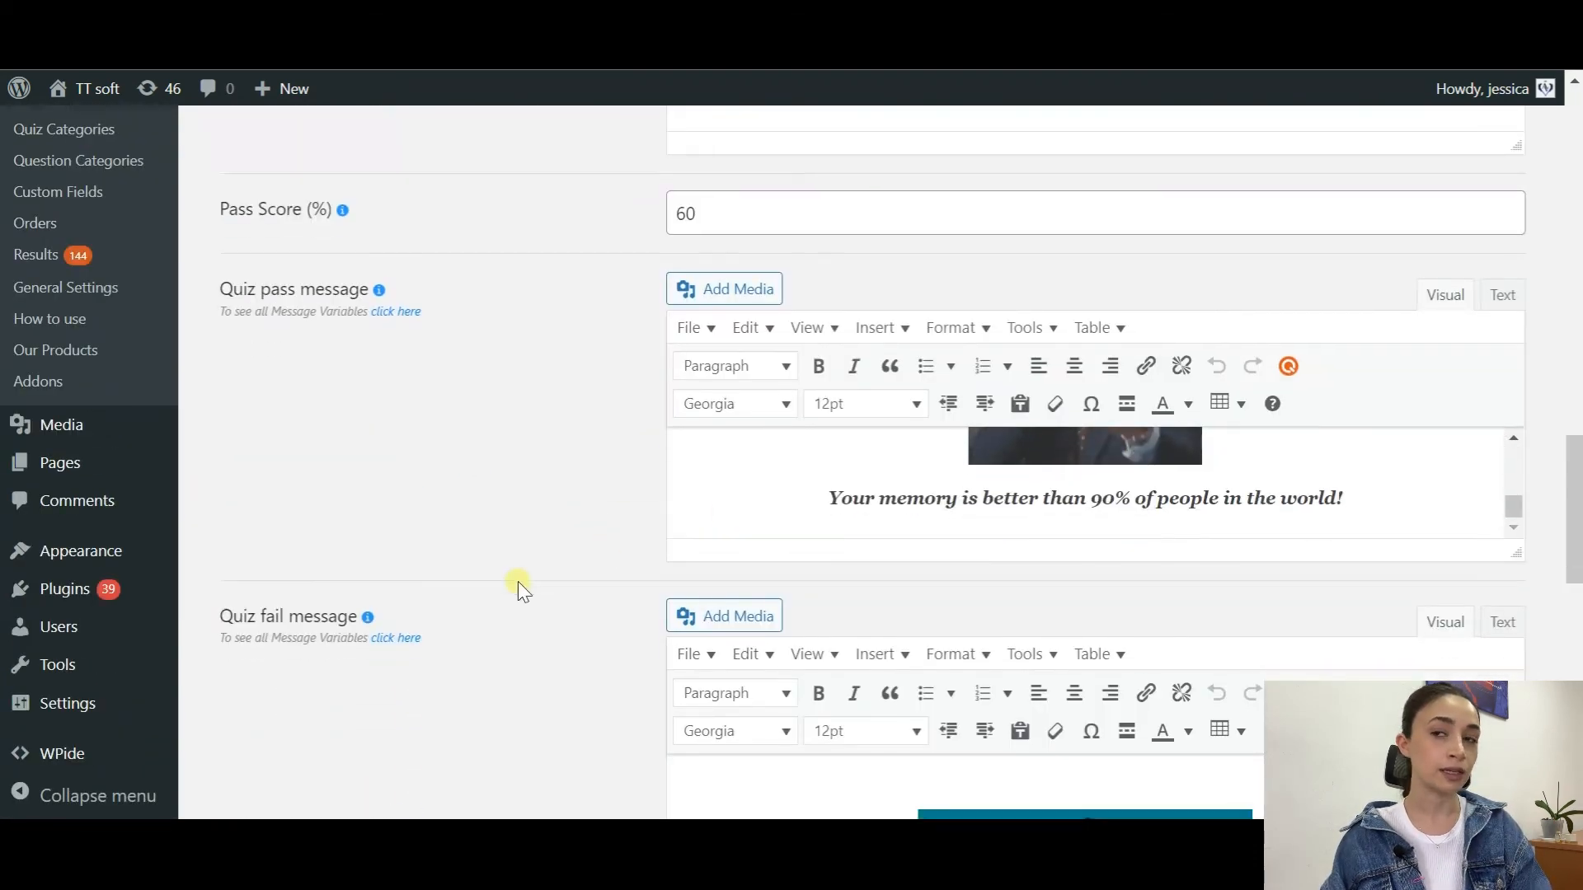
scroll(down, 3)
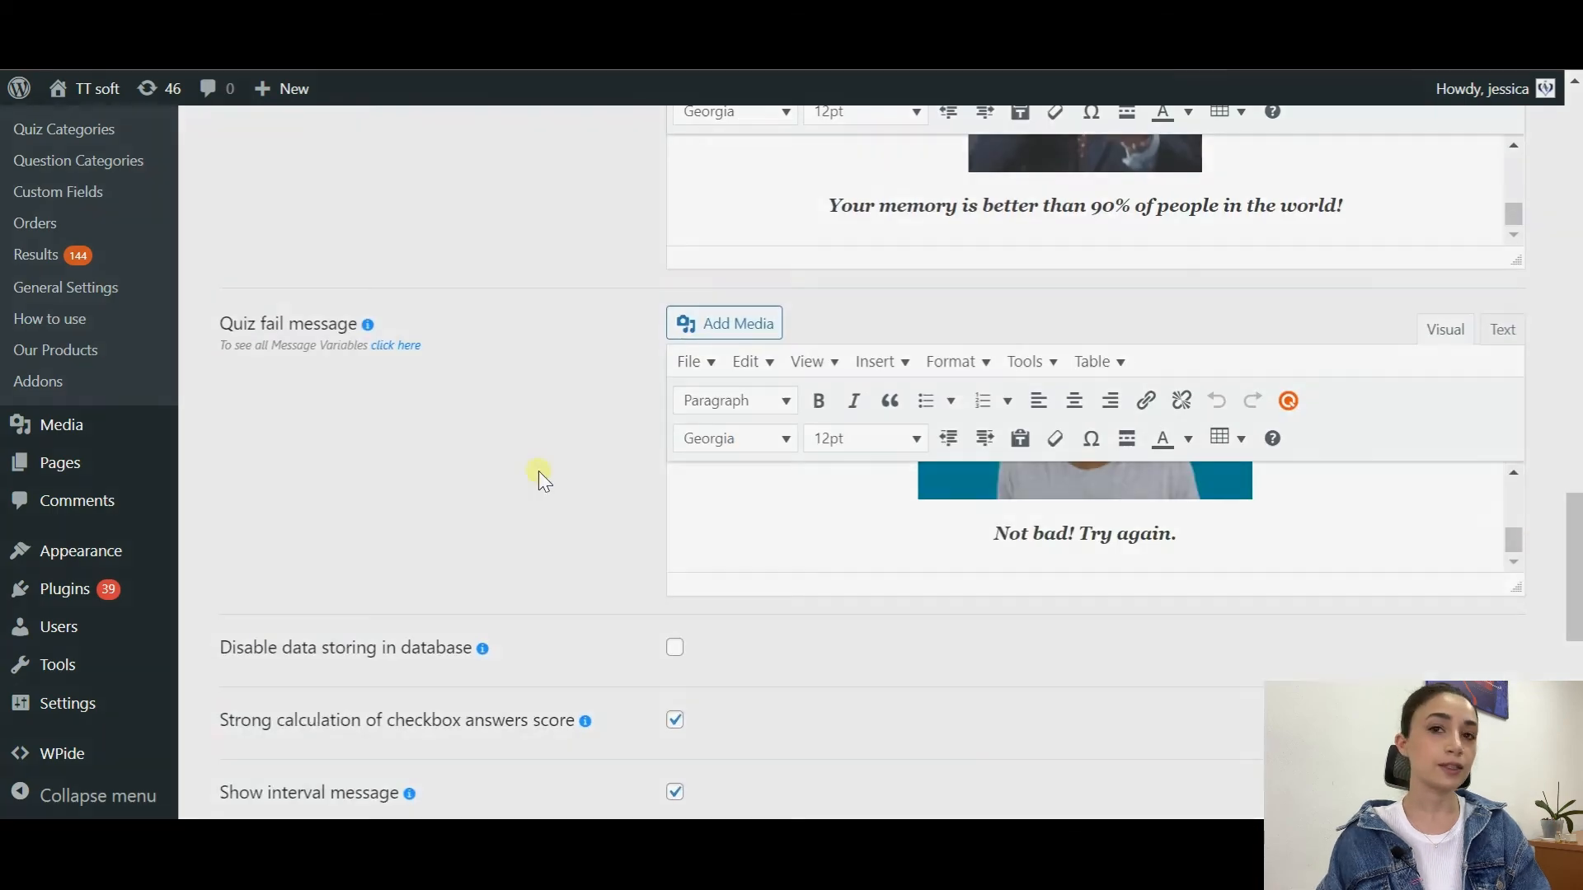